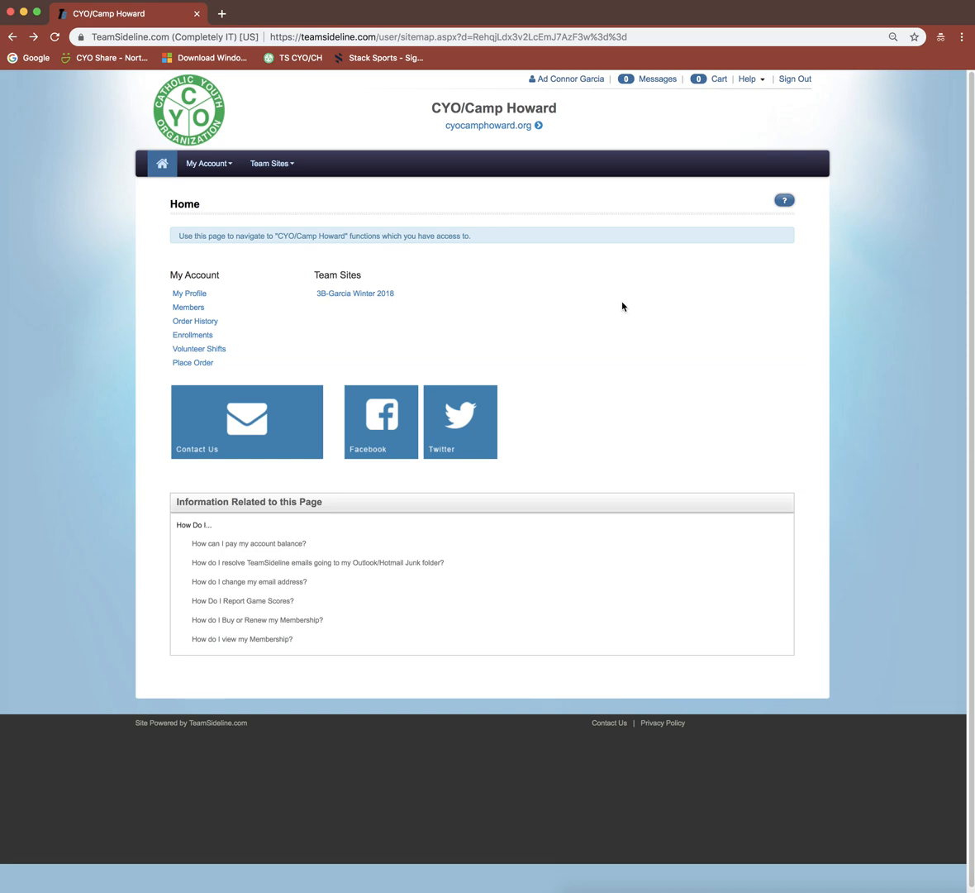
mouse_move(186, 215)
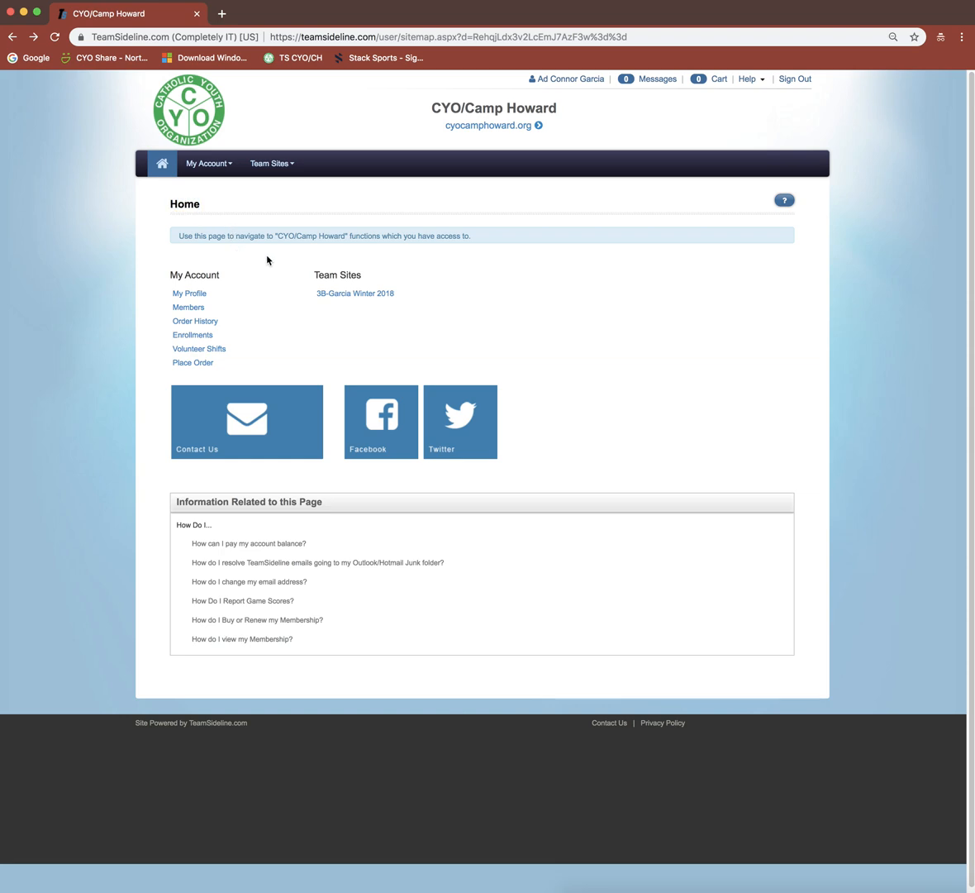
mouse_move(288, 278)
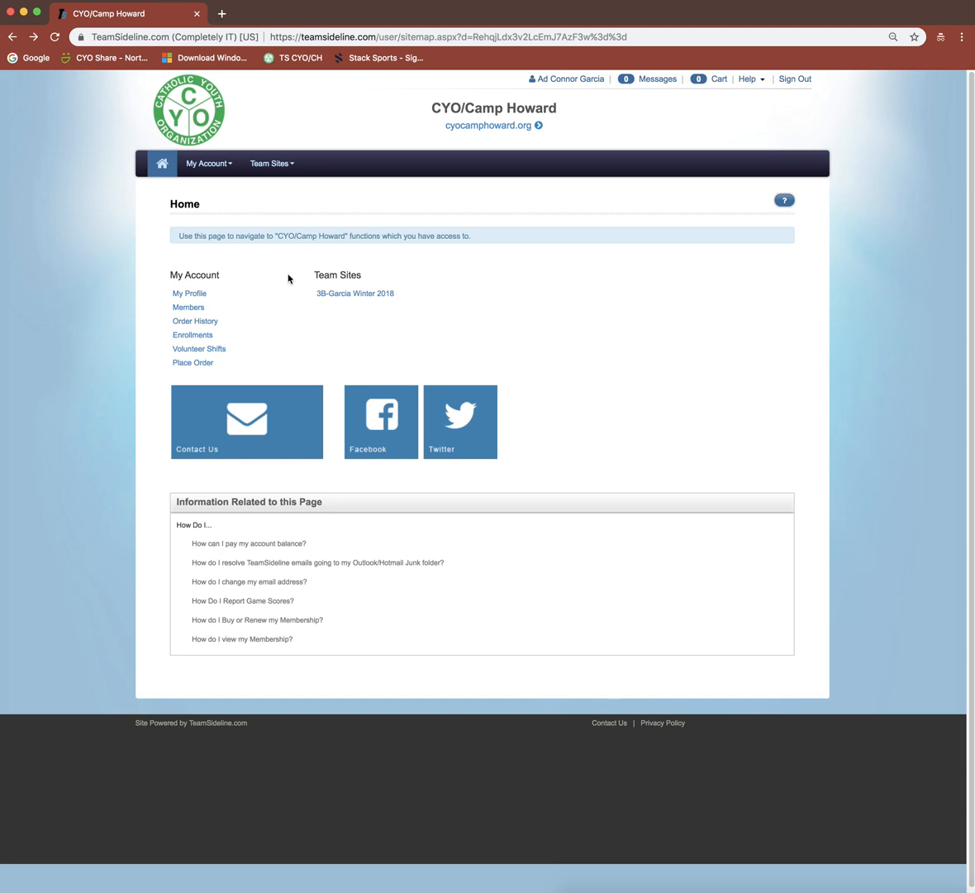
mouse_move(301, 302)
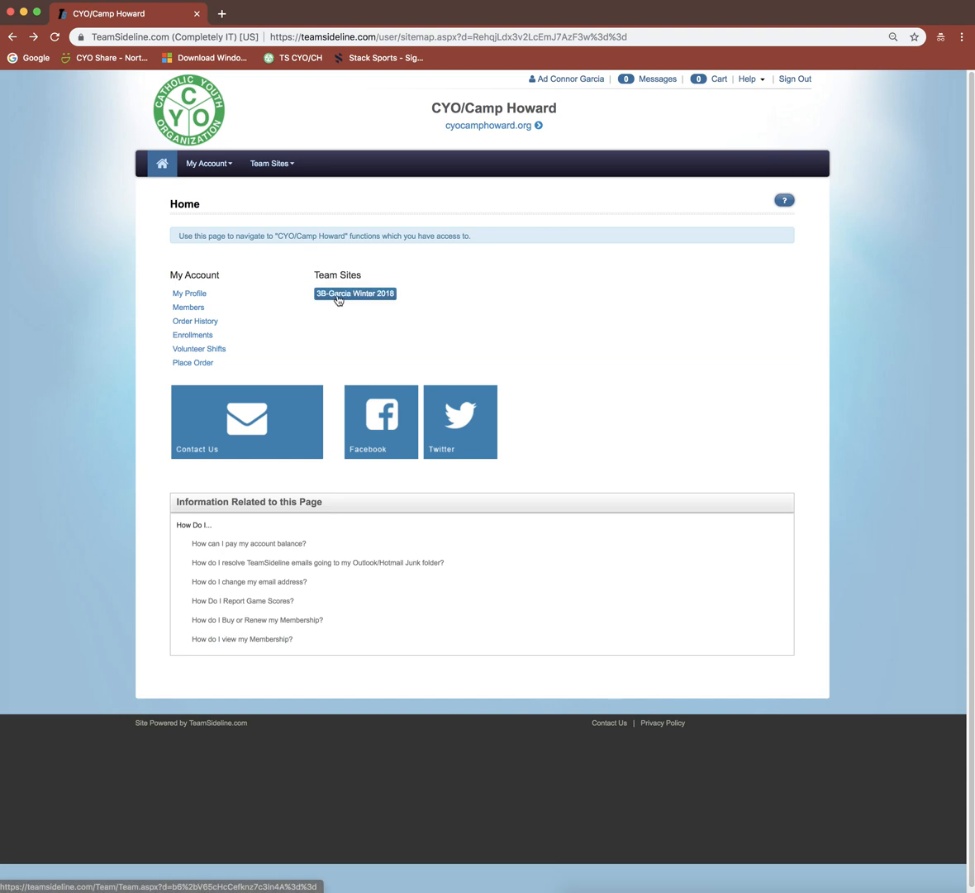
- Open the 3B-Garcia Winter 2018 team site from the Team Sites list
click(354, 295)
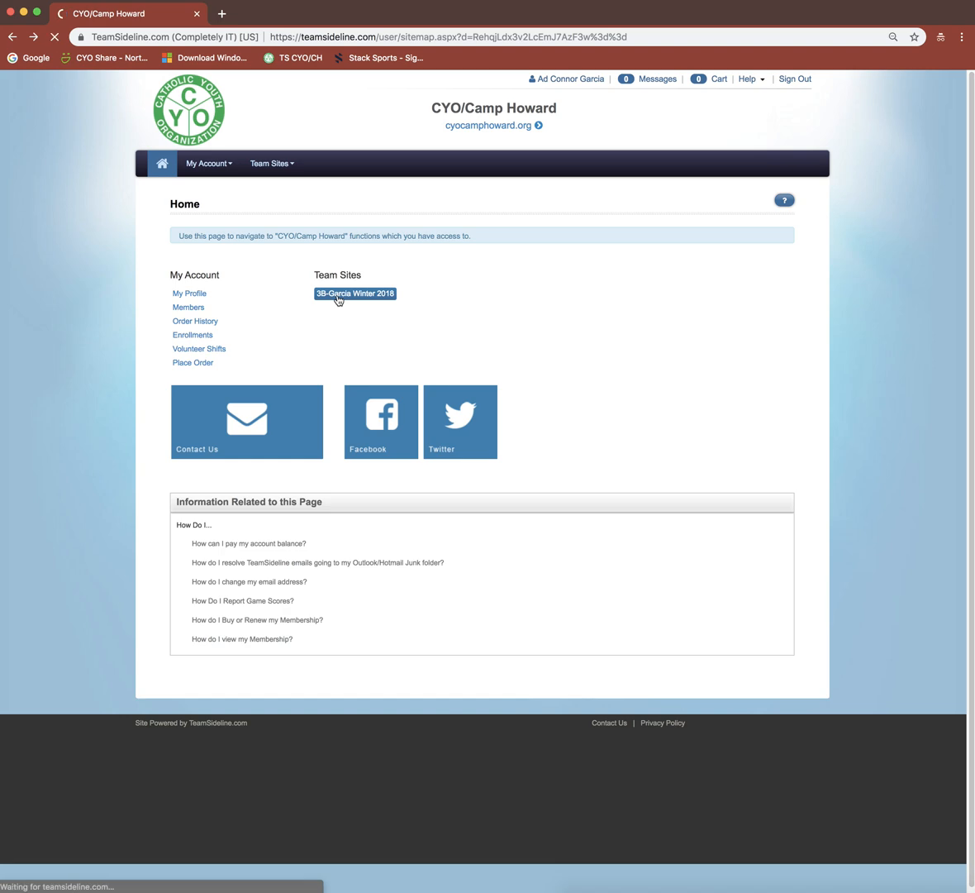
click(354, 294)
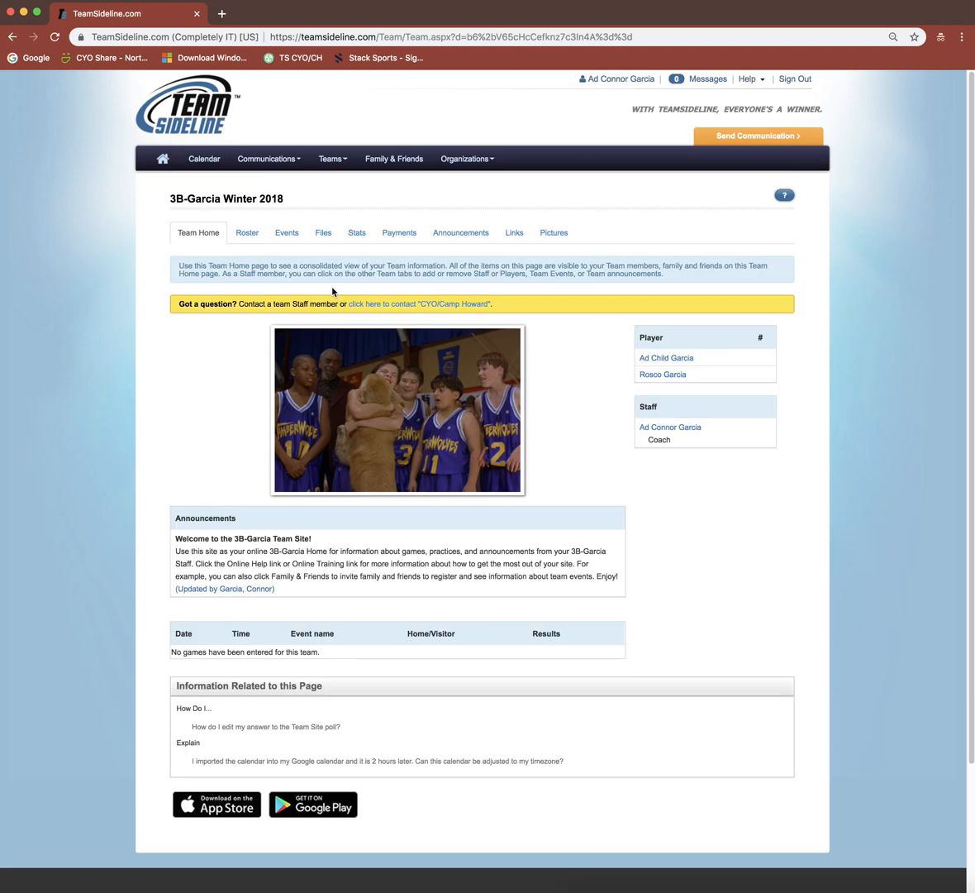
mouse_move(277, 291)
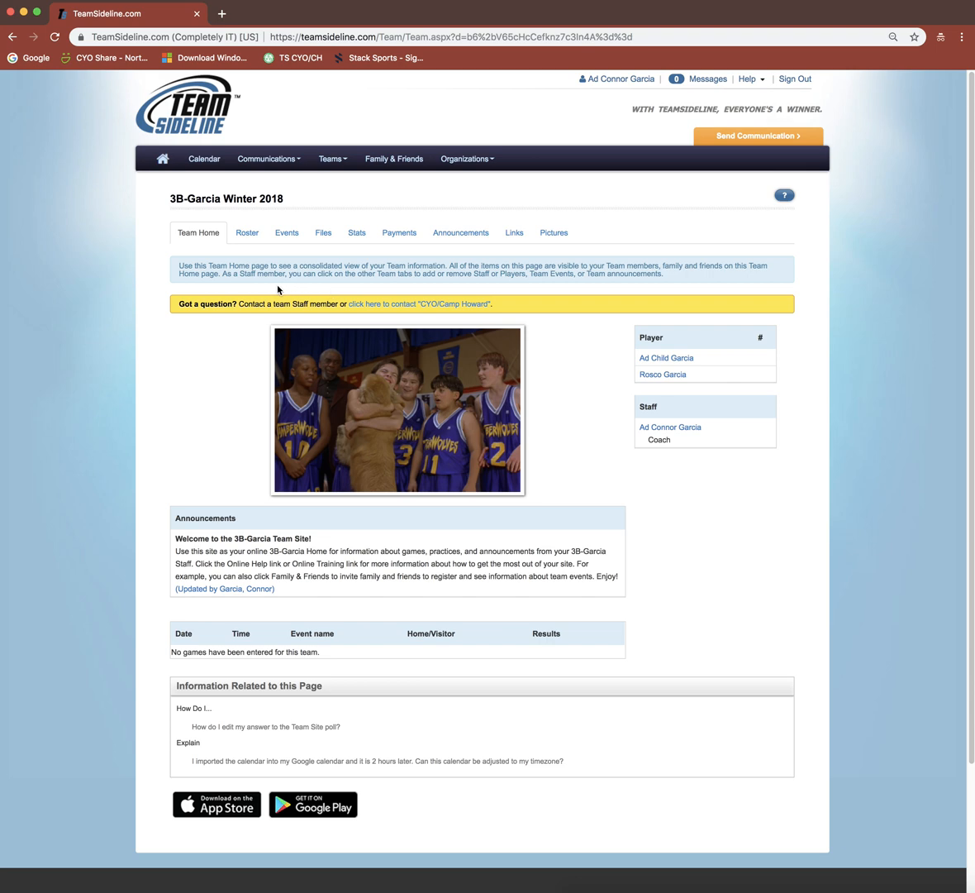
mouse_move(162, 198)
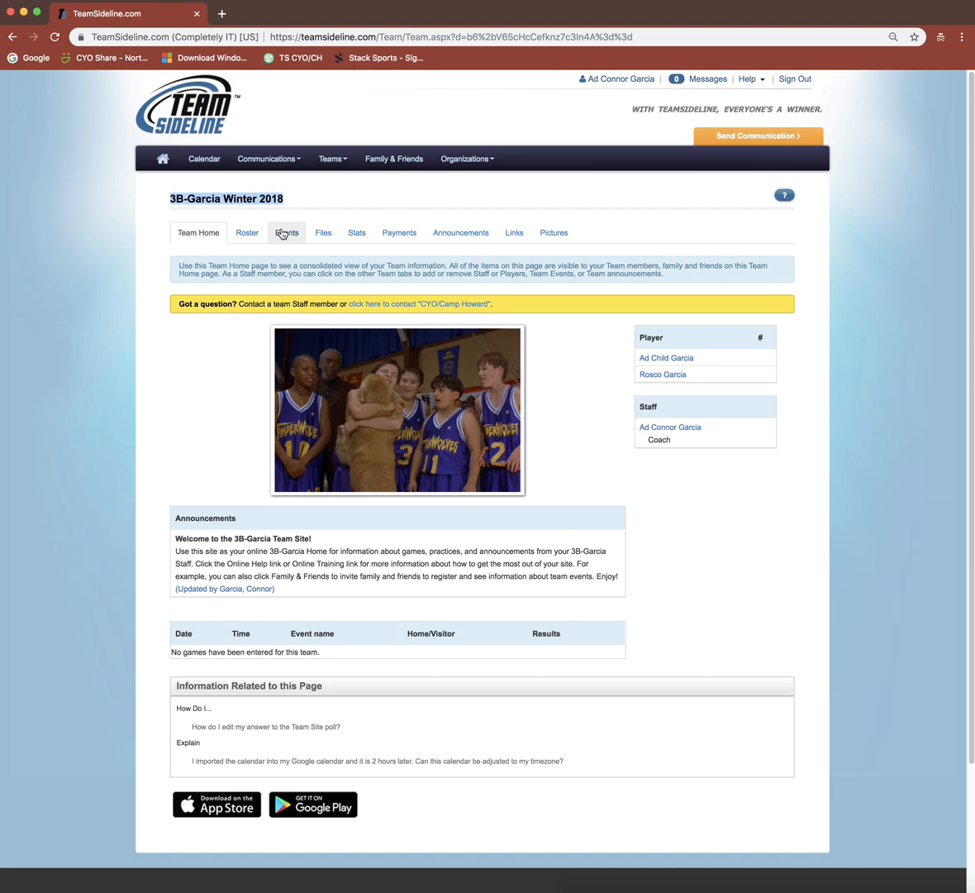
mouse_move(307, 202)
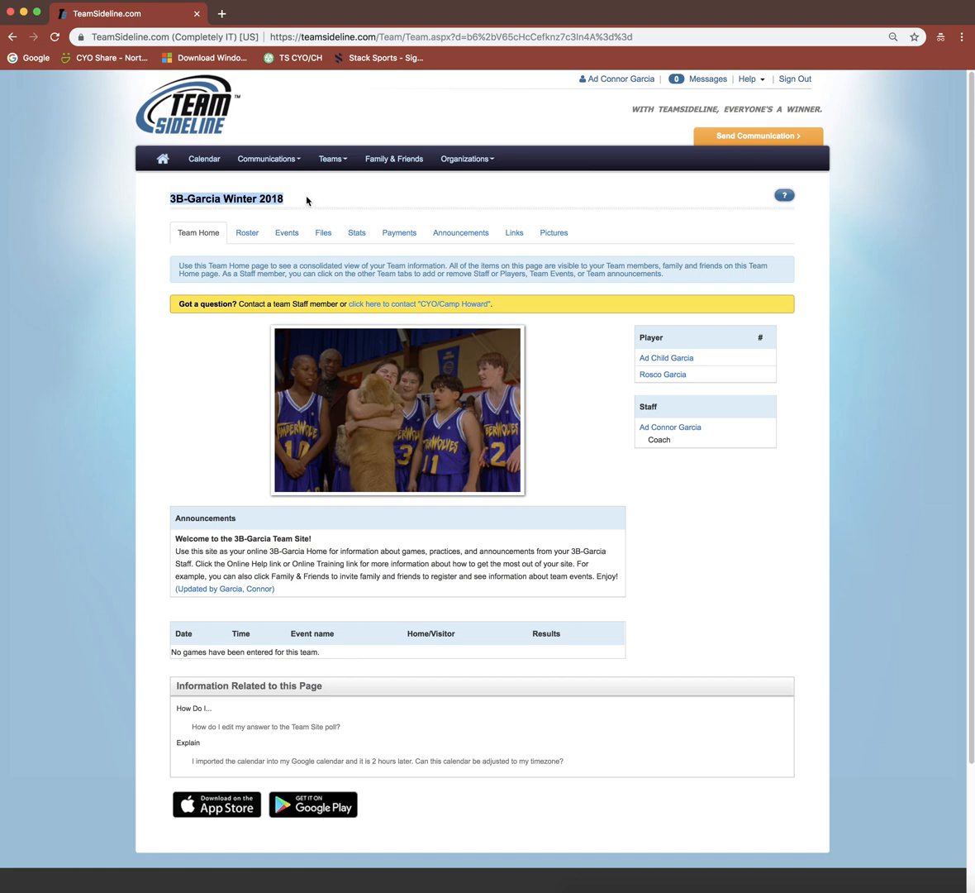
- From Events, add a new event named 'practice' with type Practice
click(286, 231)
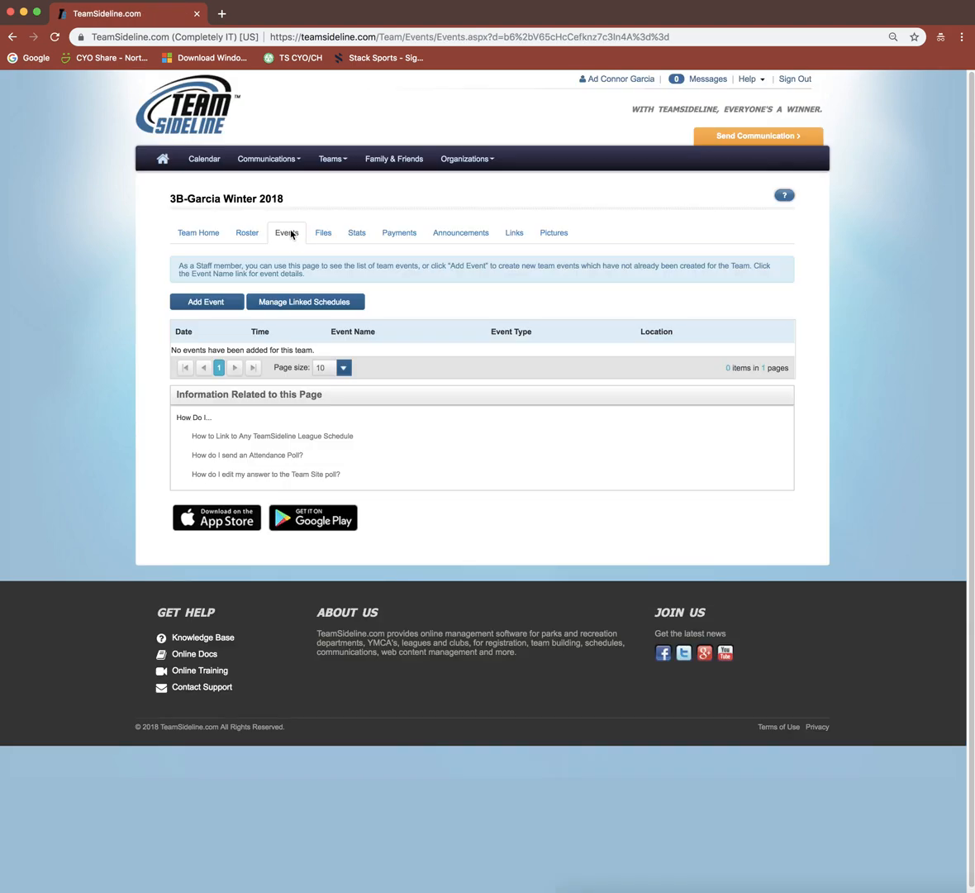
click(205, 301)
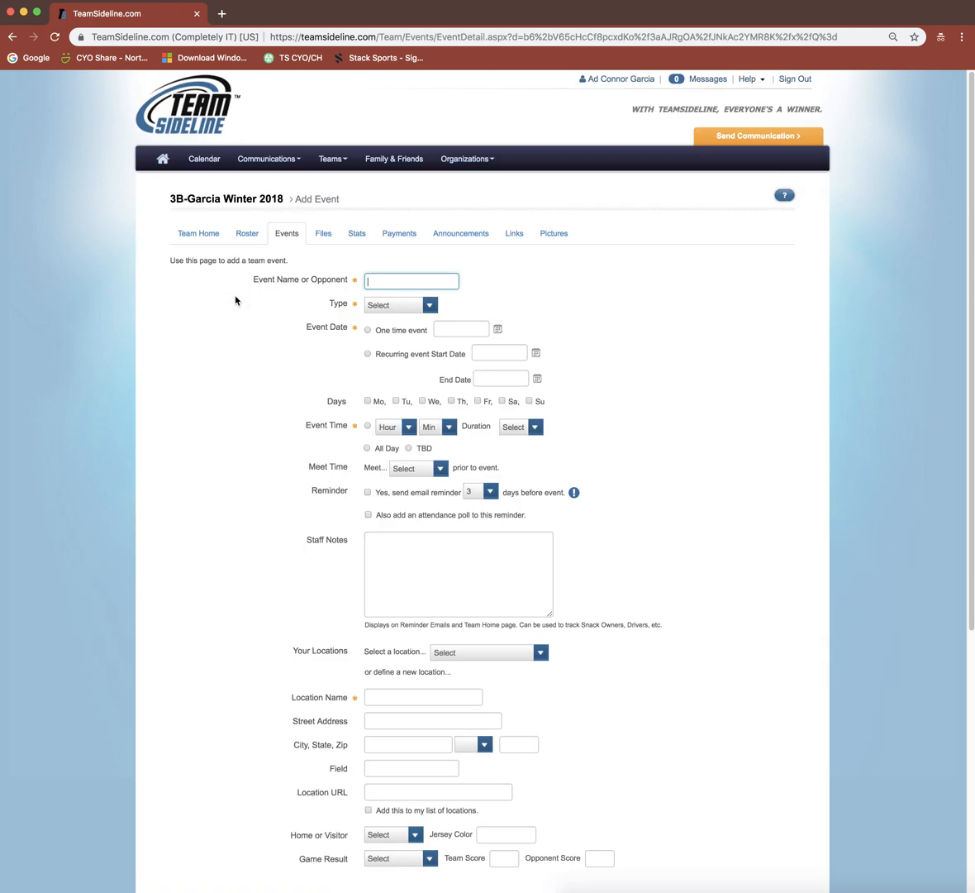
text(practi)
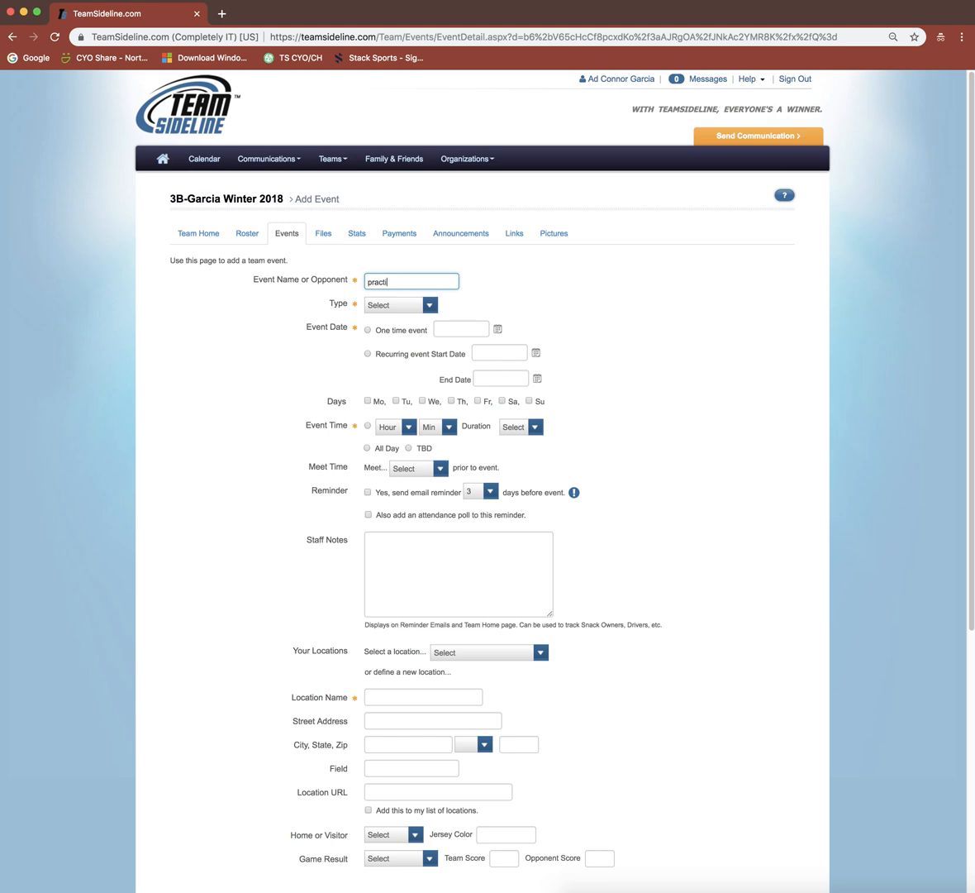
text(ce)
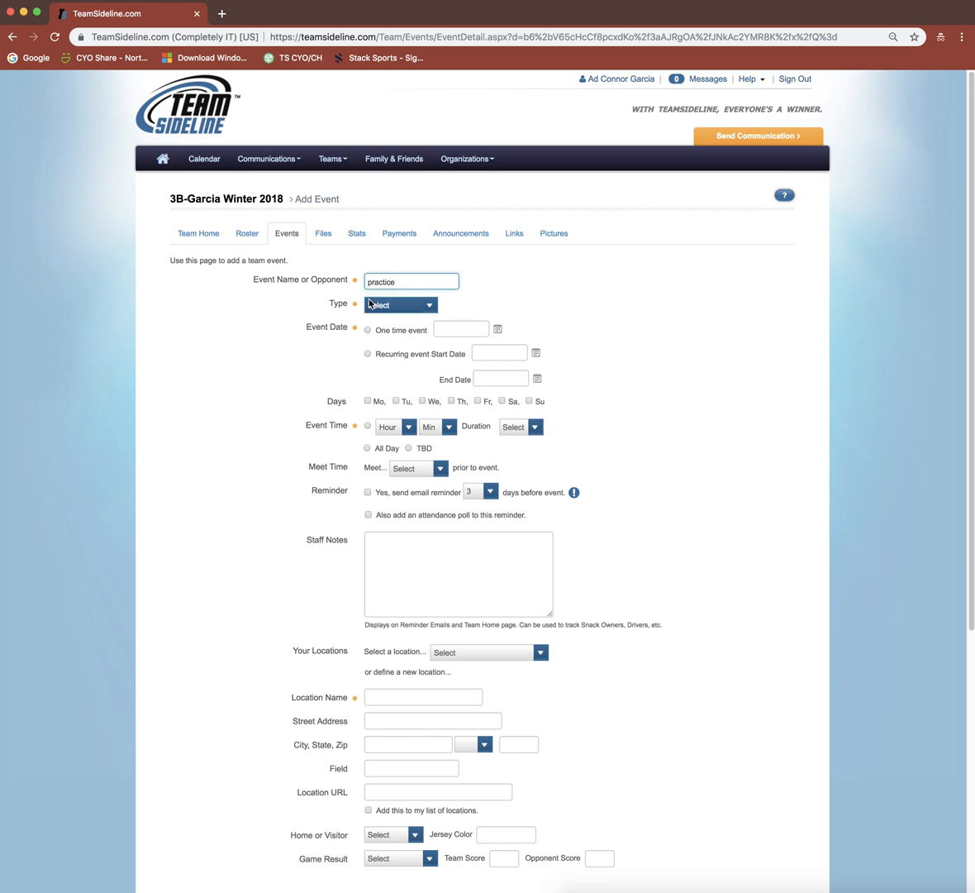
click(400, 304)
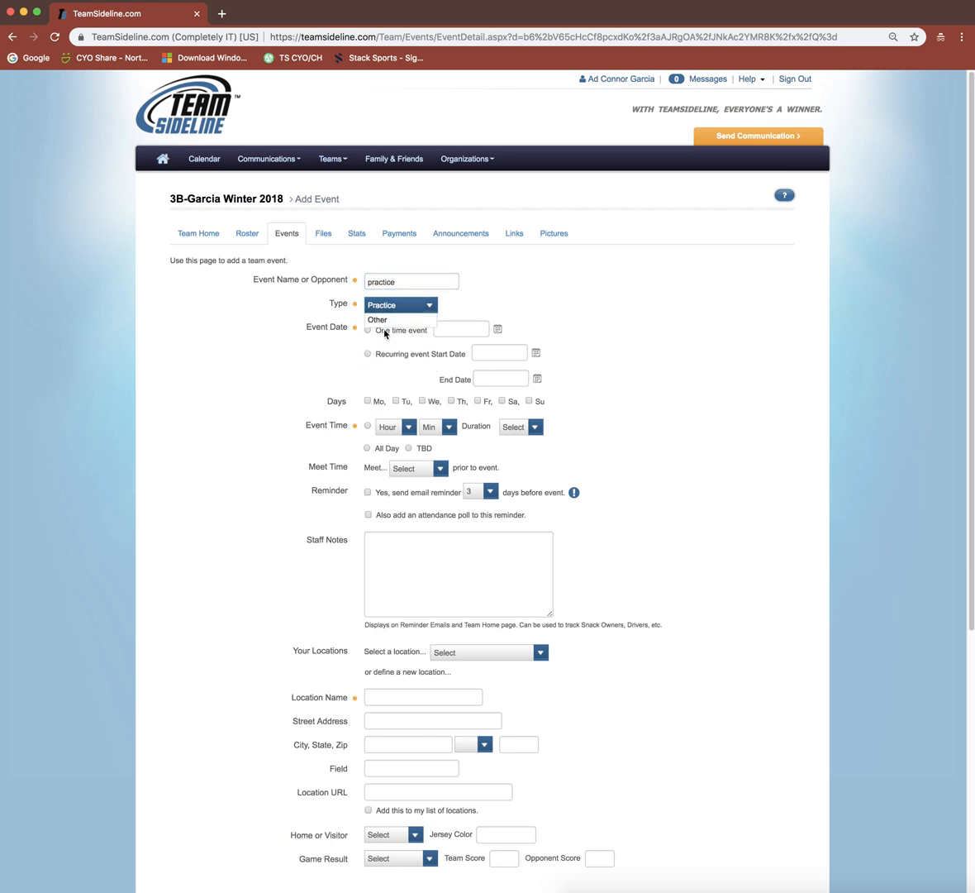
click(380, 305)
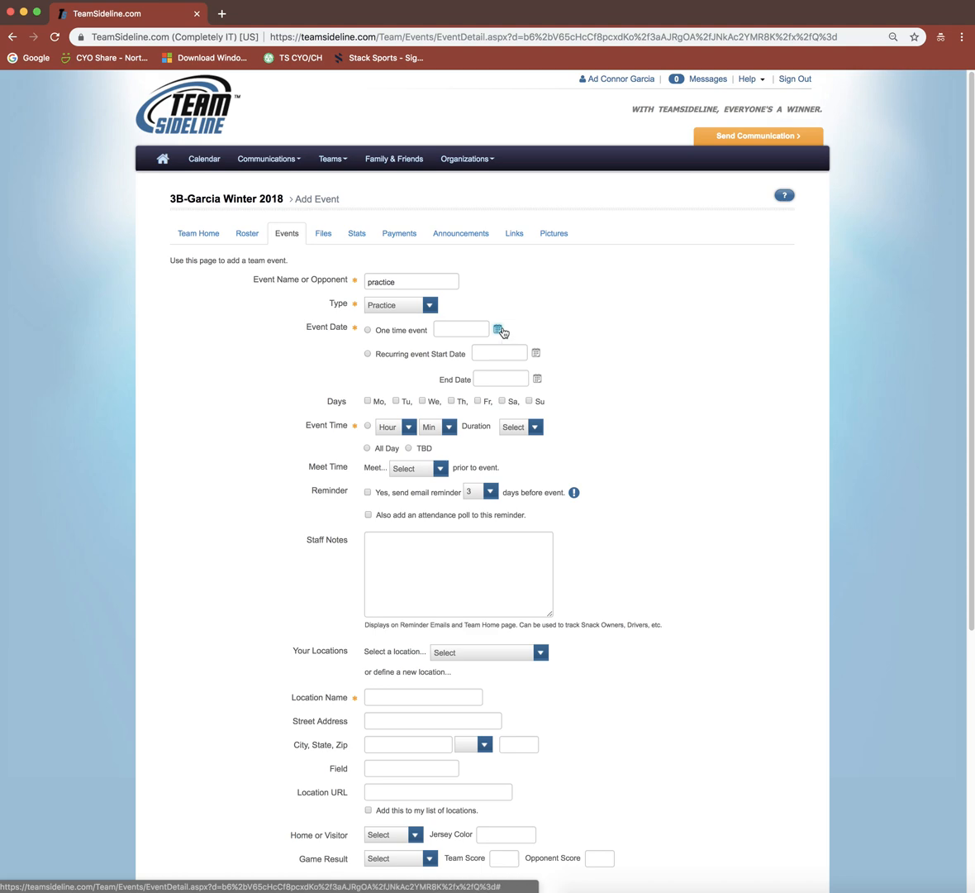
- Make it a one-time event on 12/17/2018 at 5:00 pm with duration 90
click(499, 329)
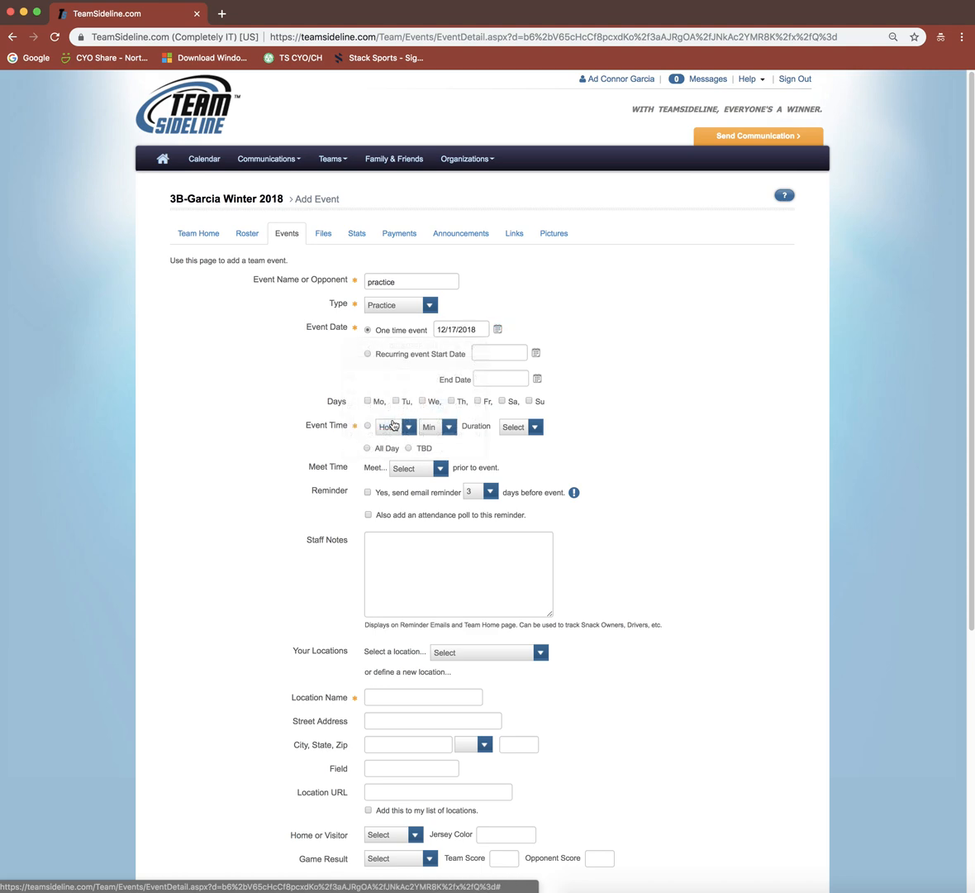
click(407, 426)
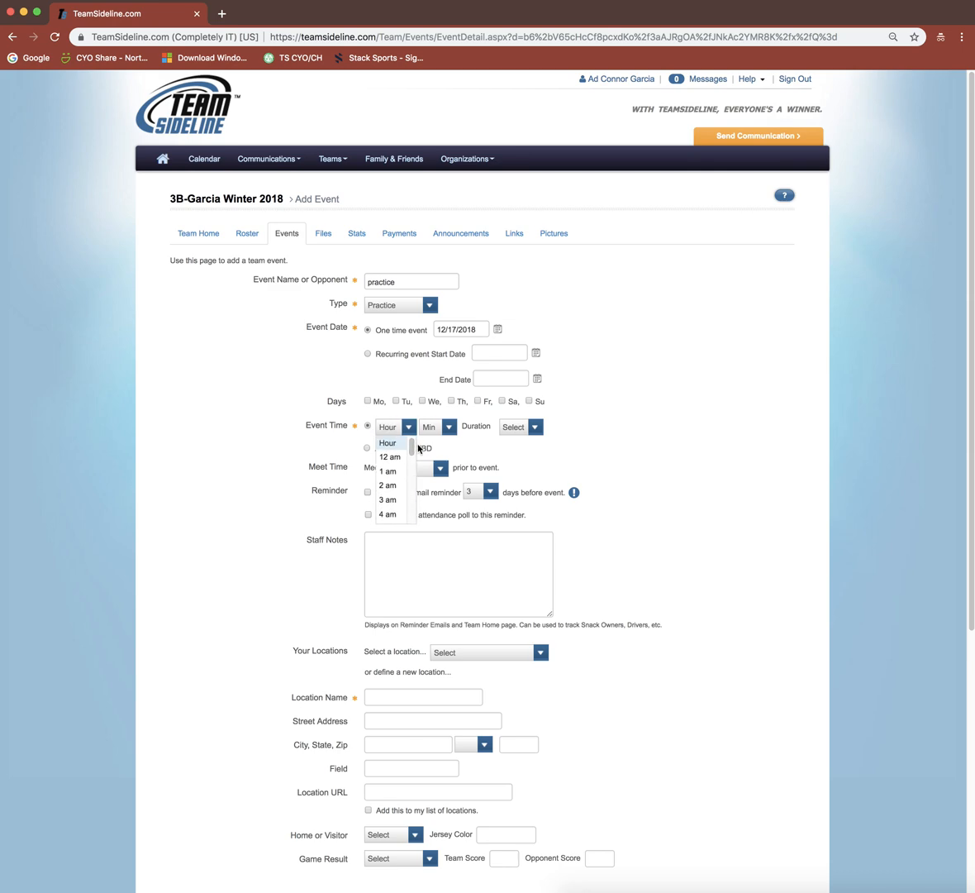
scroll(down, 3)
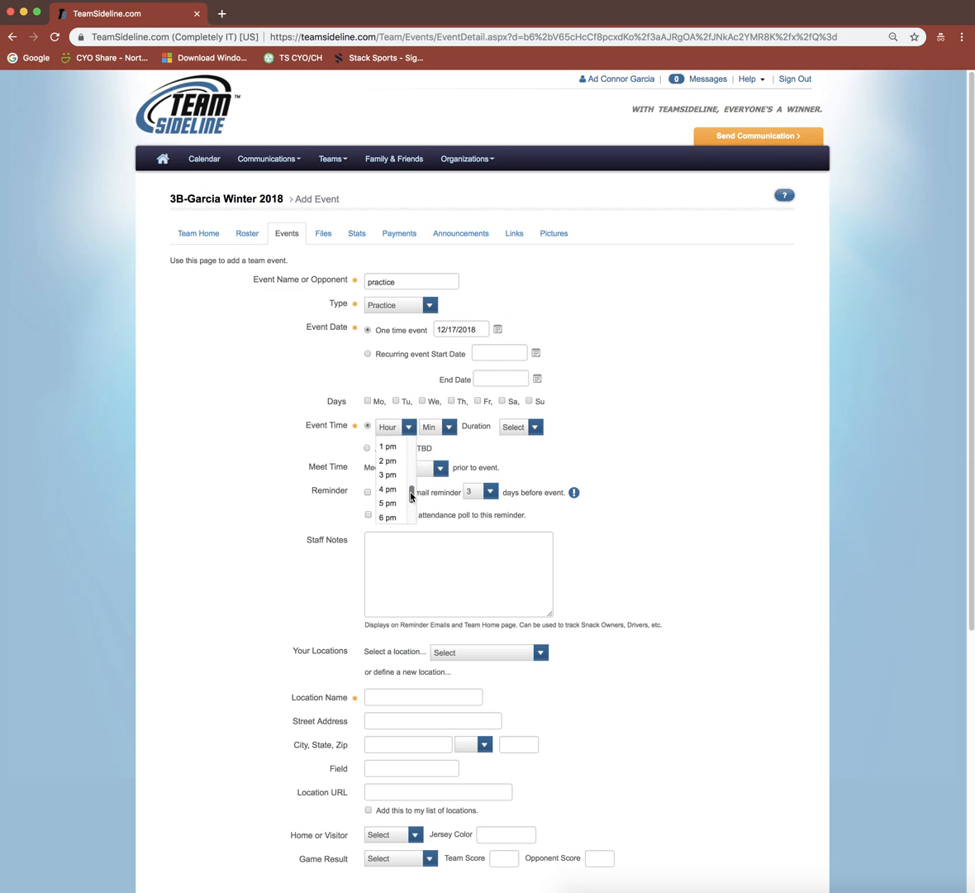
click(387, 502)
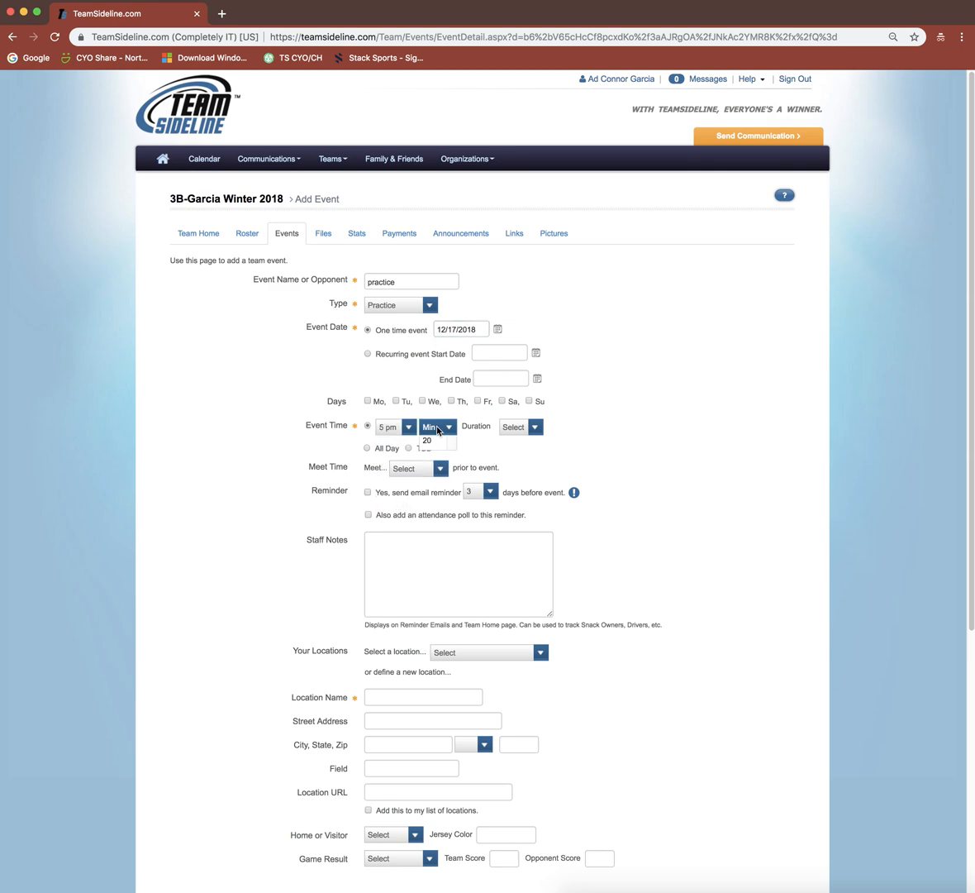
click(434, 426)
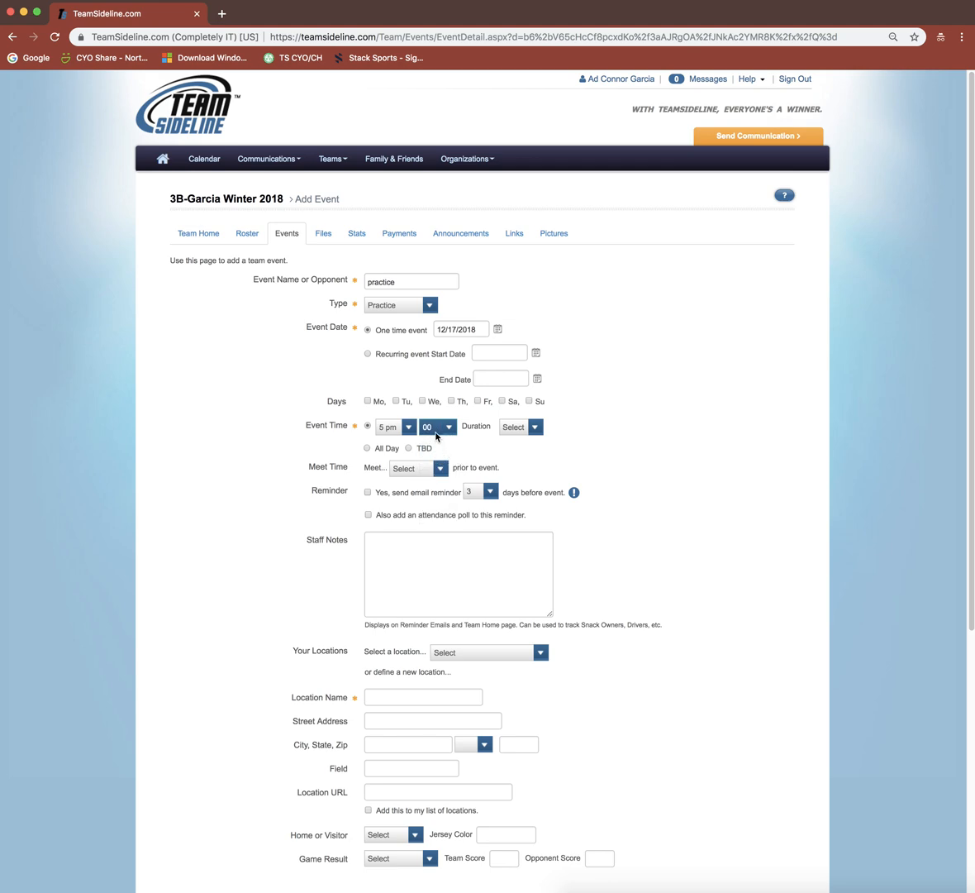
click(536, 427)
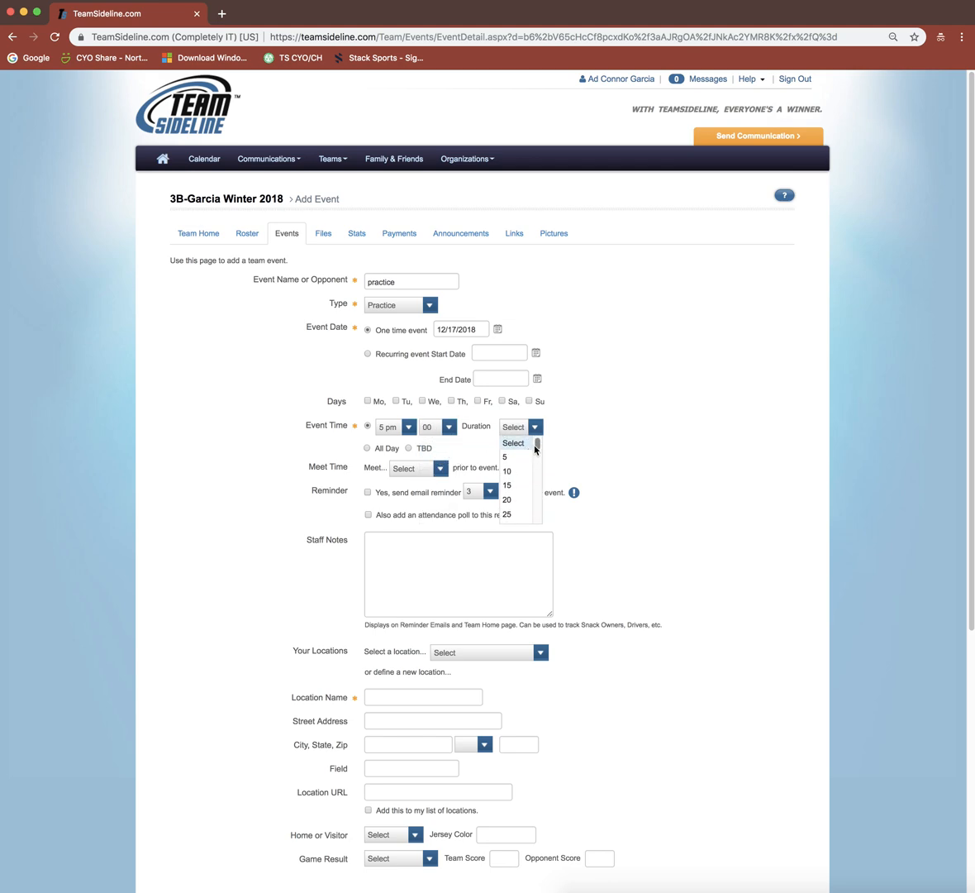
scroll(down, 3)
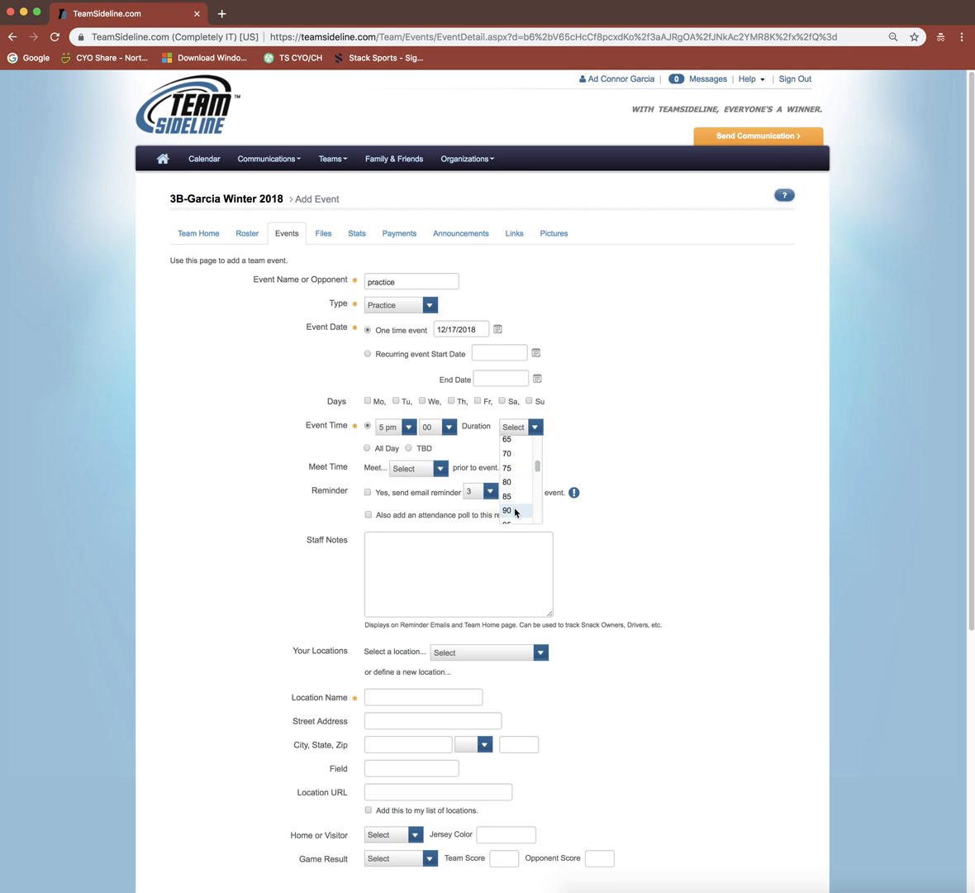
click(508, 509)
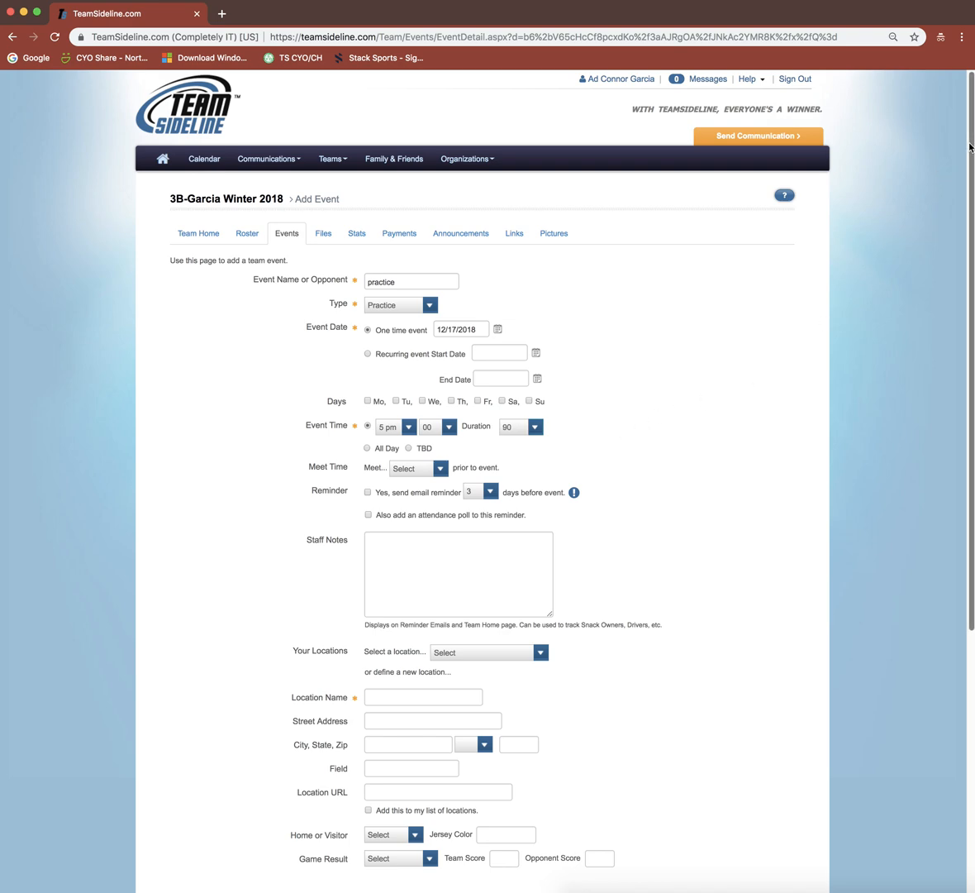
scroll(down, 3)
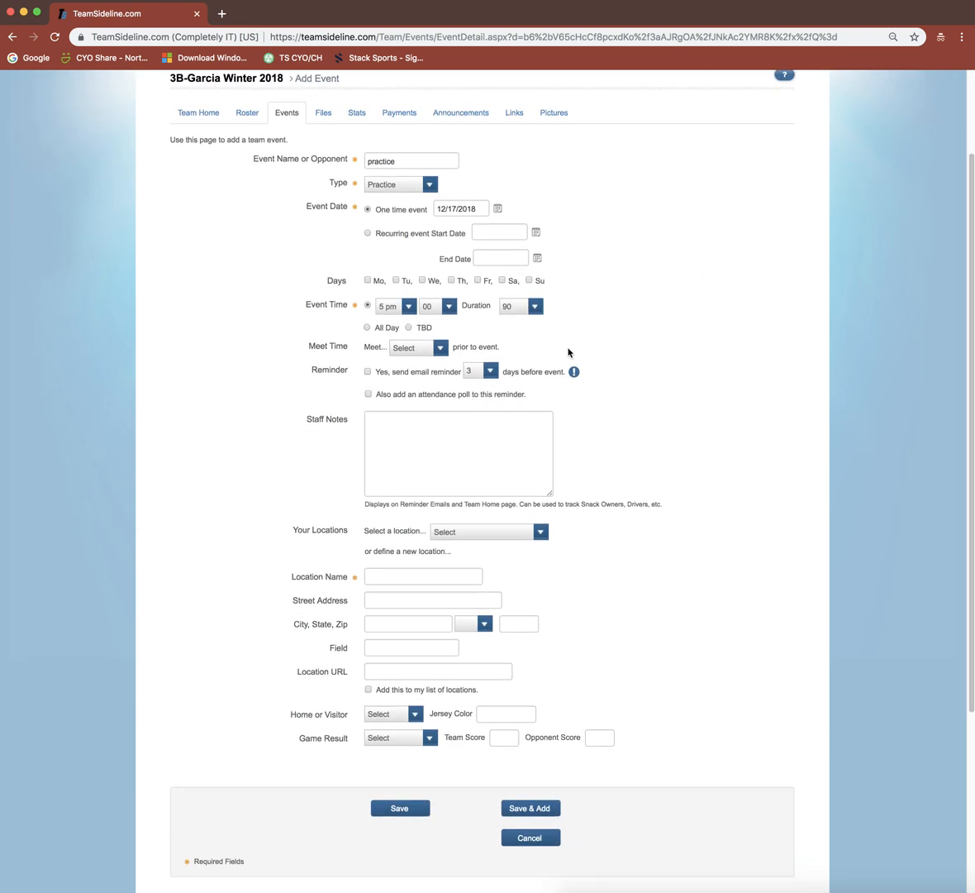
mouse_move(522, 347)
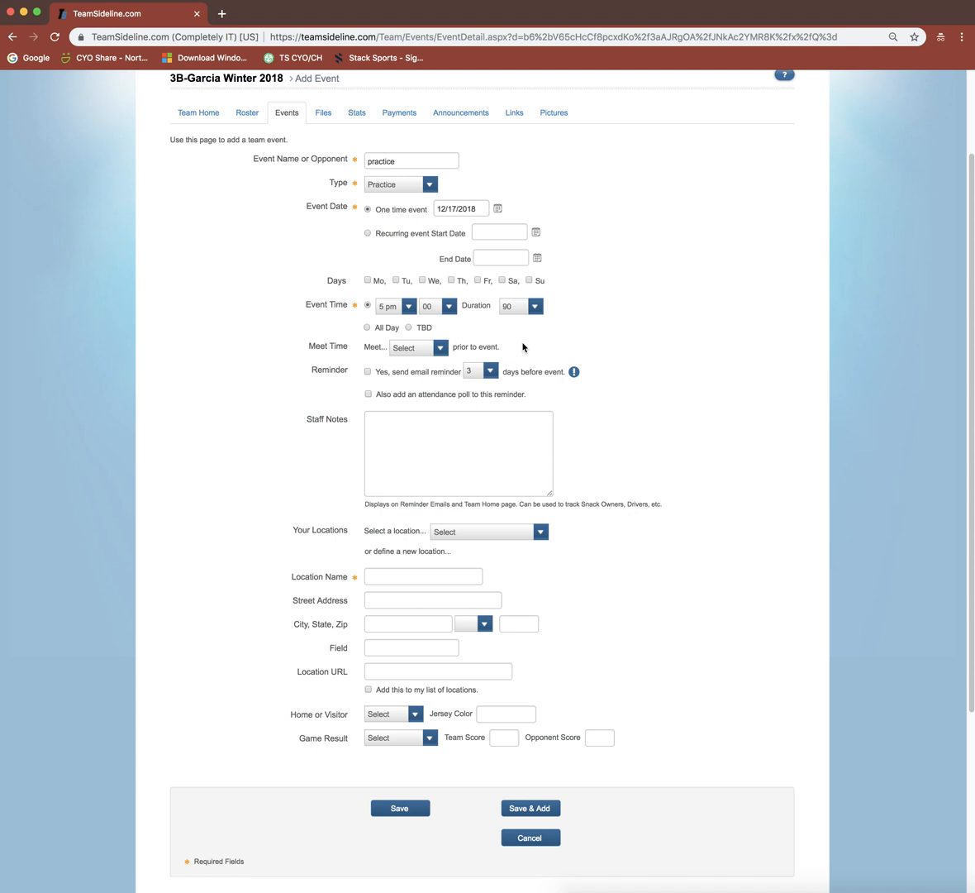
mouse_move(466, 337)
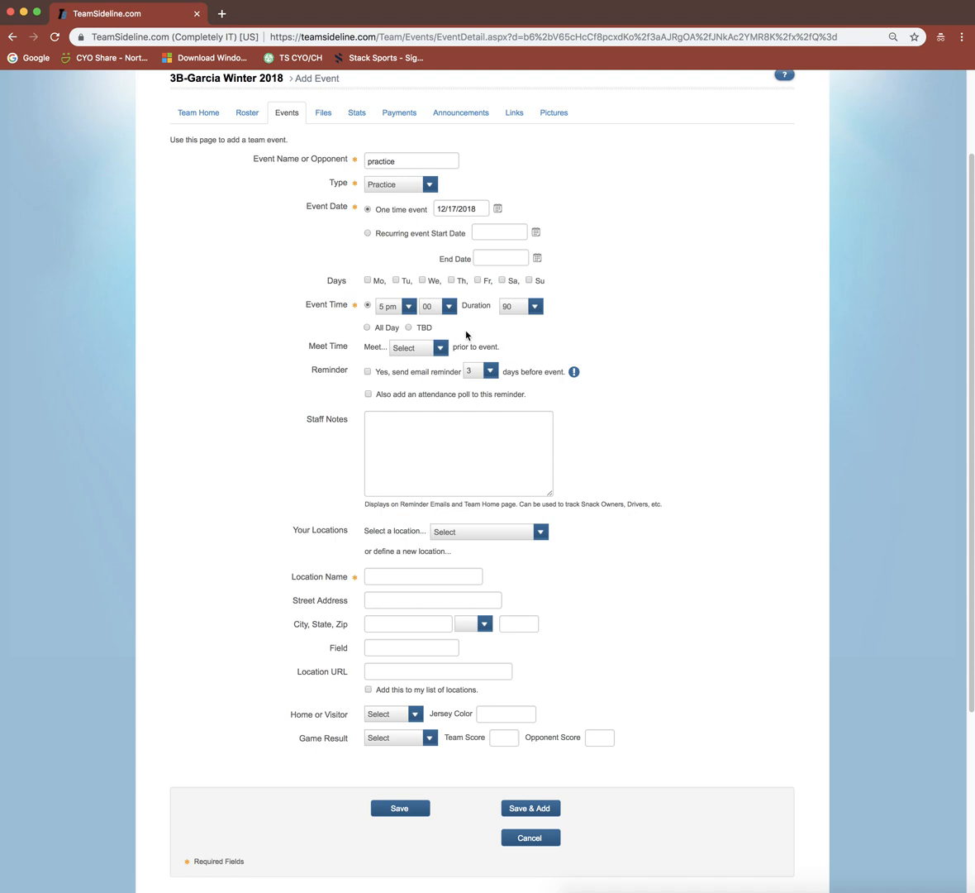
- Enter Gym as the location name, glancing at meet time and reminder options without changing them
click(424, 576)
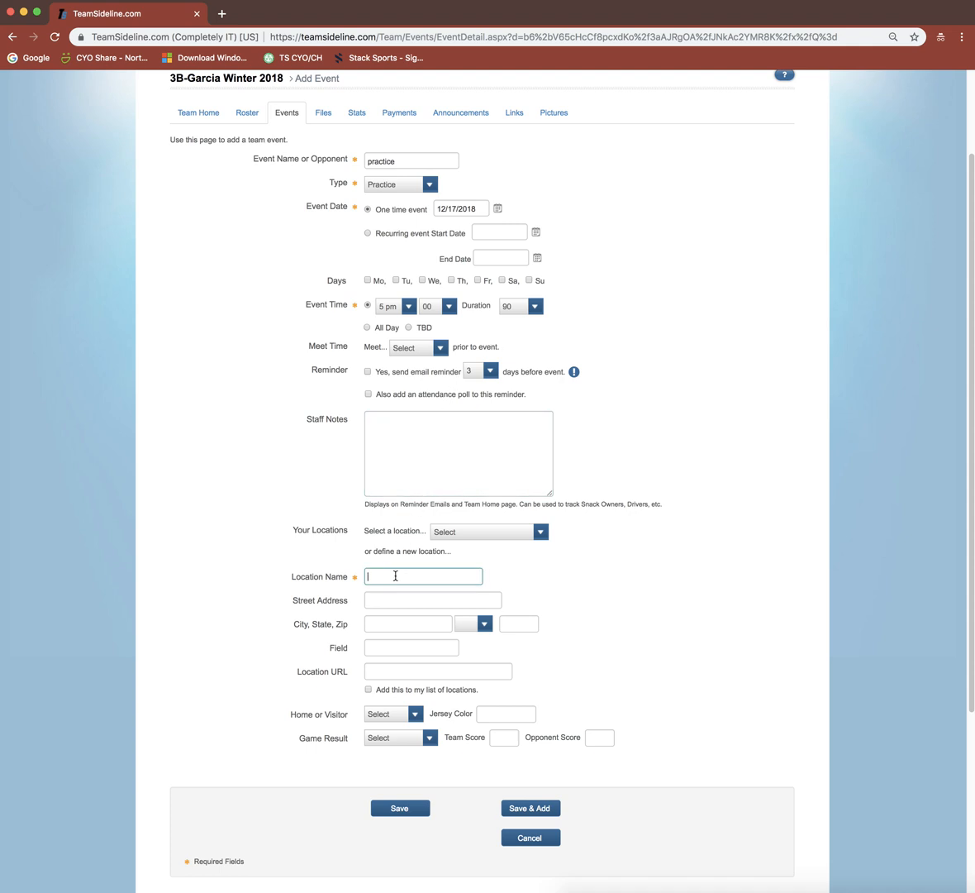
text(Gy)
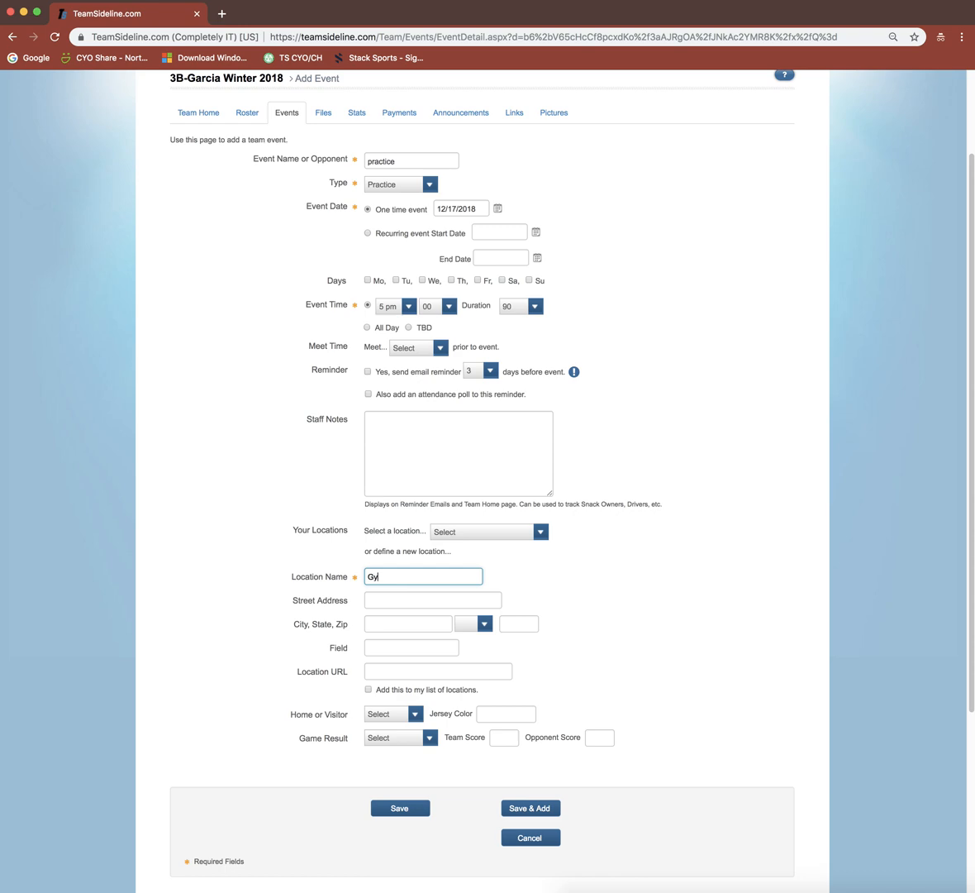
text(m)
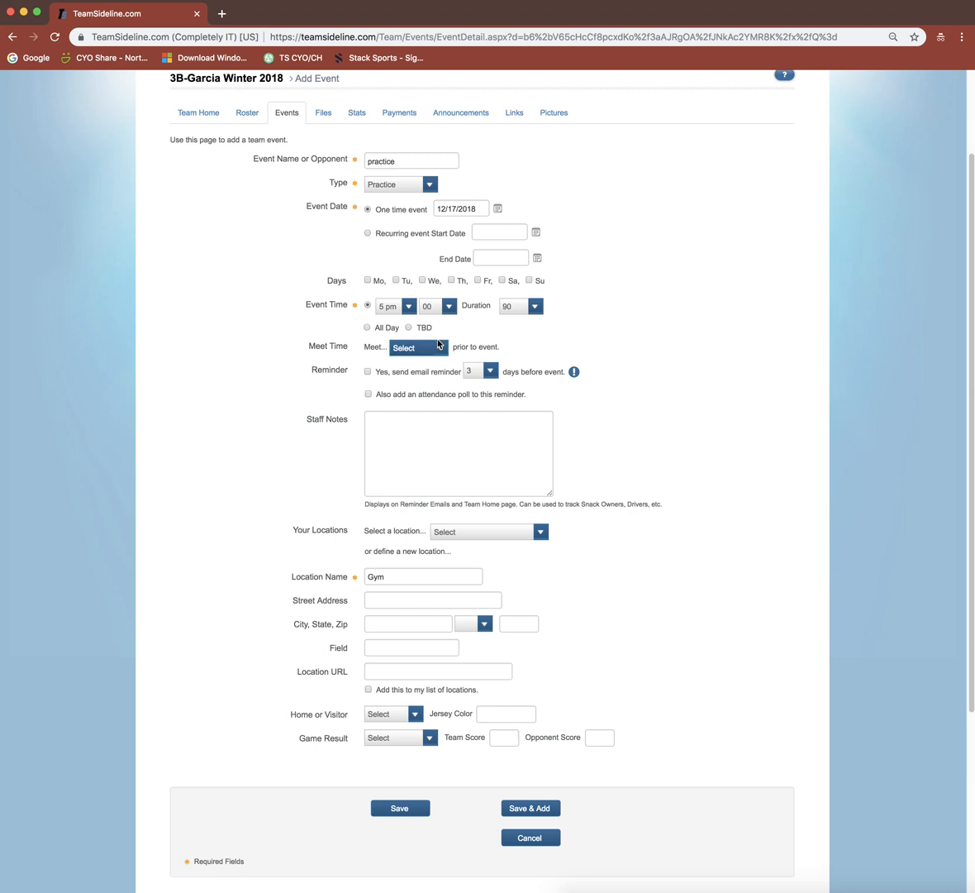
click(440, 347)
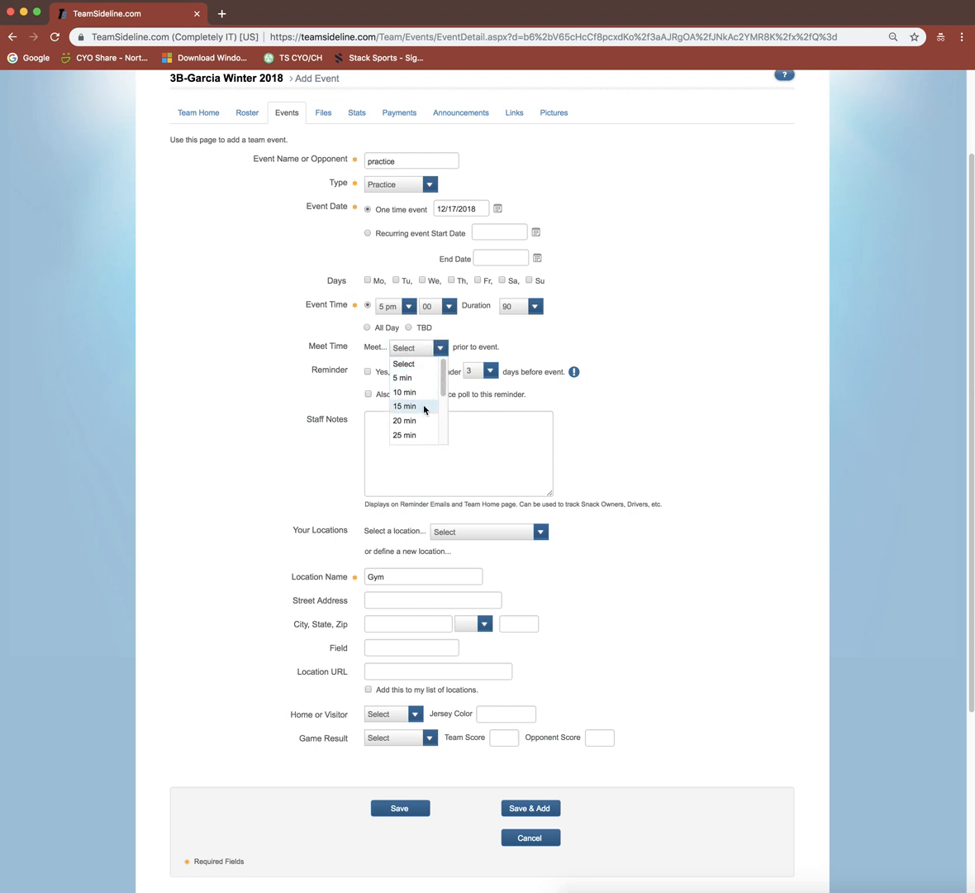
click(429, 389)
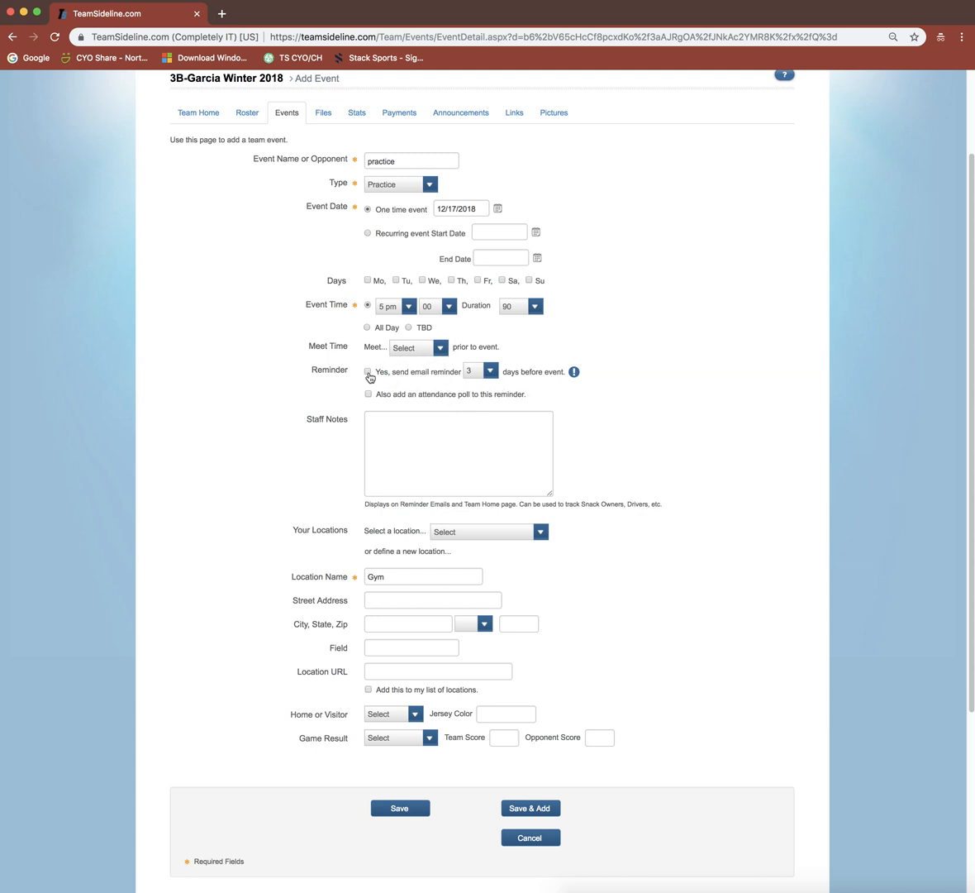
click(489, 370)
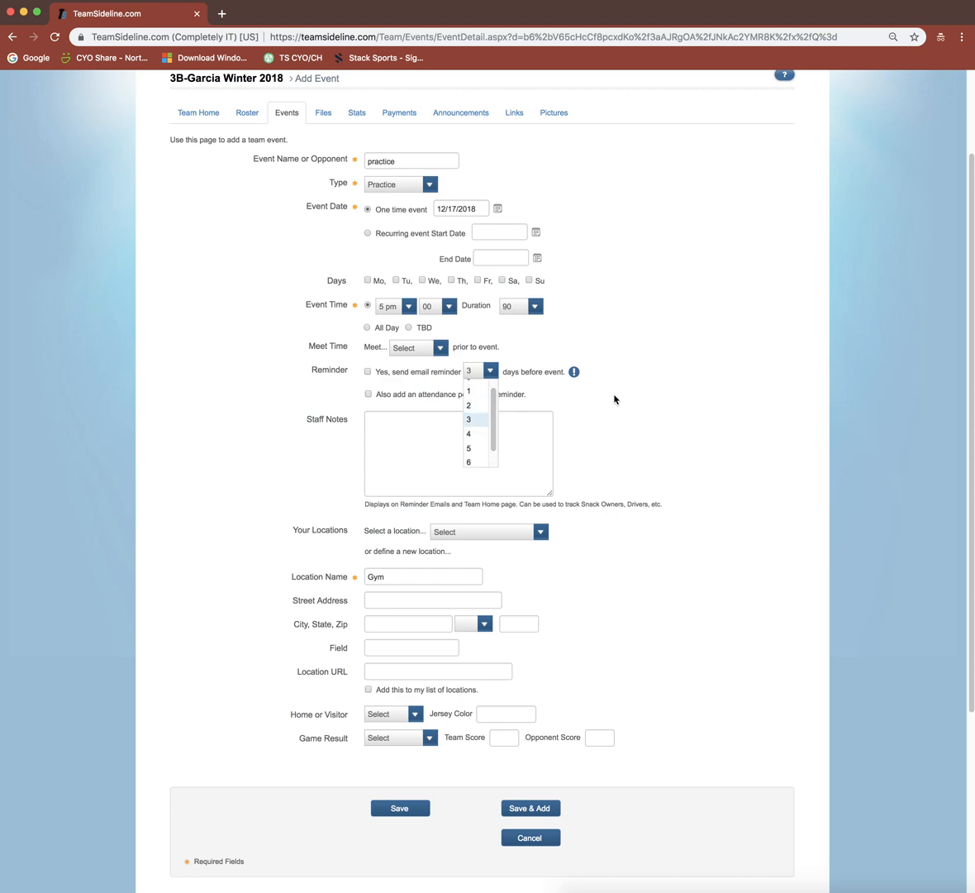
scroll(down, 3)
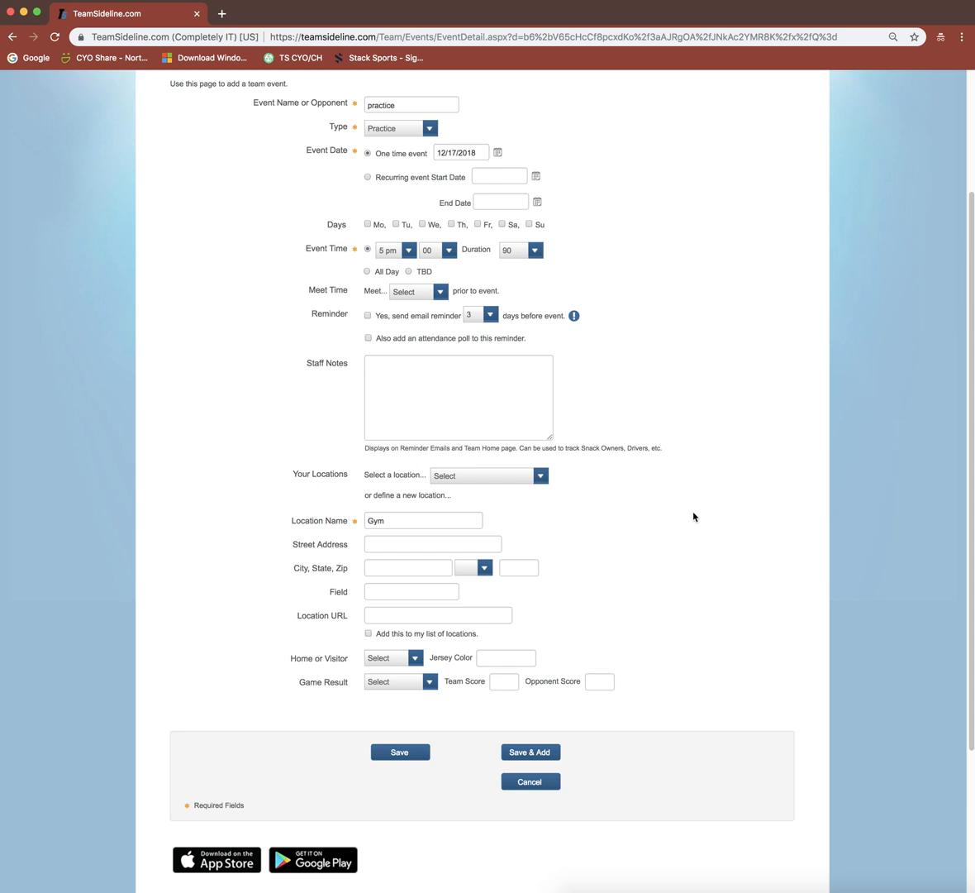
mouse_move(601, 531)
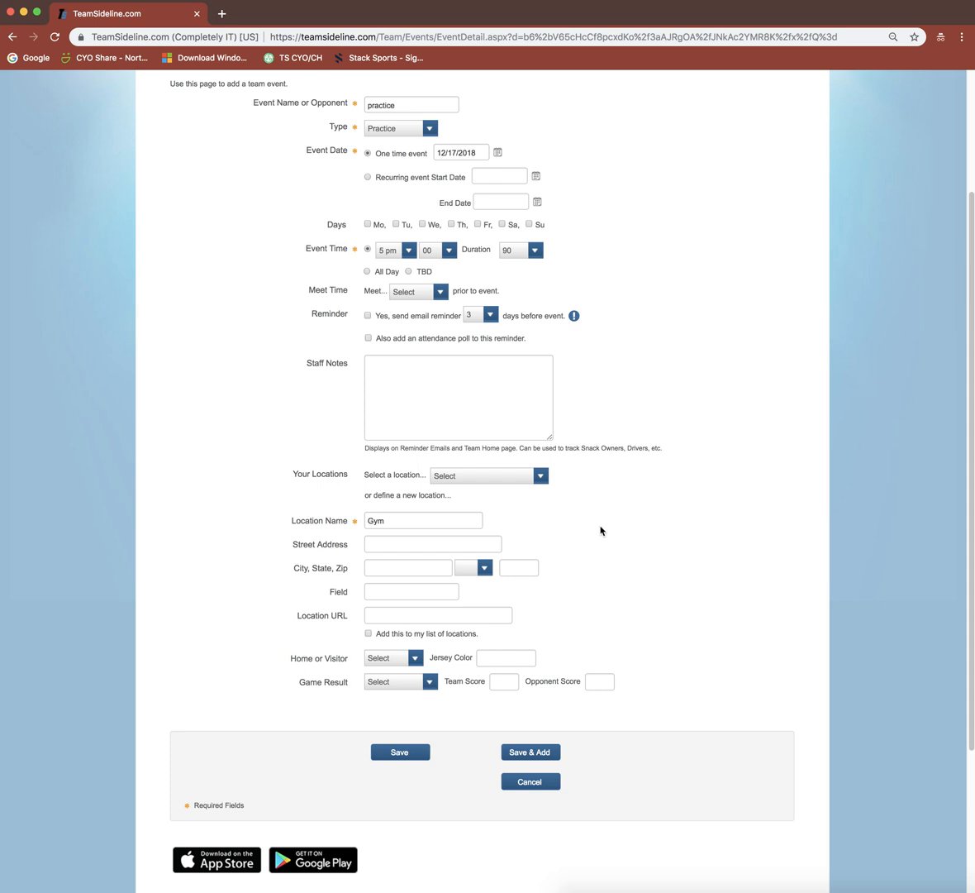
mouse_move(371, 581)
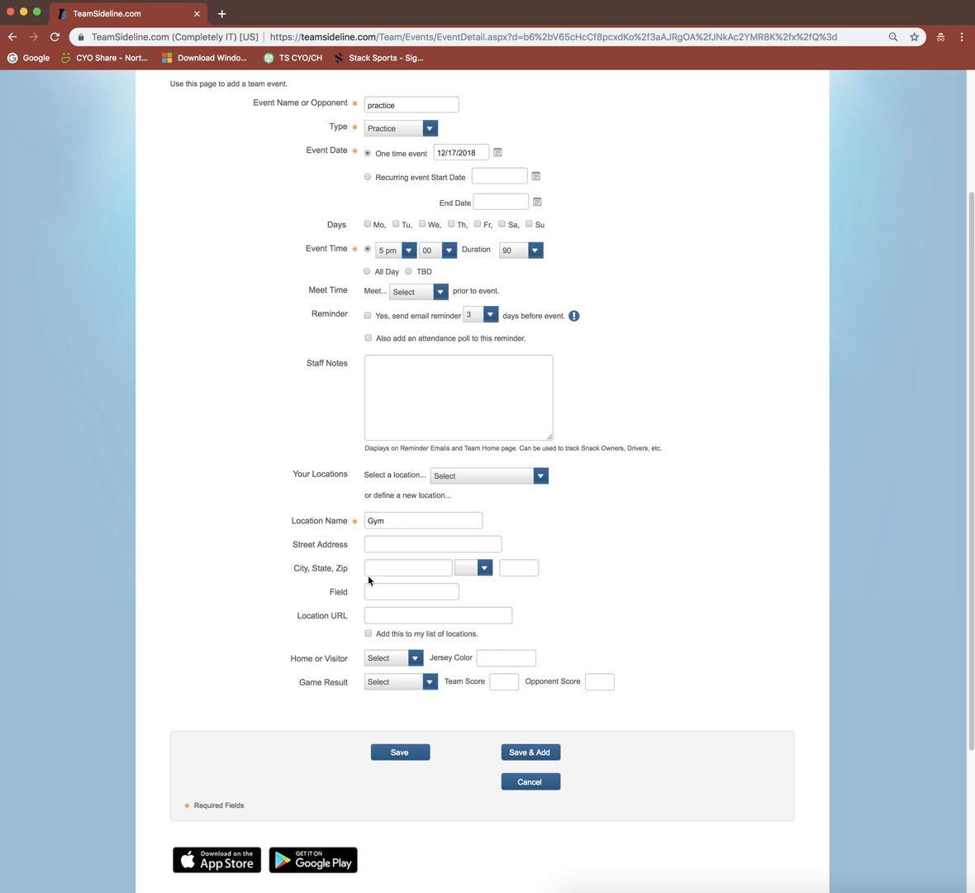
mouse_move(769, 476)
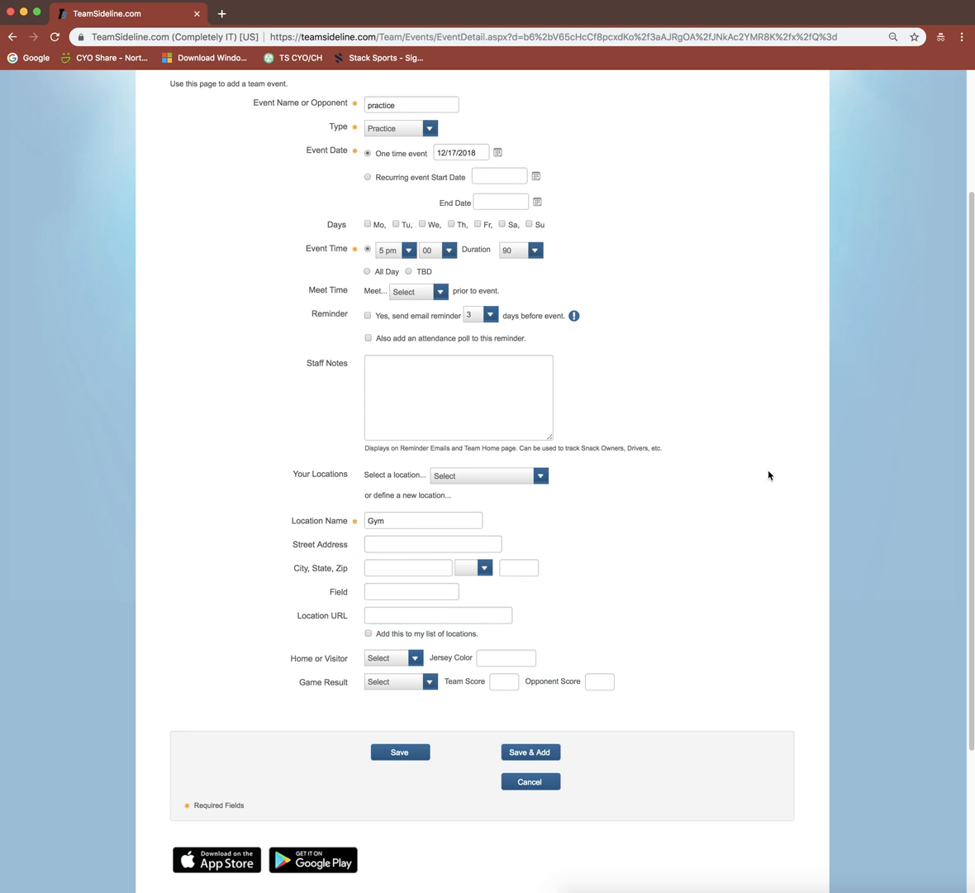
- Save the practice with Save & Add so a blank form opens for the next event
scroll(down, 3)
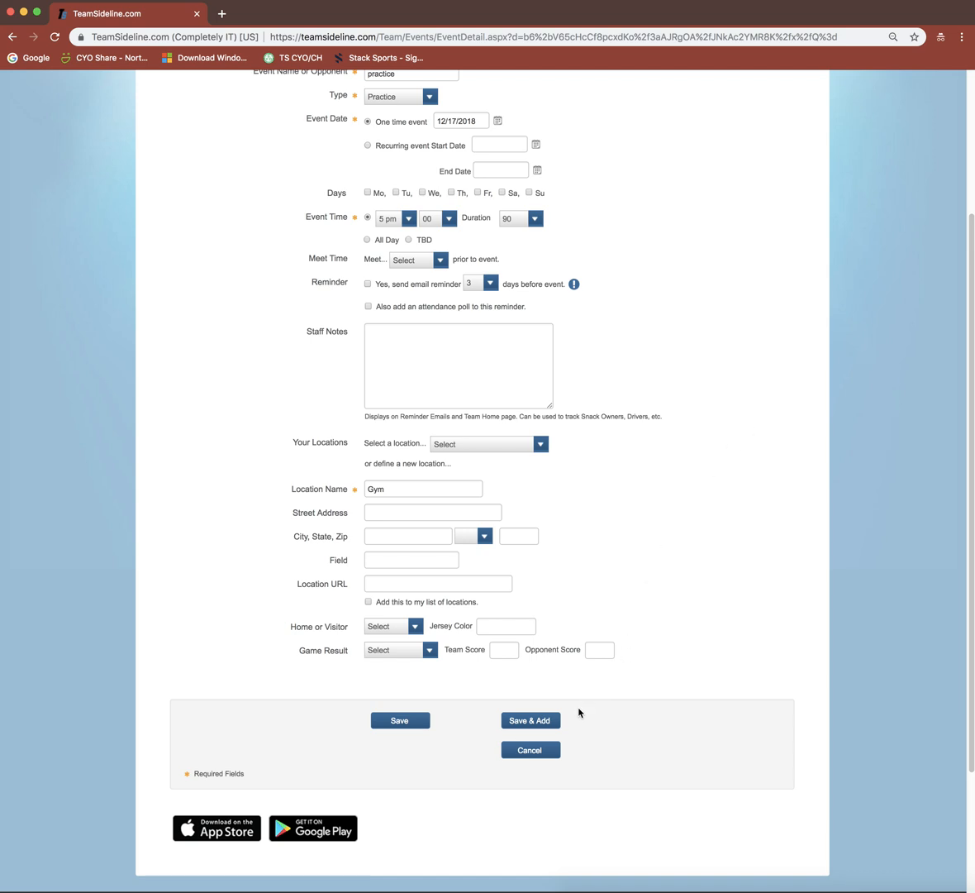
mouse_move(529, 721)
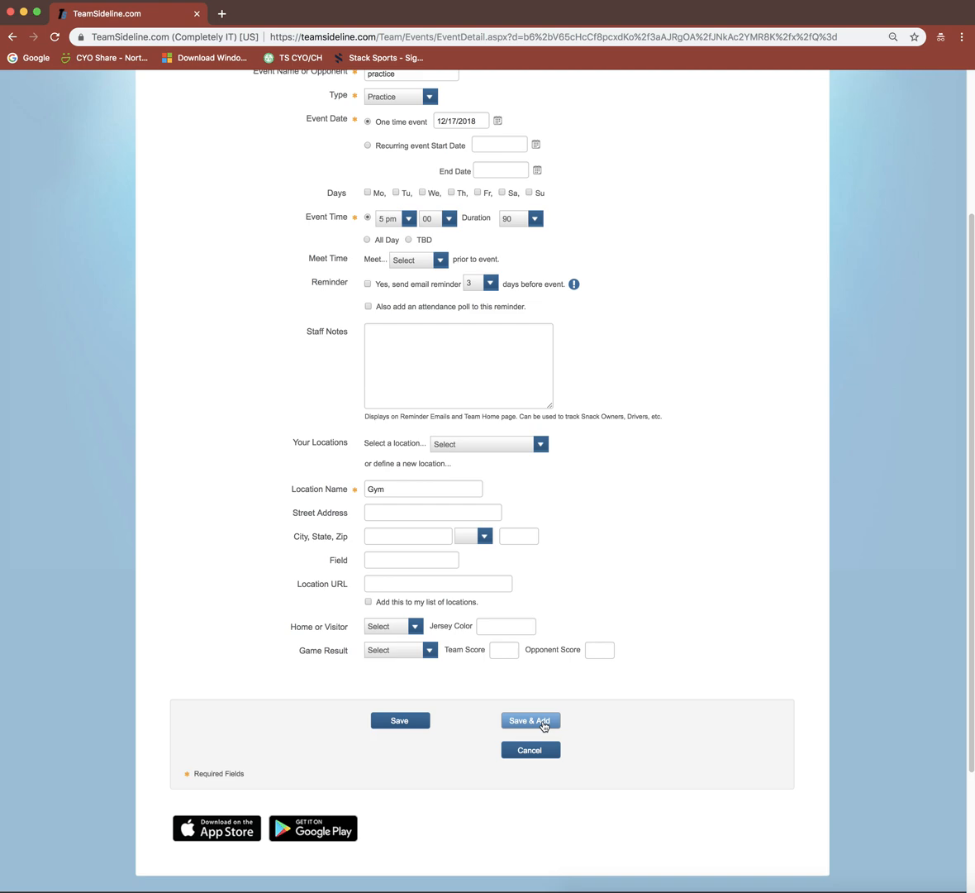
click(529, 721)
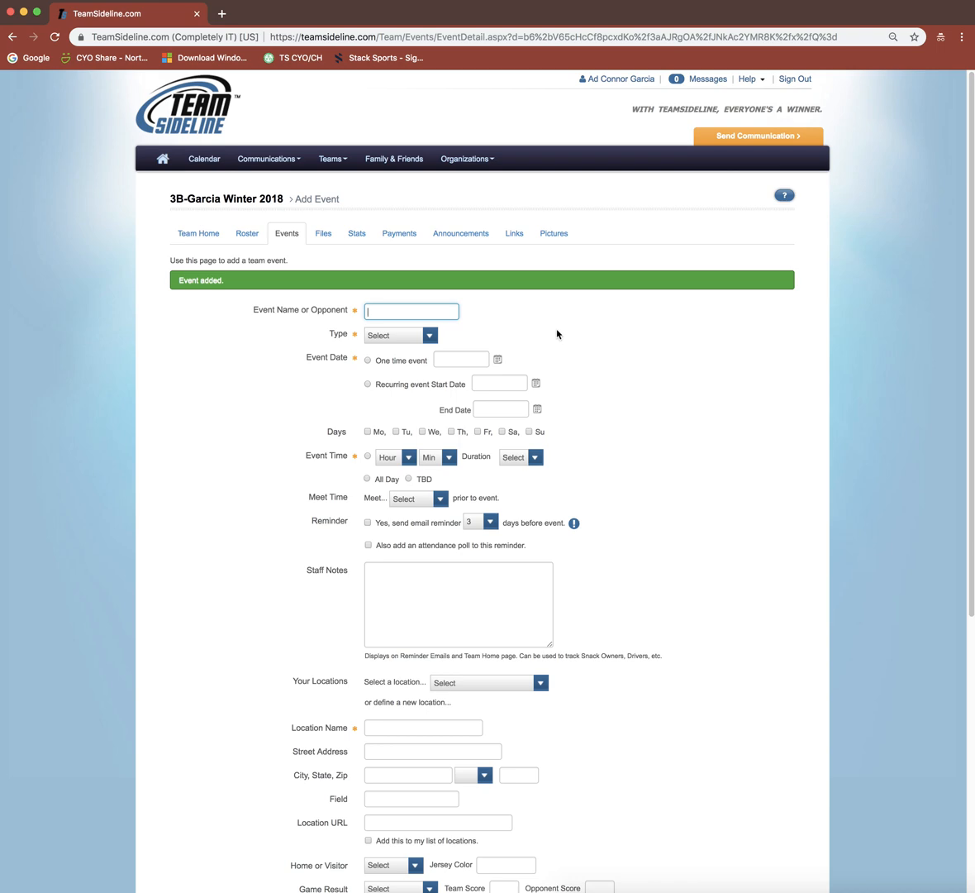
mouse_move(547, 338)
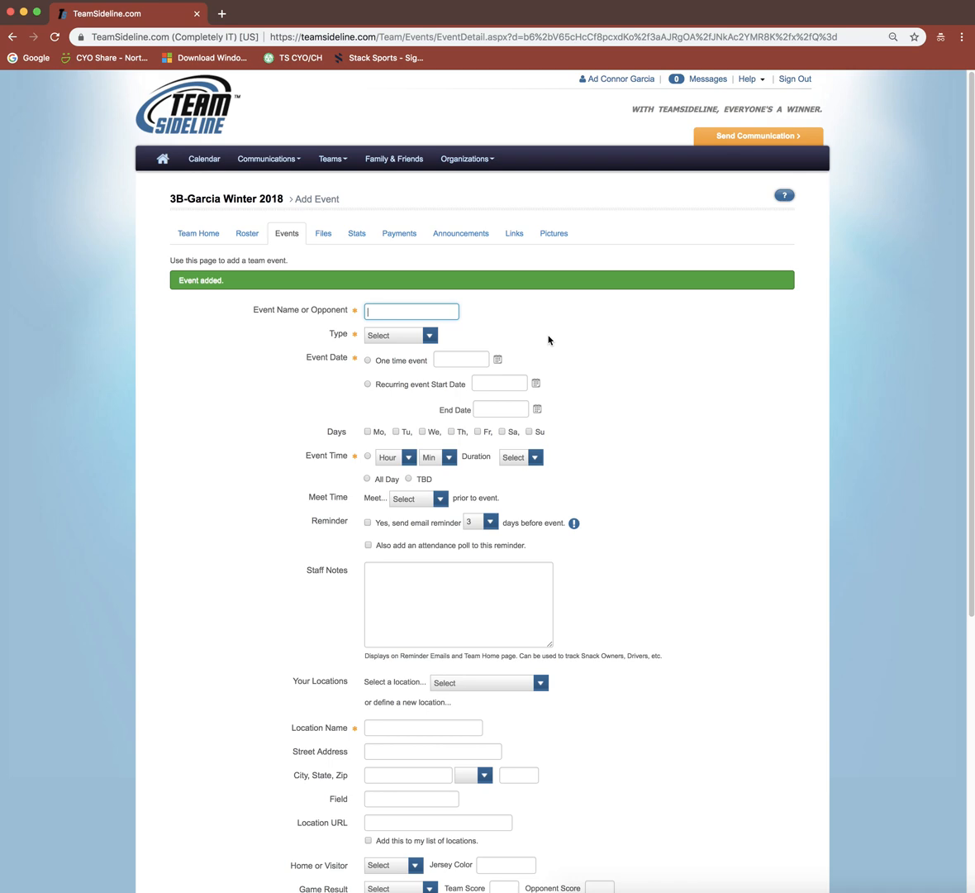
- Name the event practice #2, type Practice, recurring from 12/18/2018 to 1/22/2019
text(practice #2)
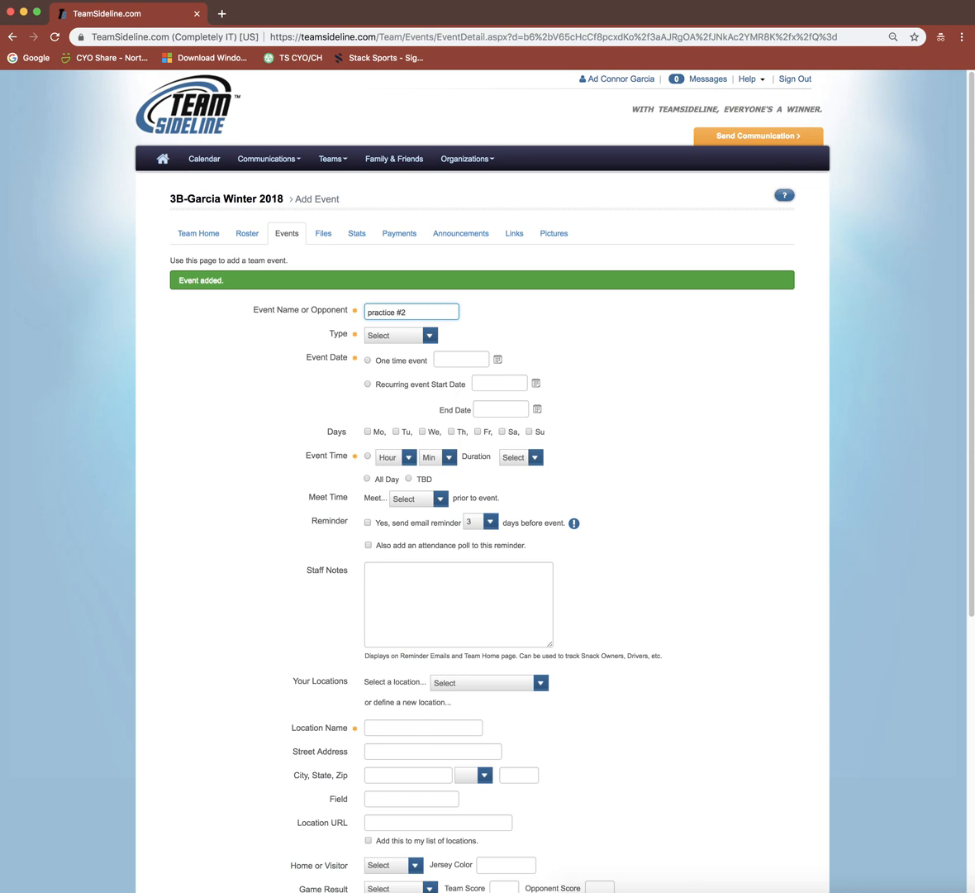
click(430, 333)
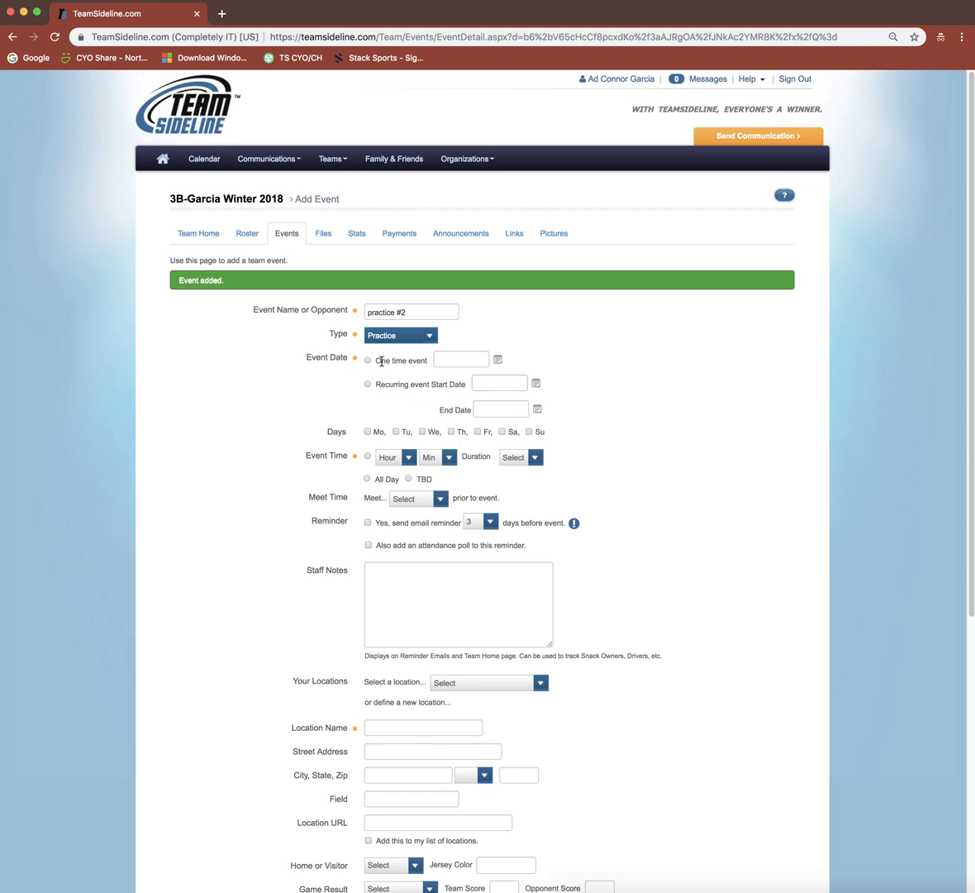
click(367, 383)
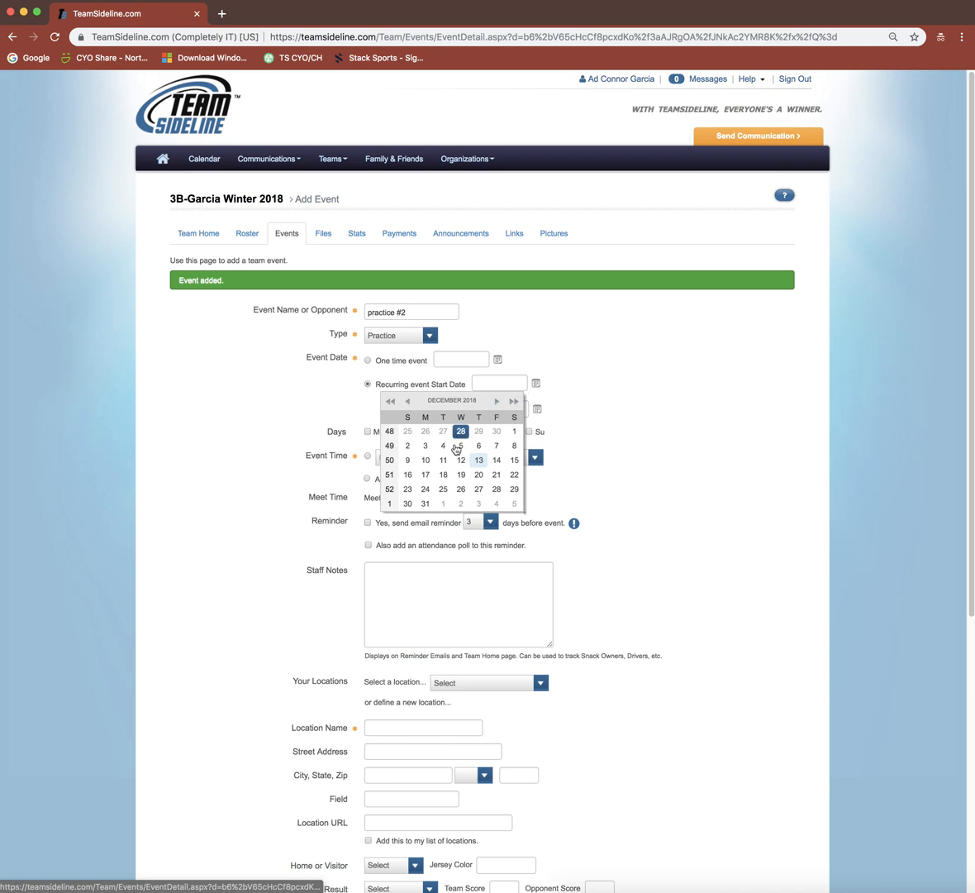
click(443, 459)
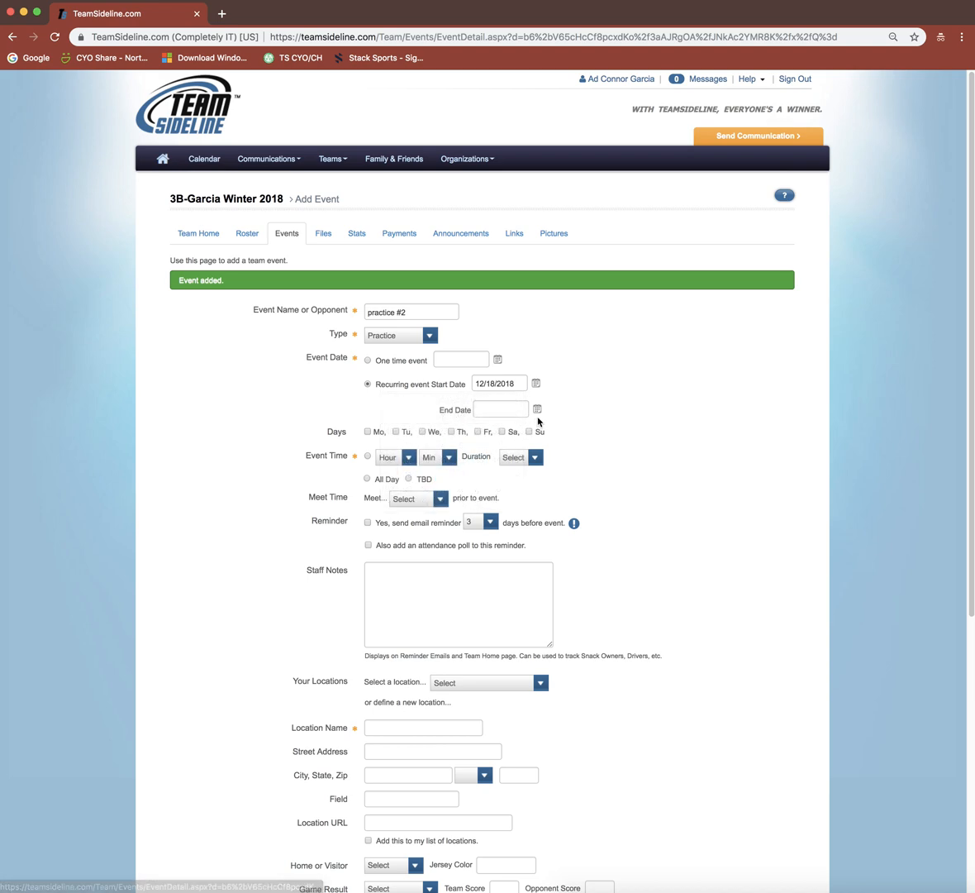
click(536, 408)
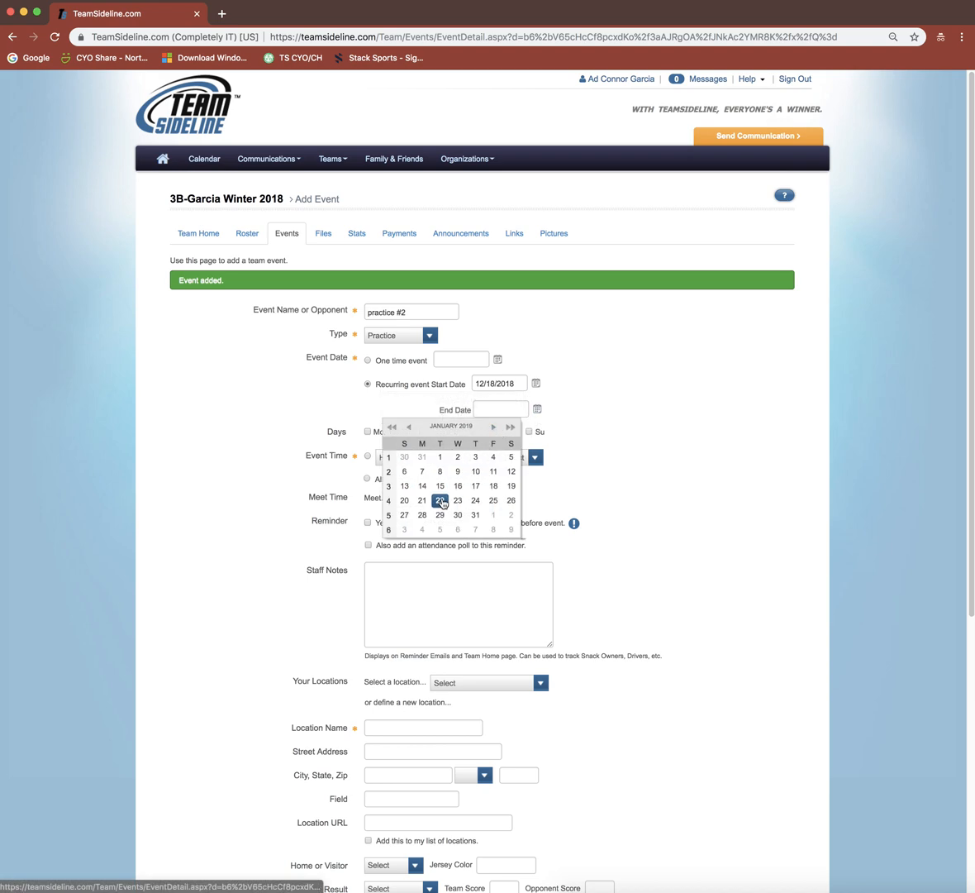
click(440, 500)
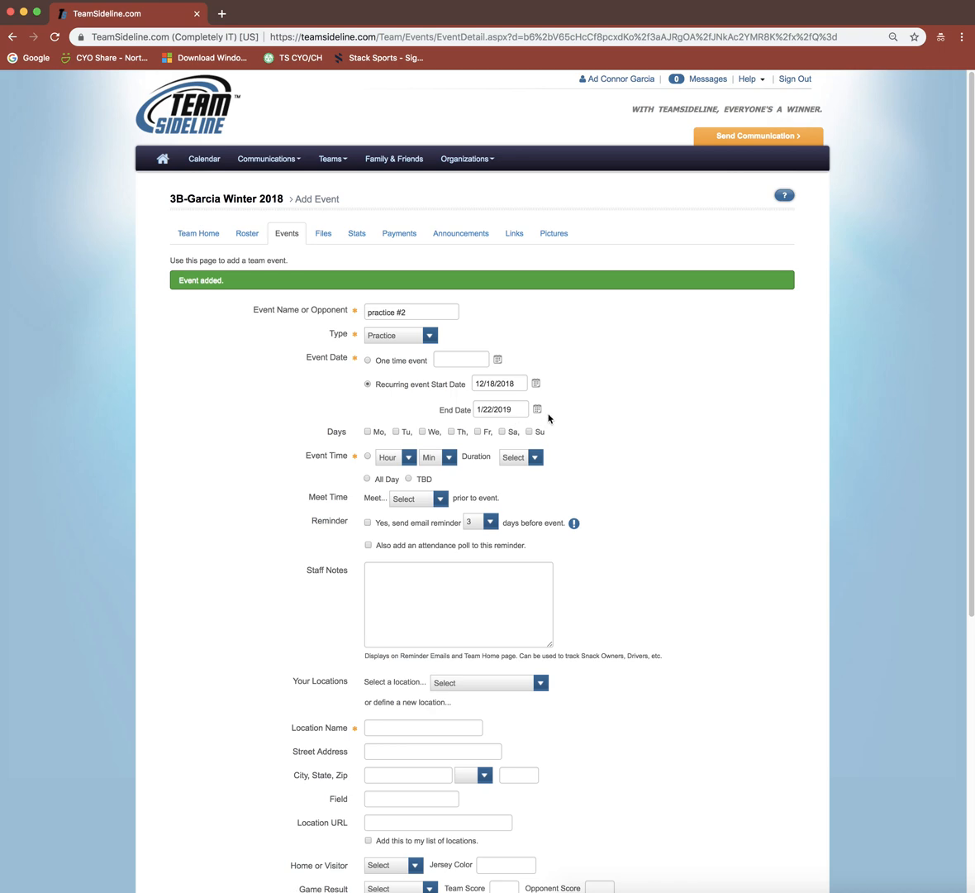
mouse_move(402, 443)
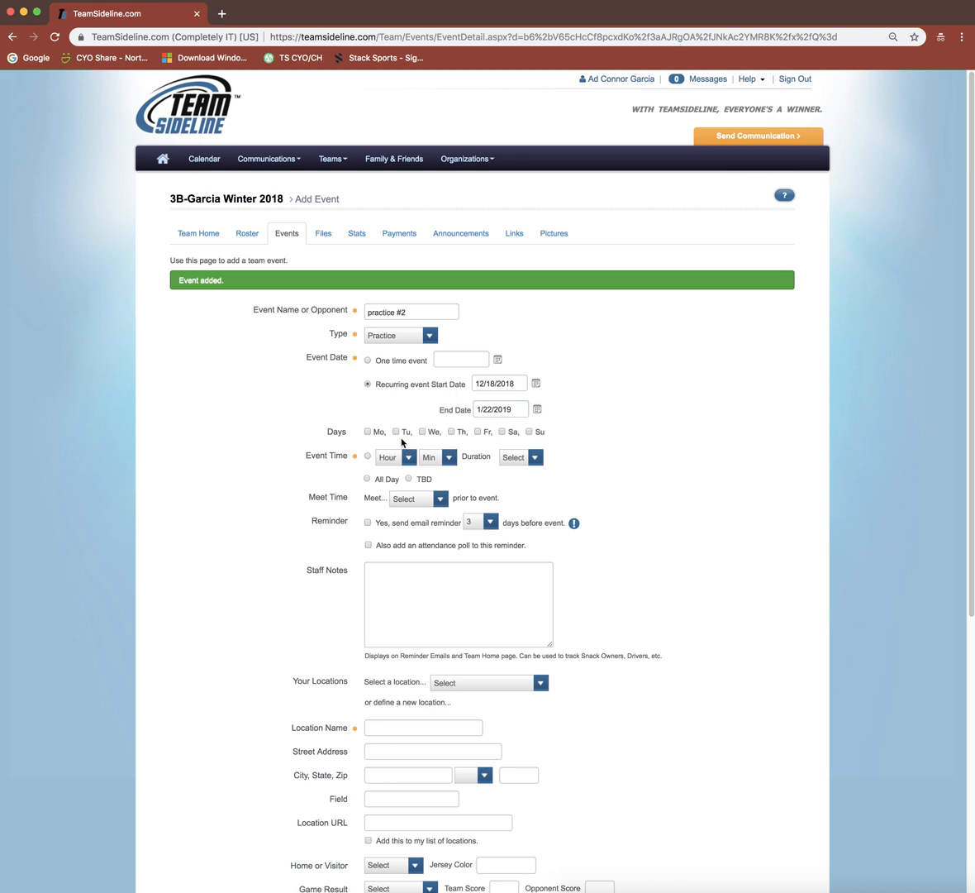
- Repeat it on Tuesdays with a 6:00 pm start time
click(397, 430)
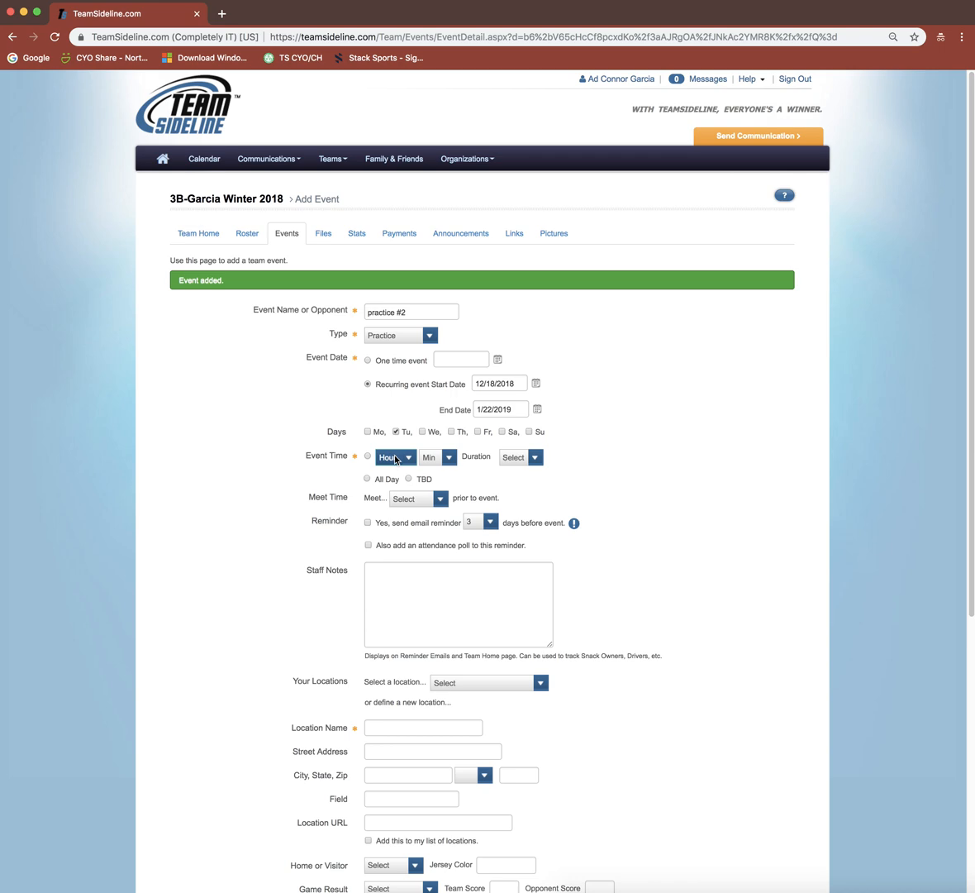
click(407, 457)
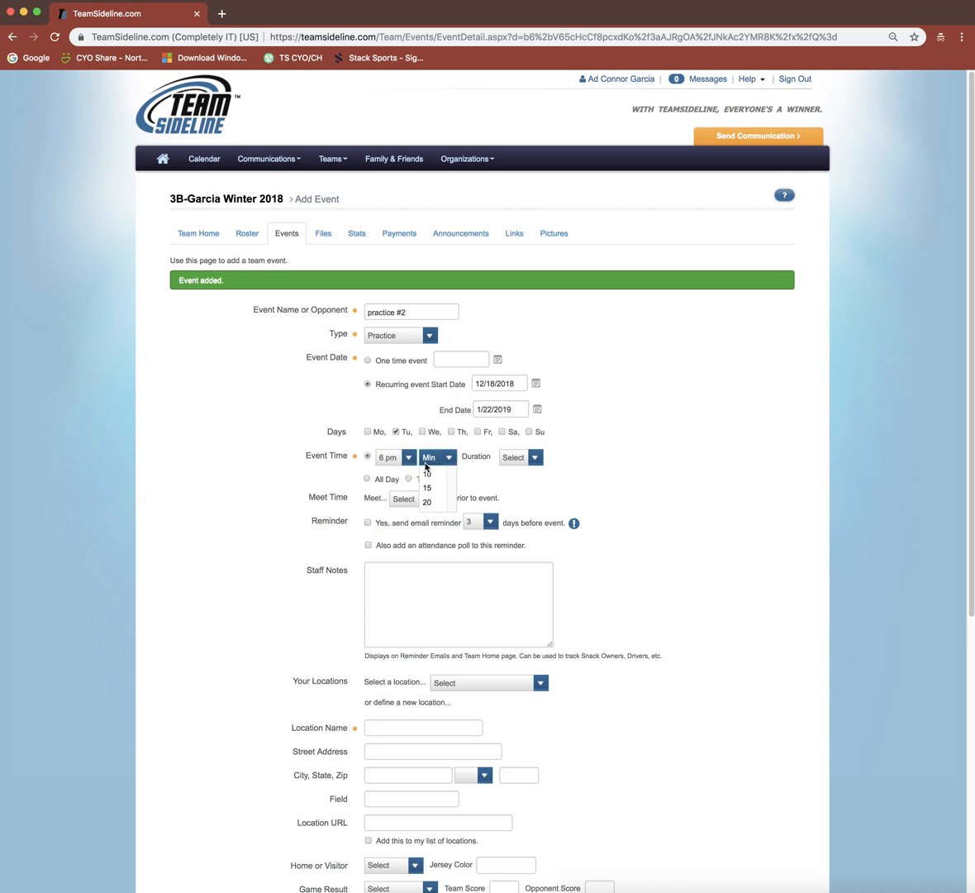
click(427, 474)
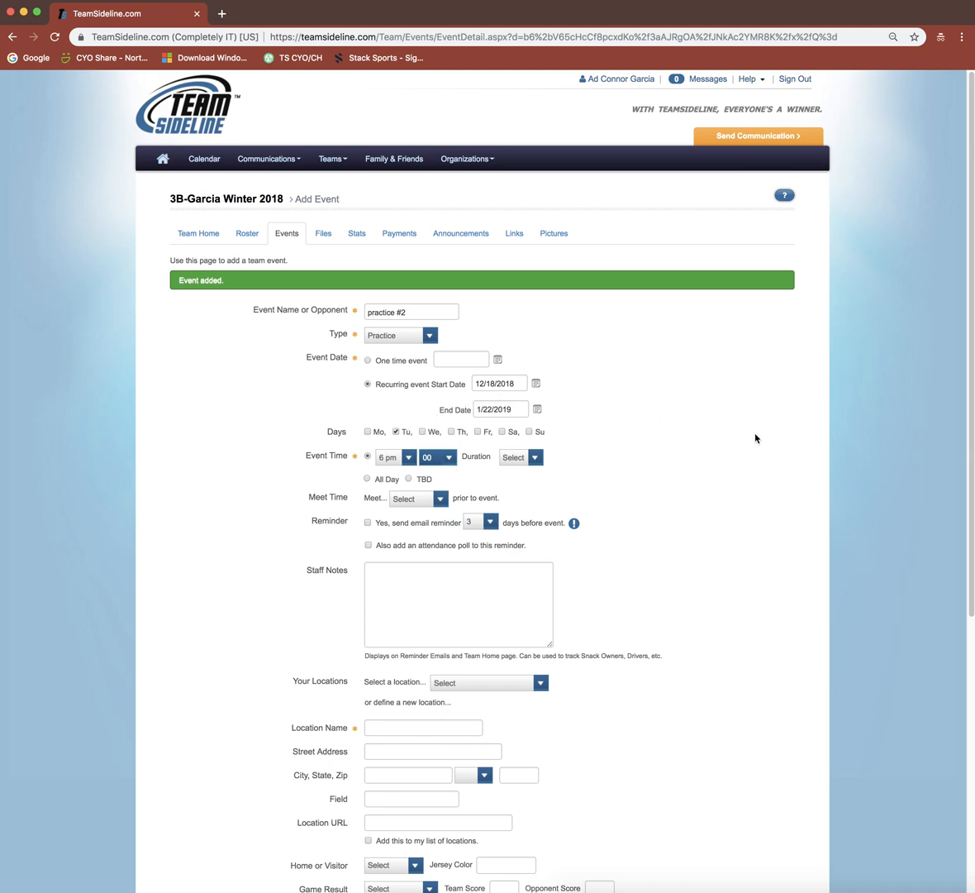
scroll(down, 3)
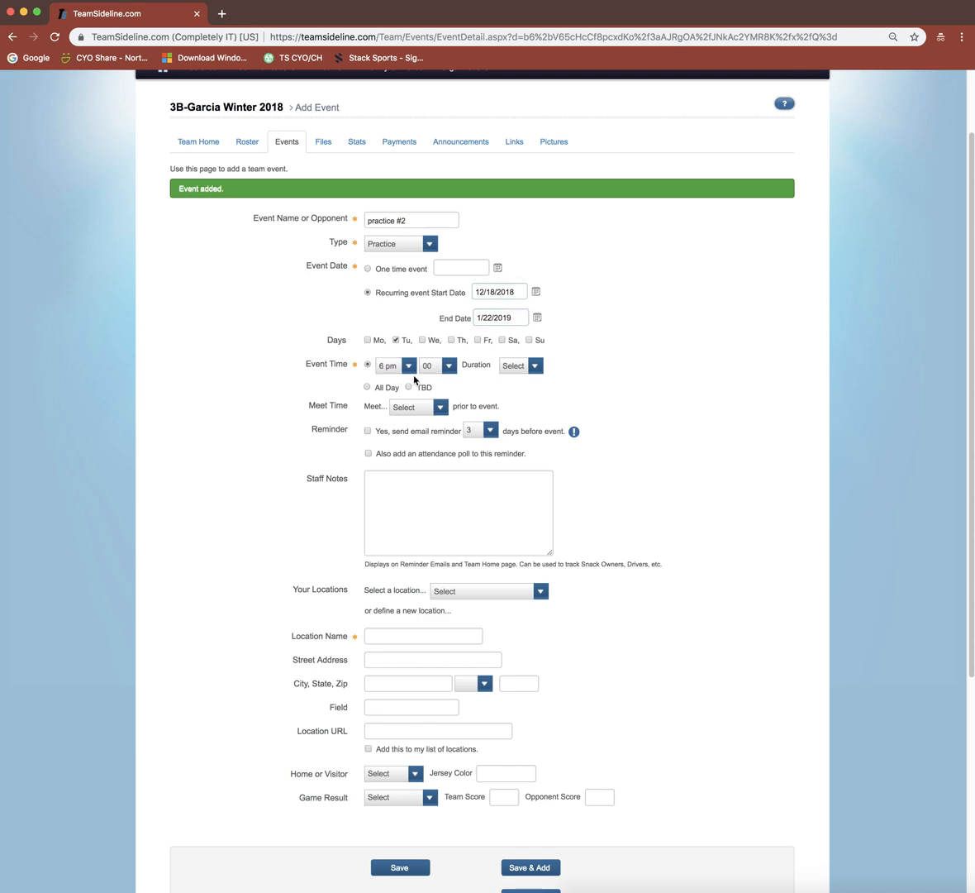
- Enter Gym #2 as the location name and save the recurring practice #2
click(458, 512)
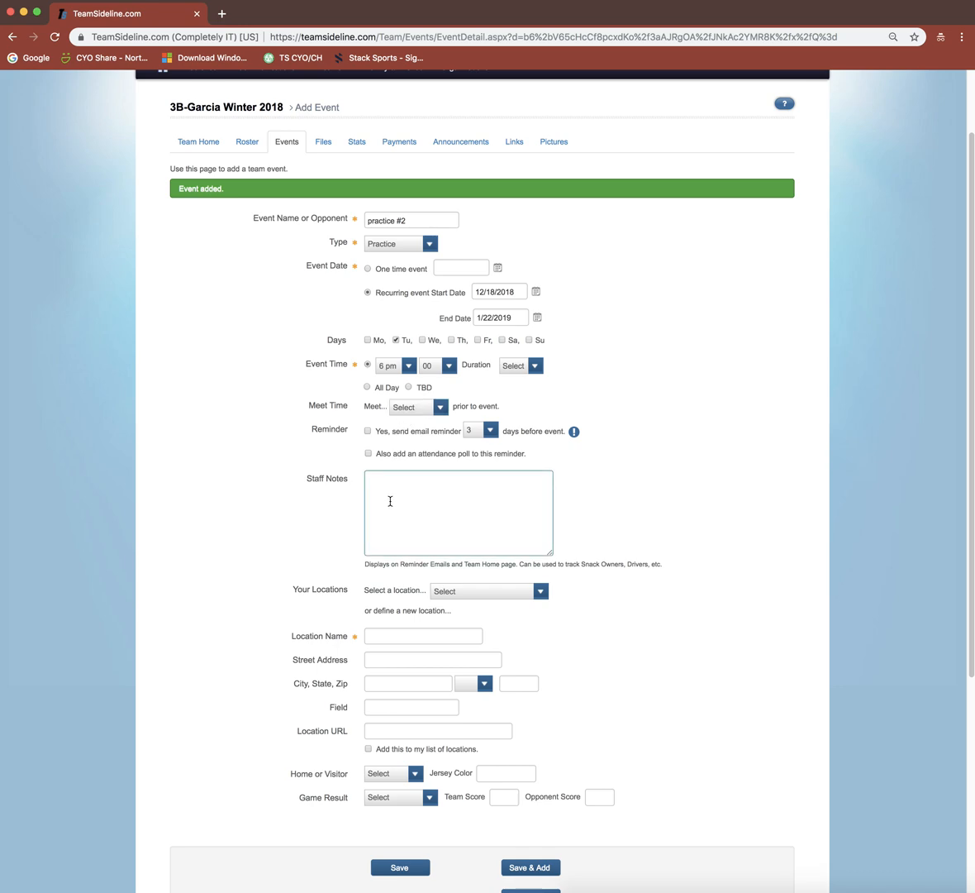
mouse_move(427, 479)
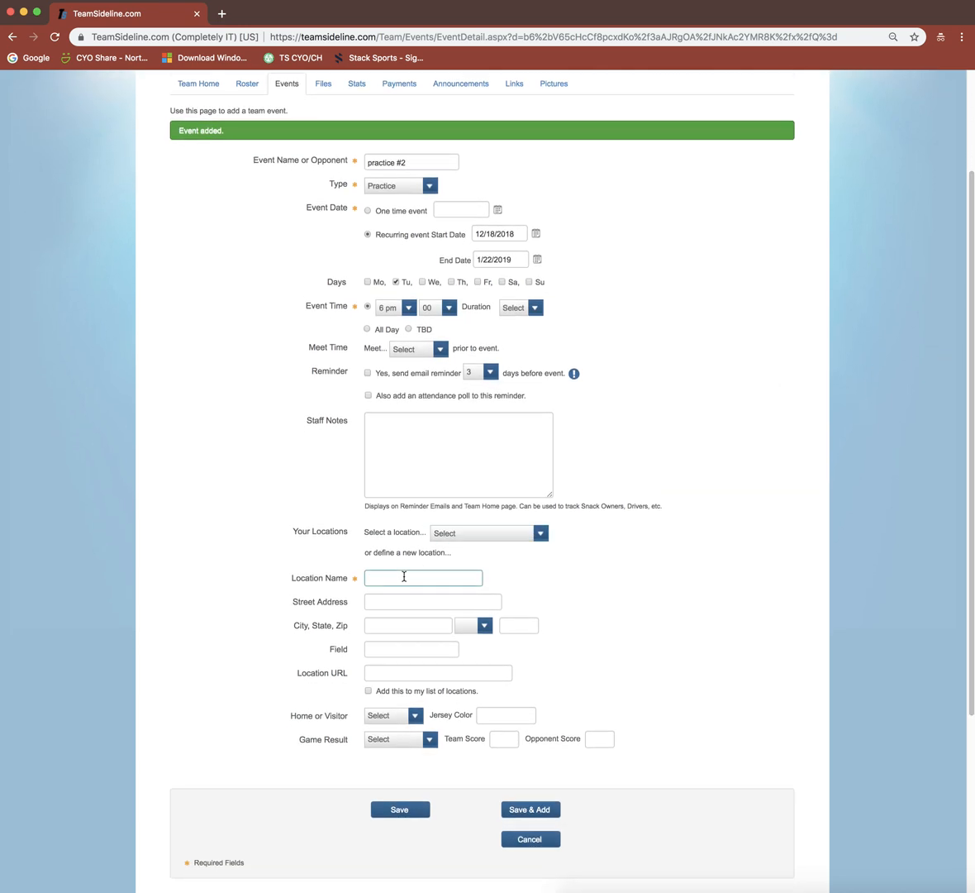
mouse_move(462, 489)
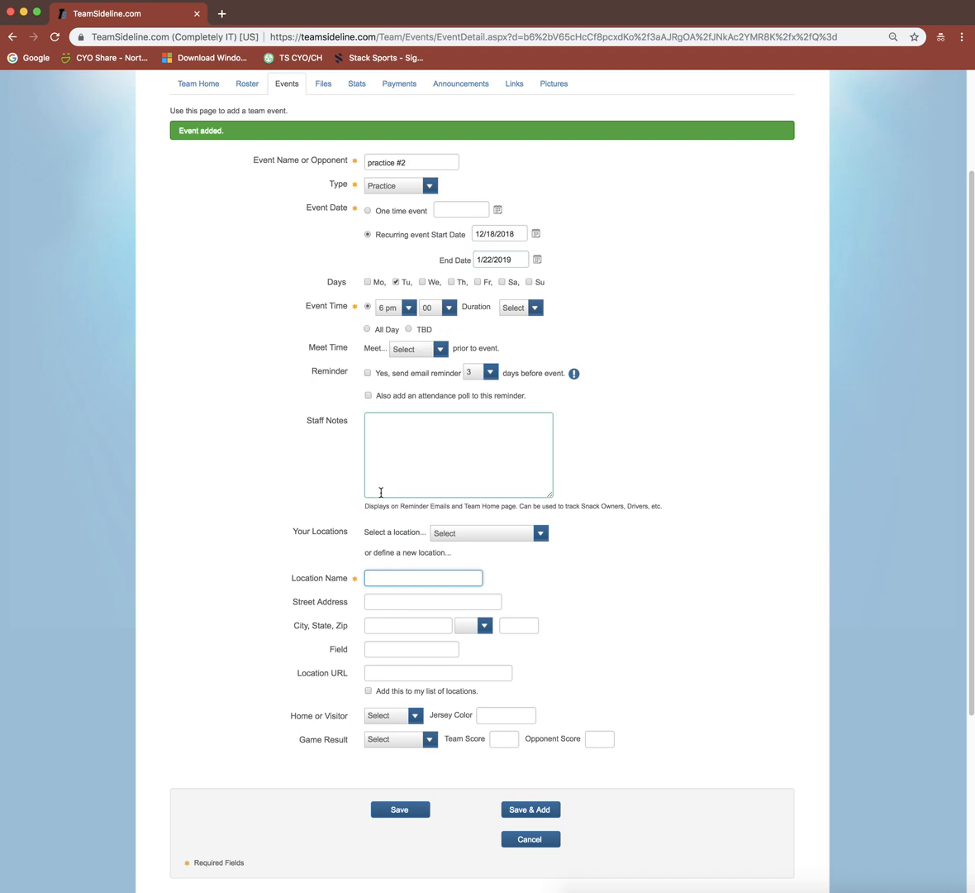
mouse_move(388, 545)
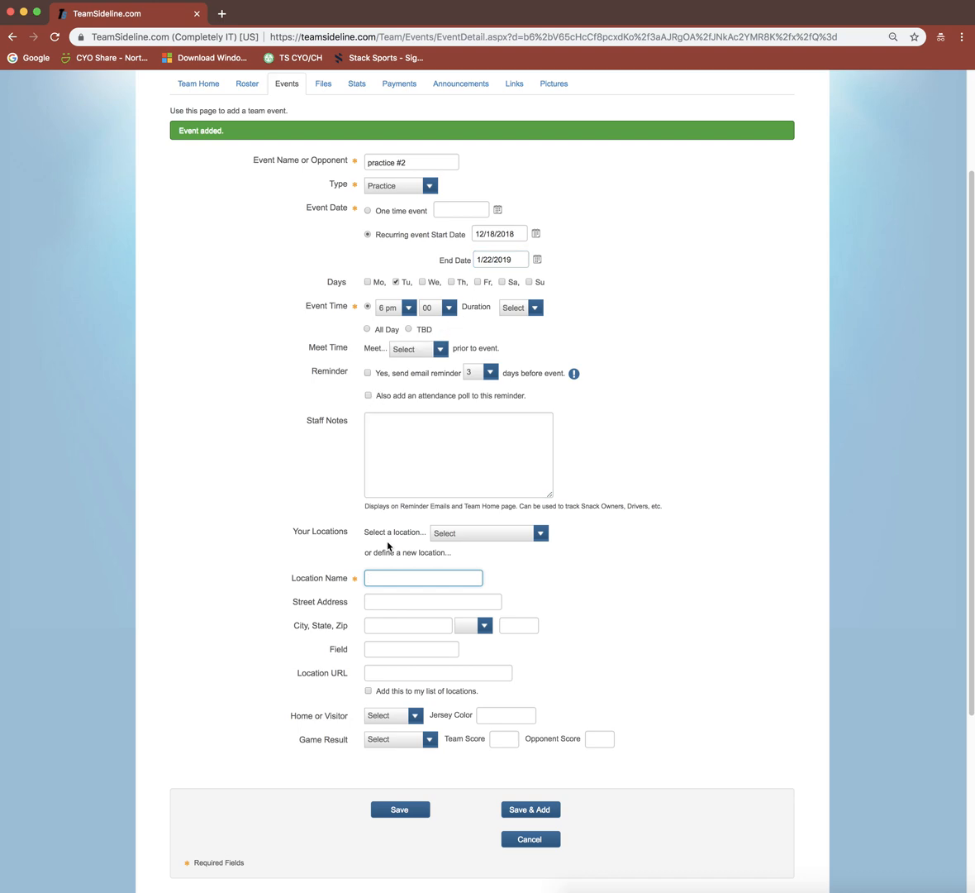
text(G)
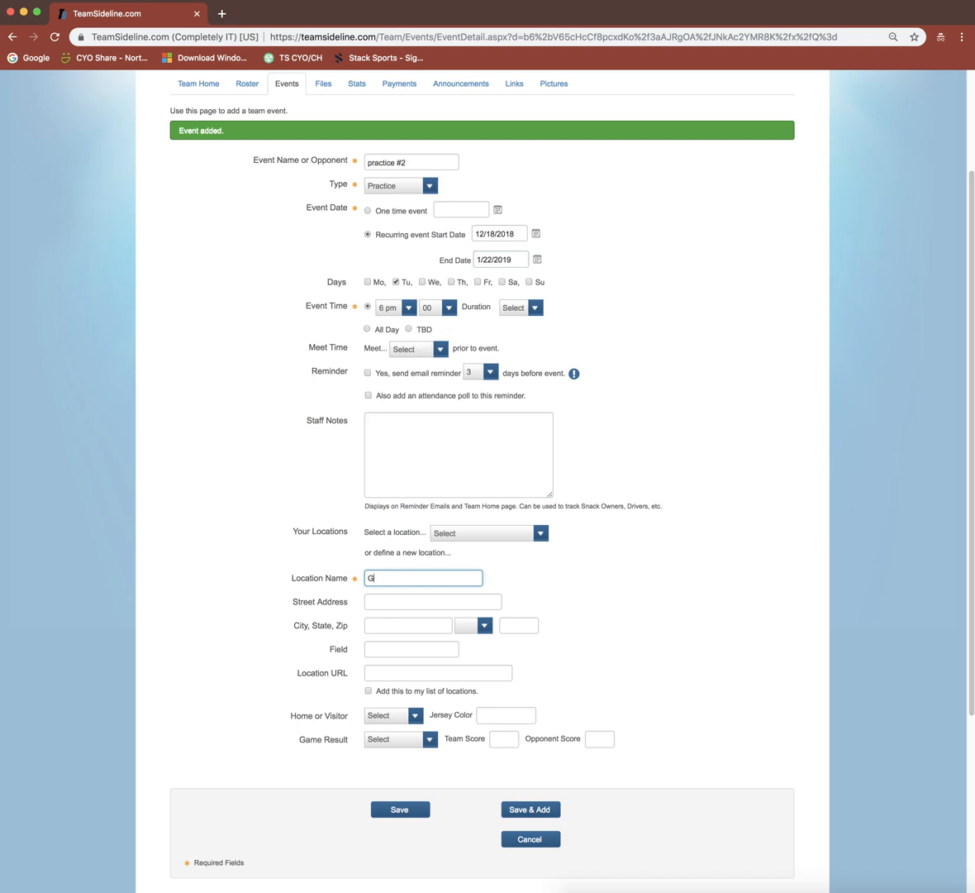
text(ym #2)
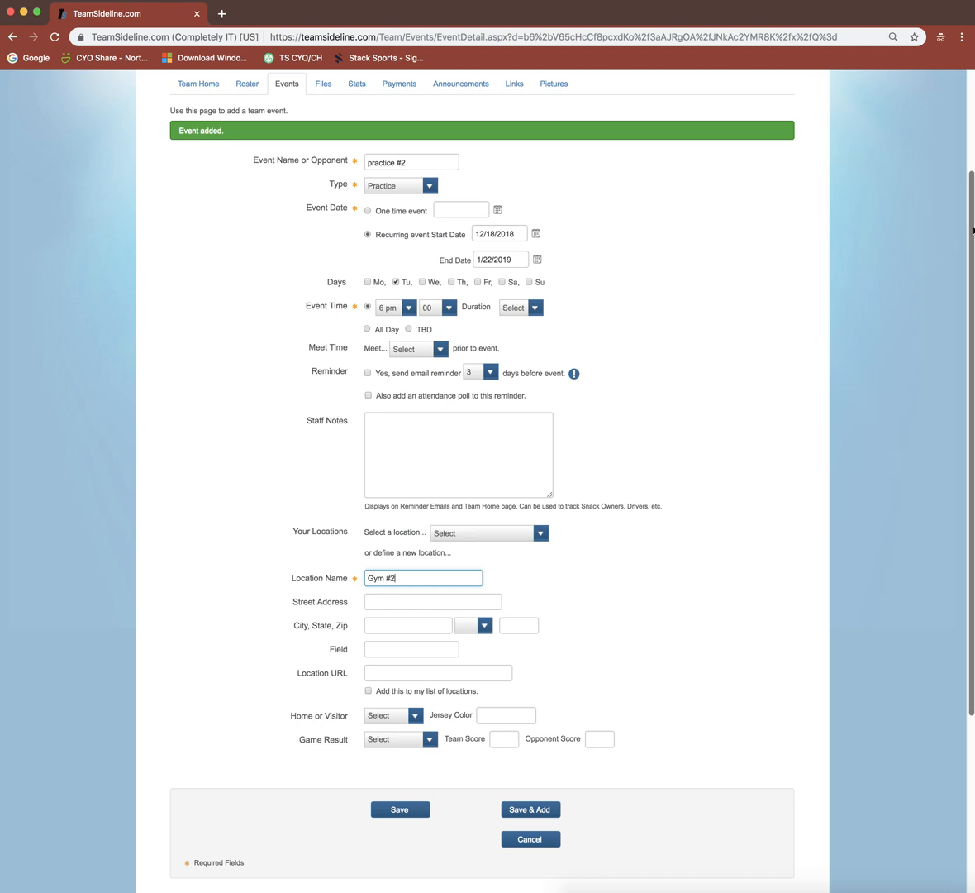
scroll(down, 3)
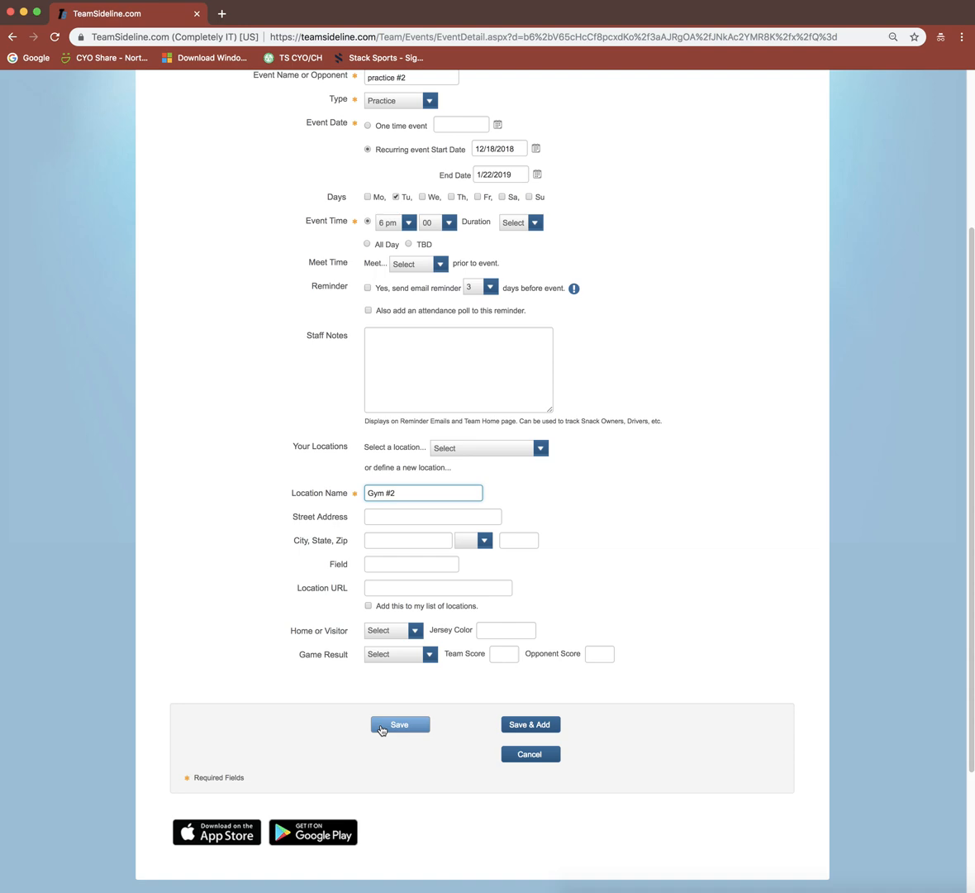
click(401, 724)
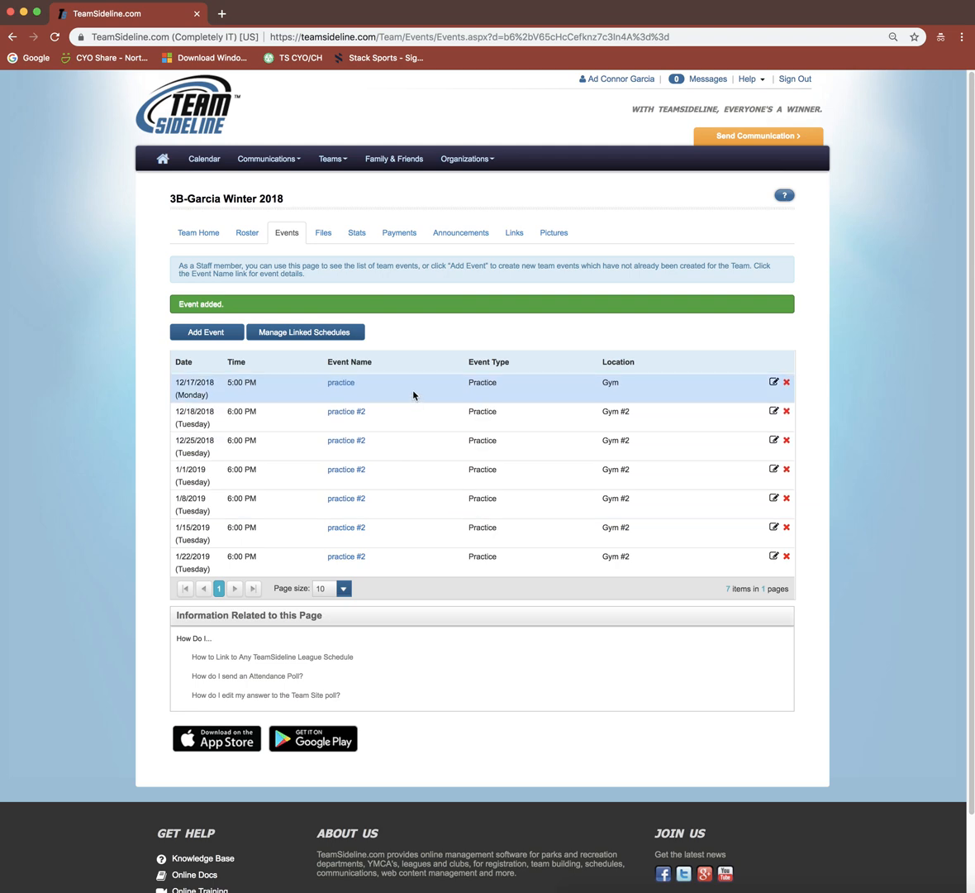
mouse_move(277, 397)
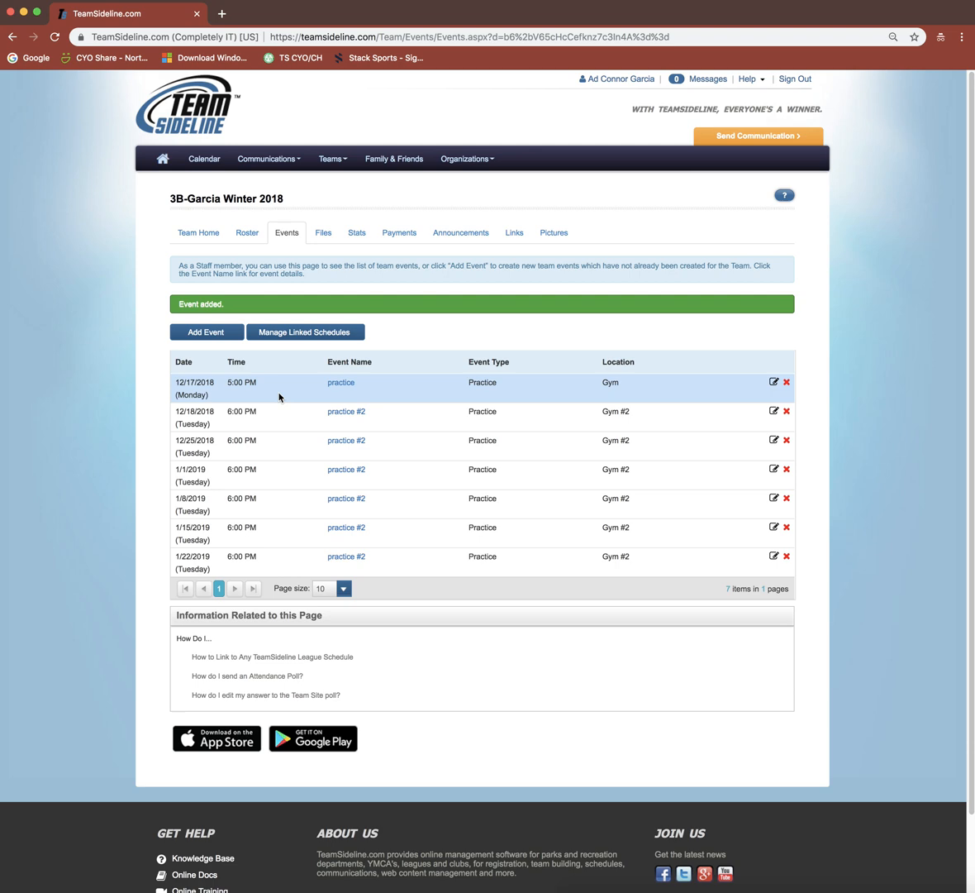
mouse_move(292, 435)
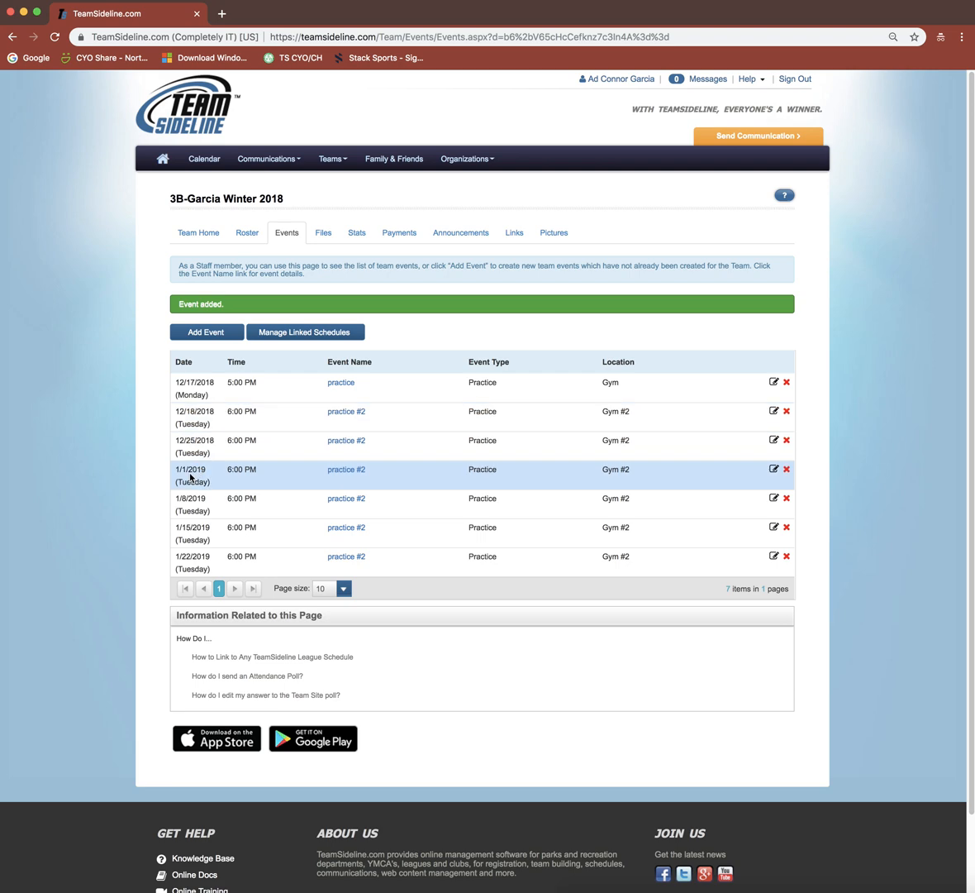
mouse_move(257, 416)
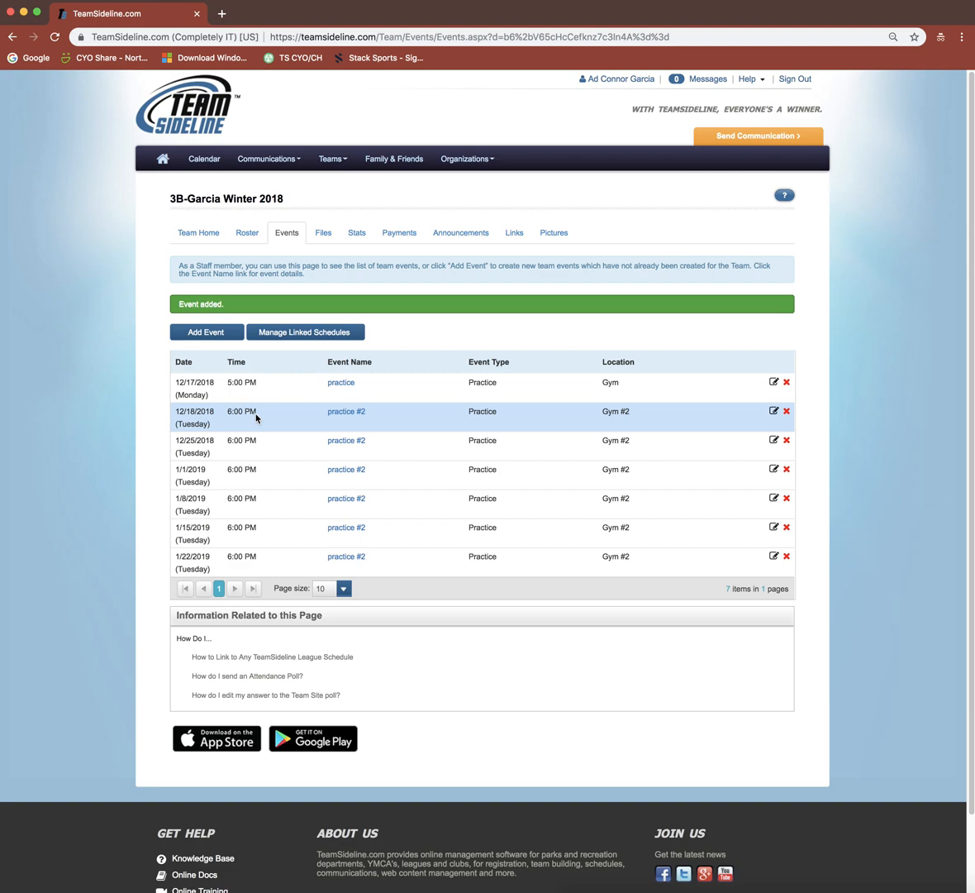
mouse_move(774, 412)
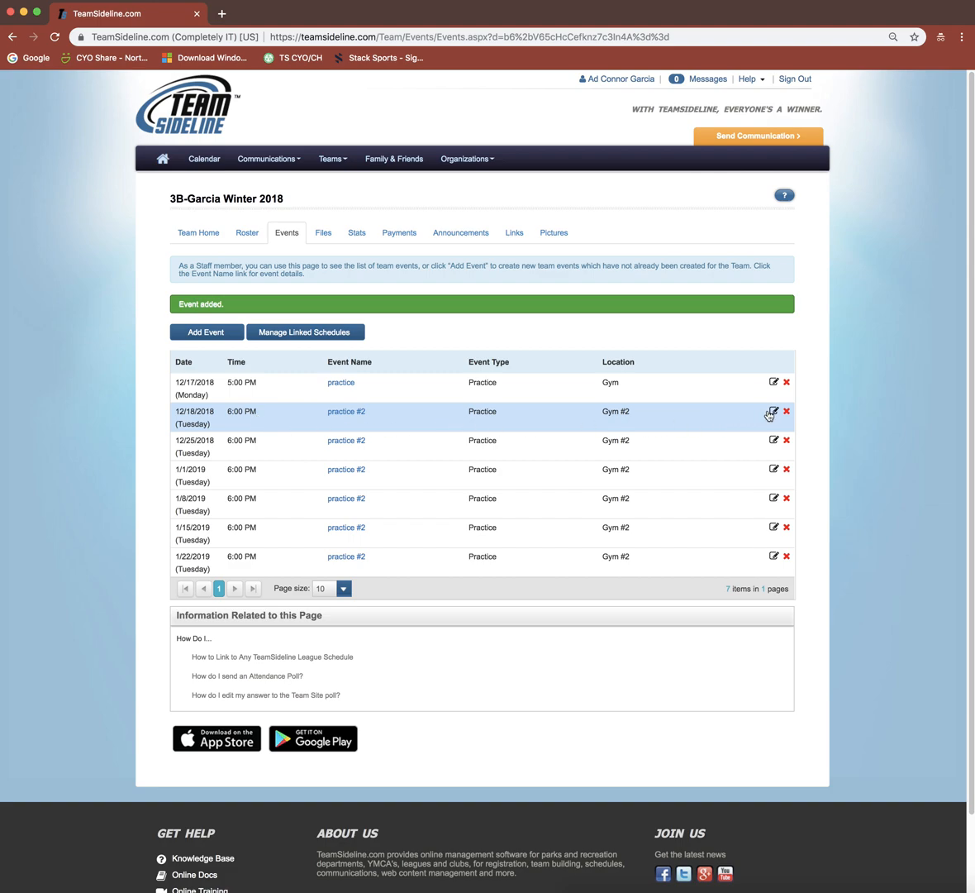
- Edit the 12/18/2018 practice #2 to start at 8 pm and save it
click(773, 412)
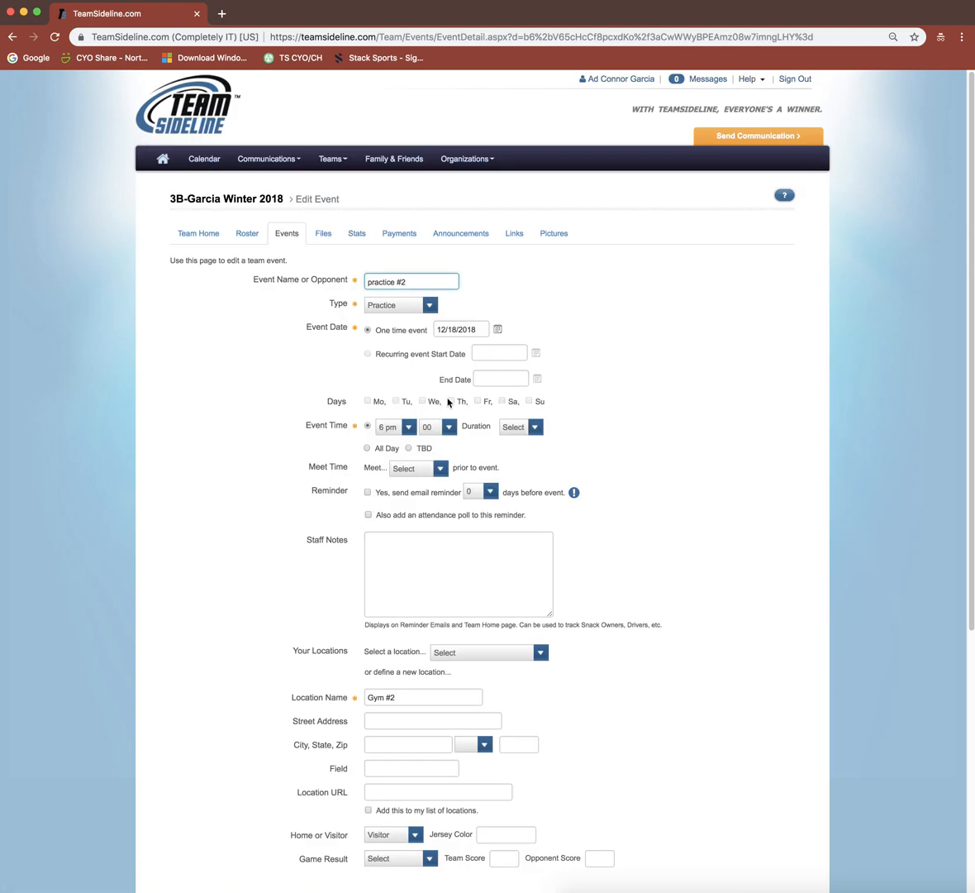
click(407, 426)
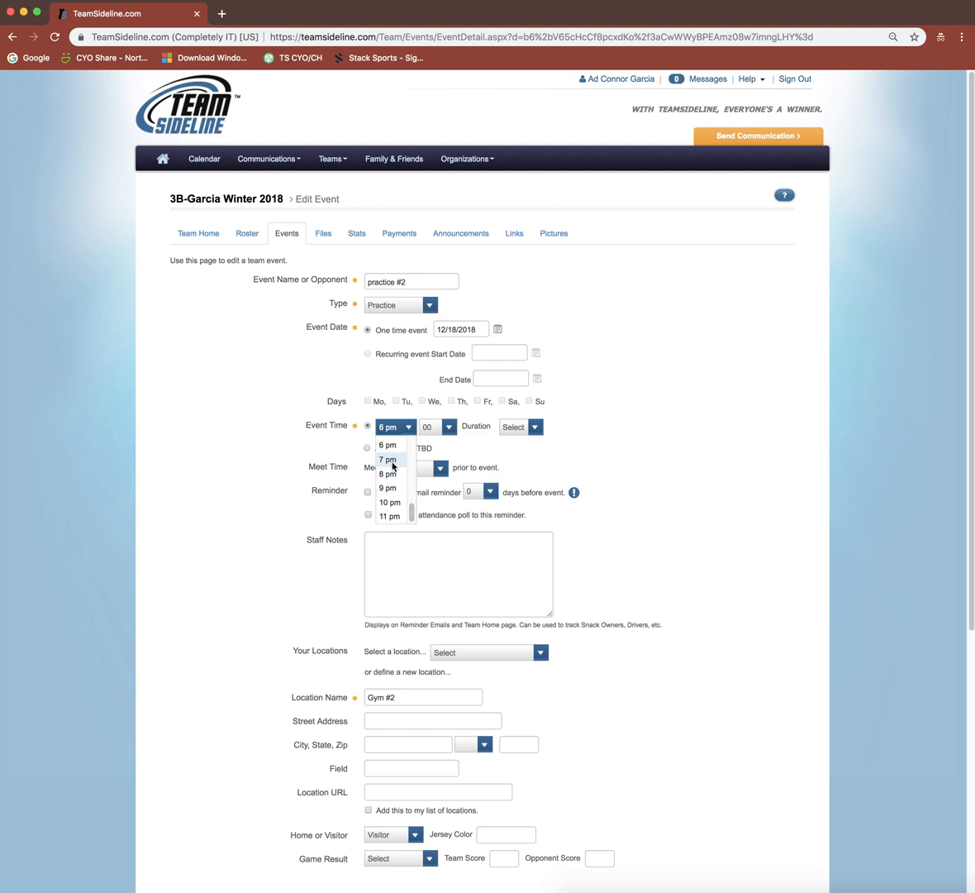
click(389, 473)
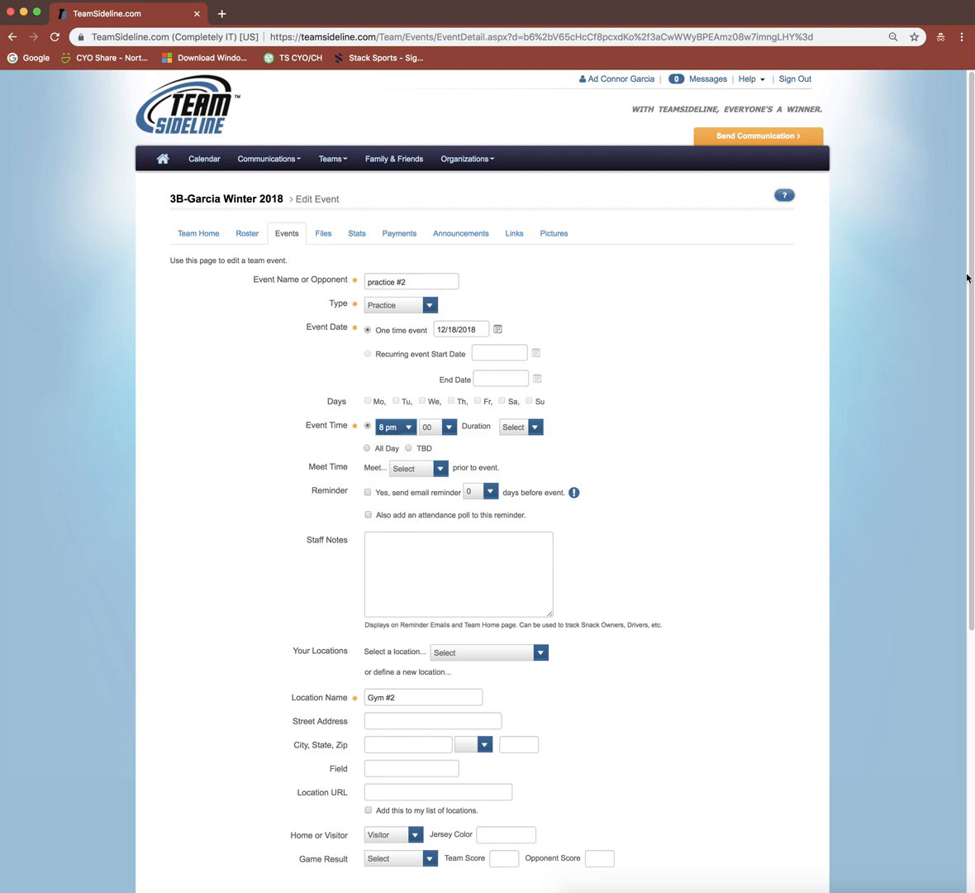
scroll(down, 3)
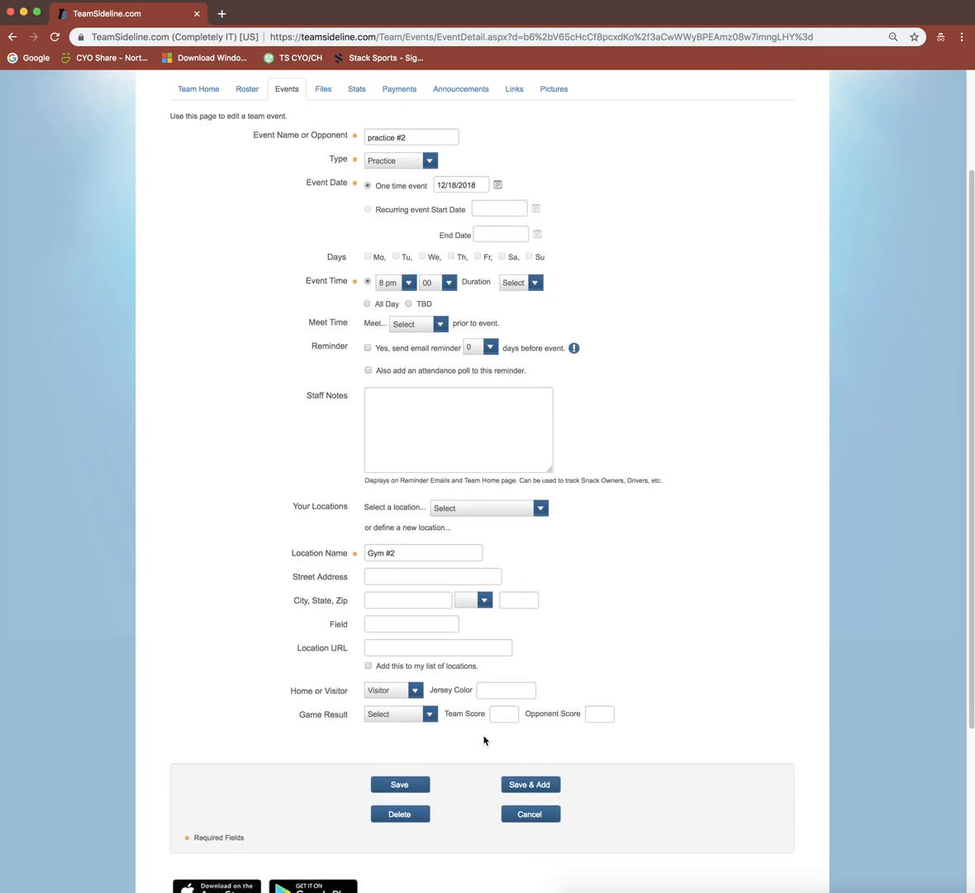
click(400, 783)
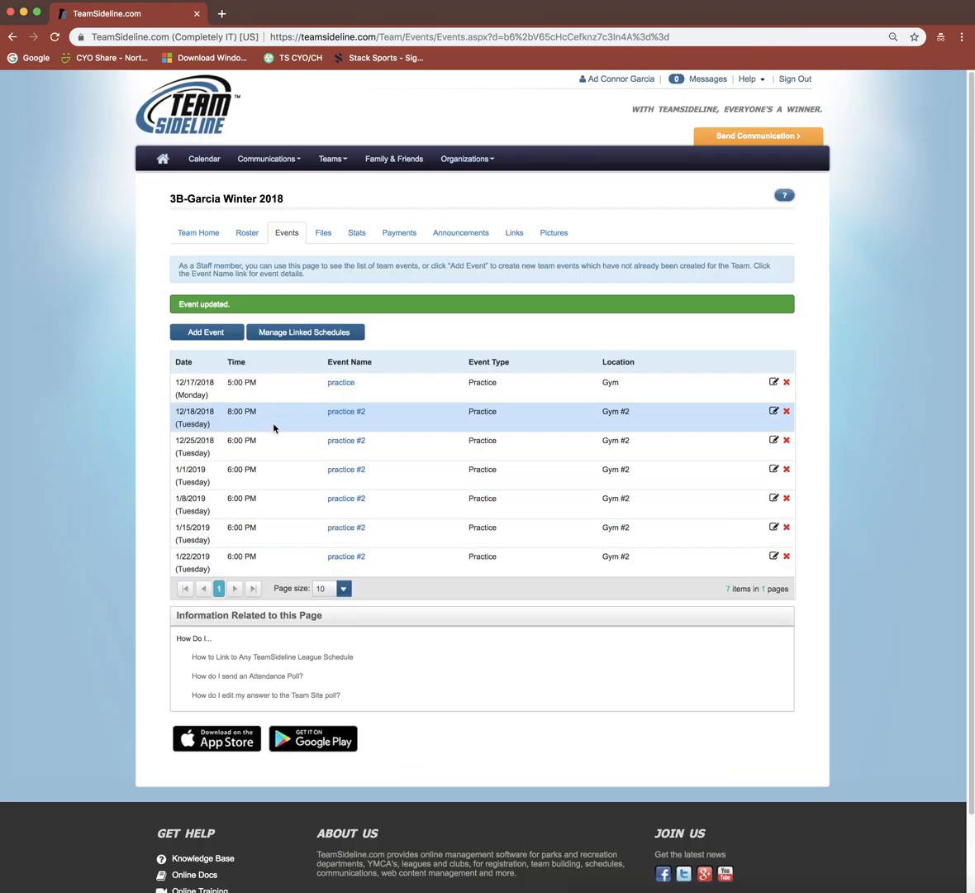
mouse_move(273, 491)
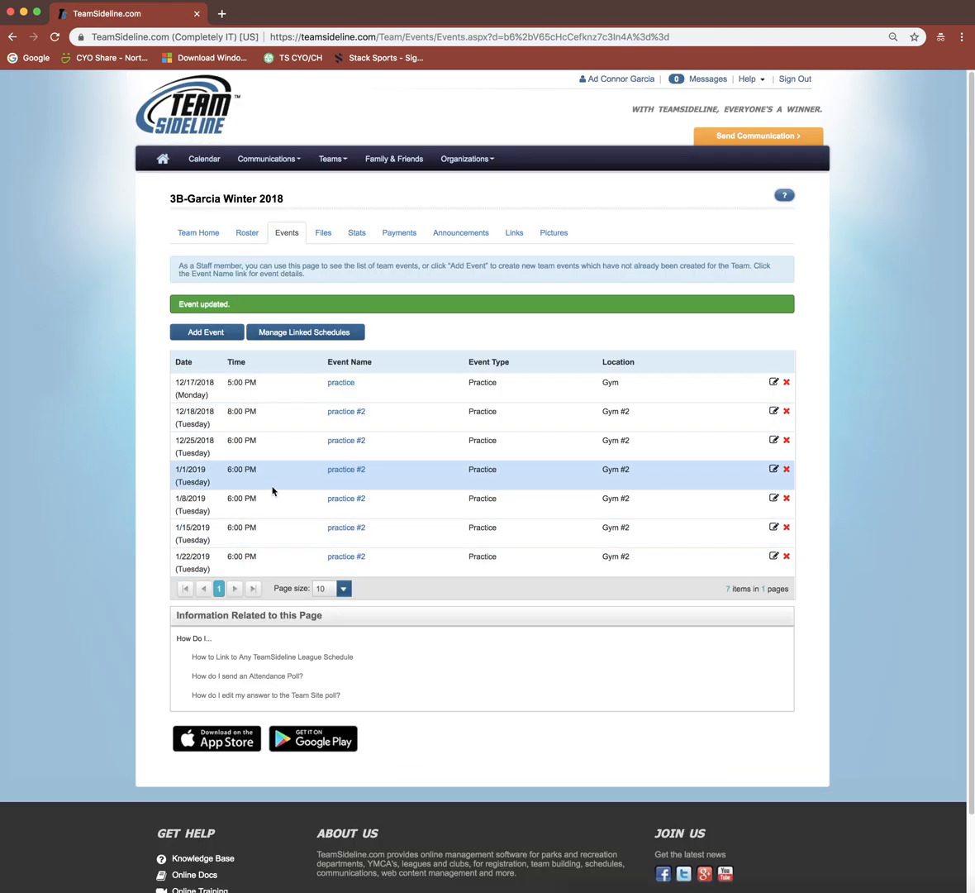
mouse_move(266, 423)
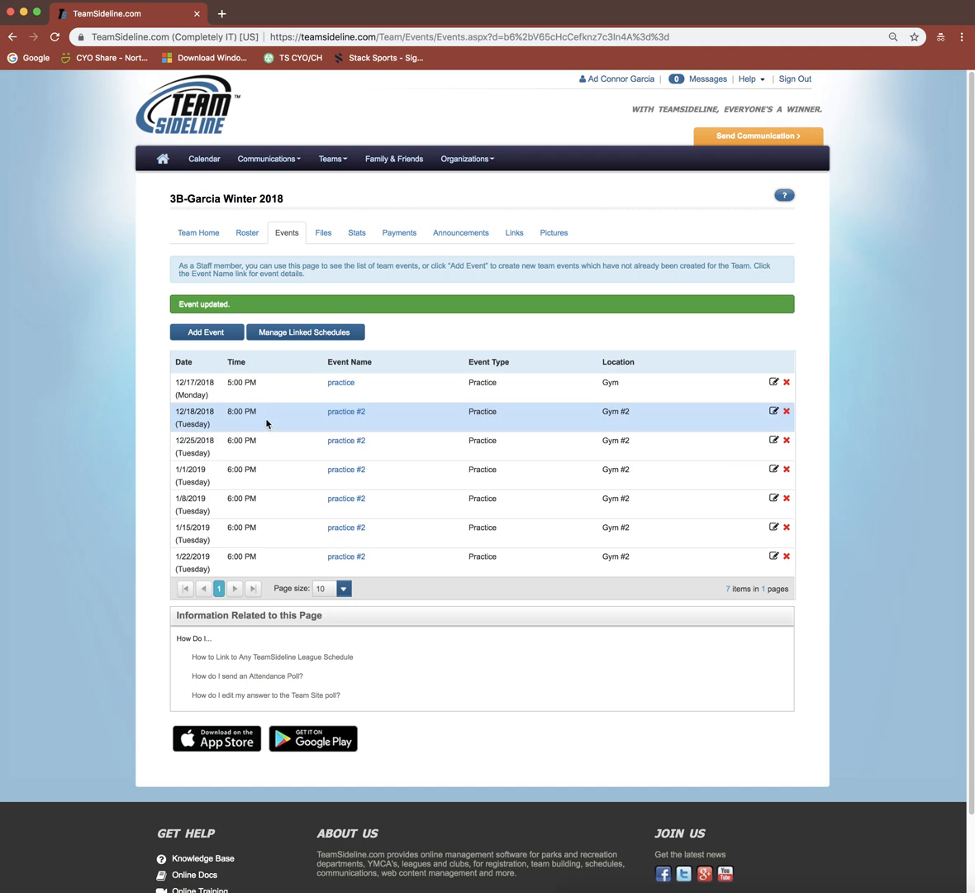
mouse_move(256, 497)
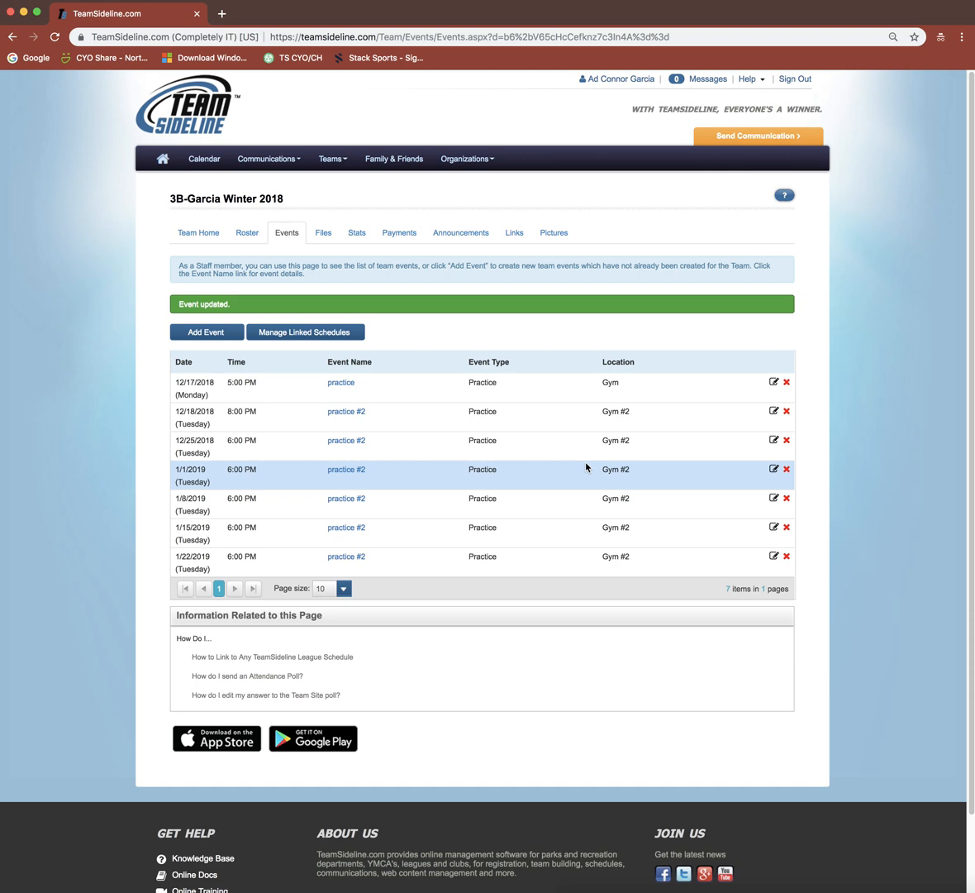
mouse_move(531, 450)
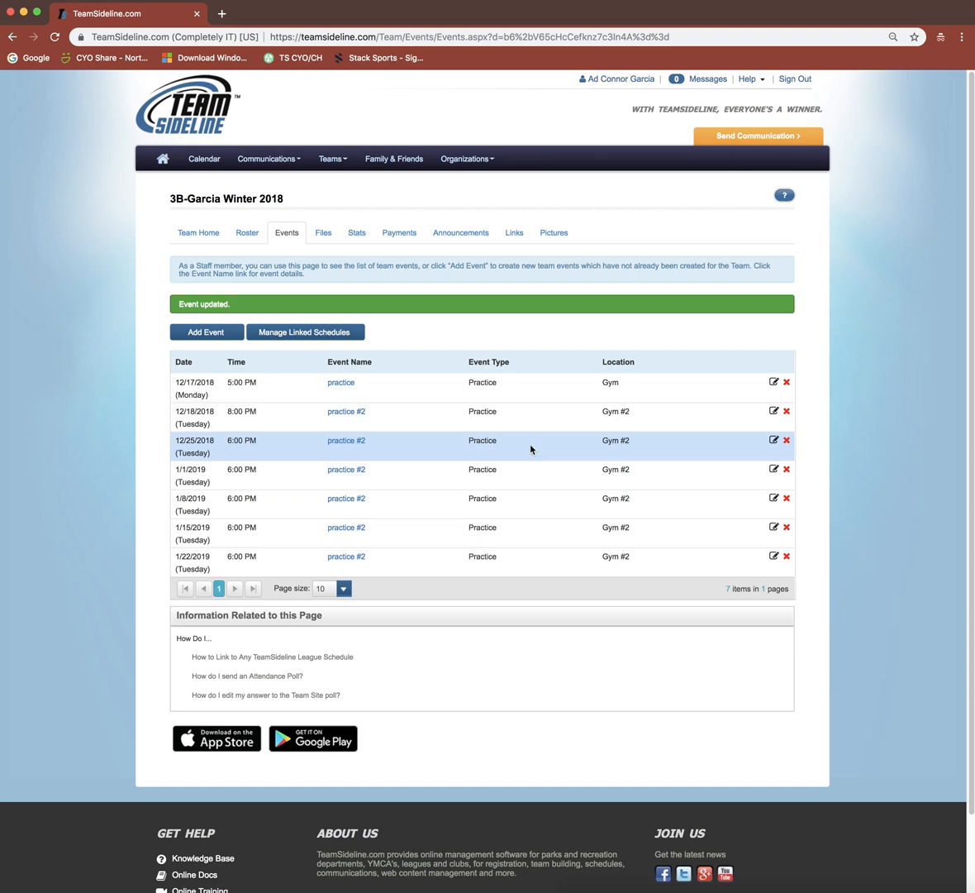
mouse_move(190, 447)
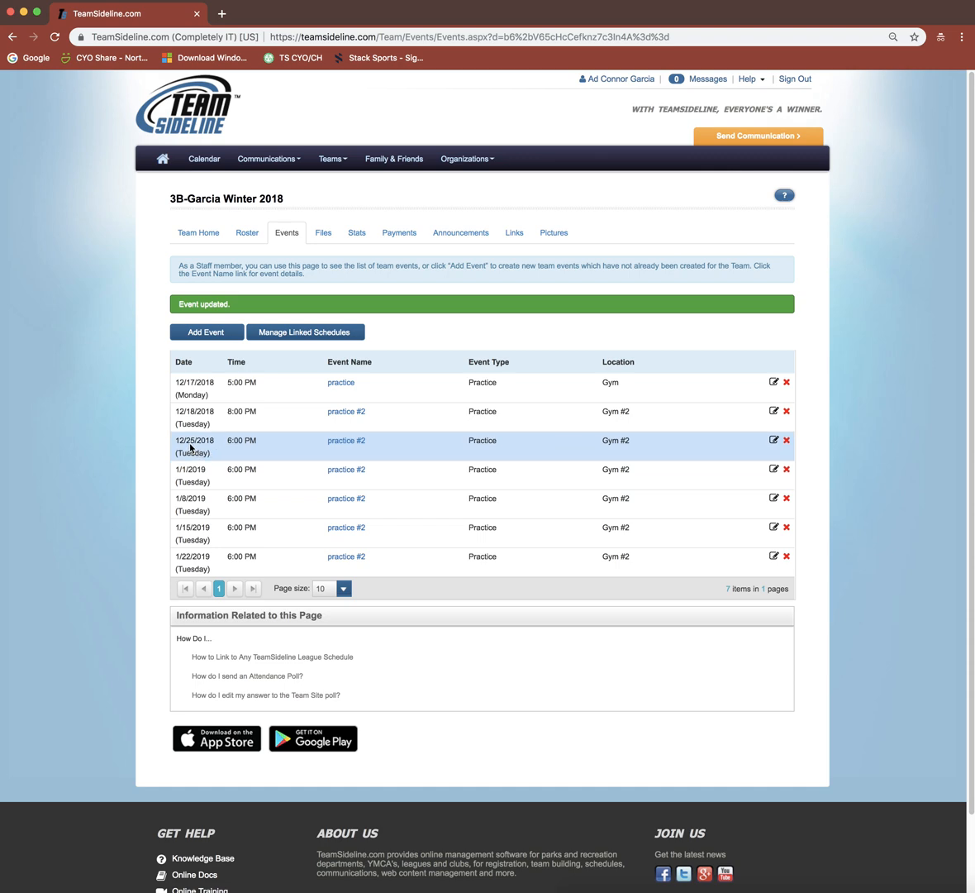
mouse_move(314, 458)
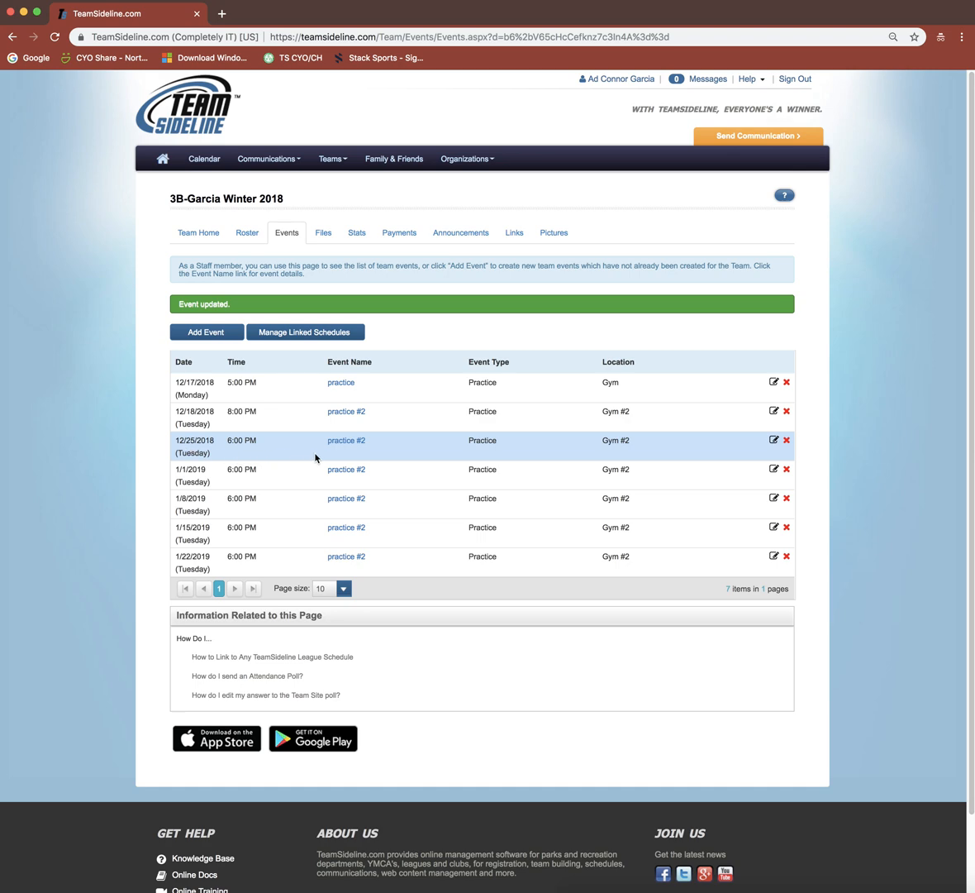
mouse_move(787, 440)
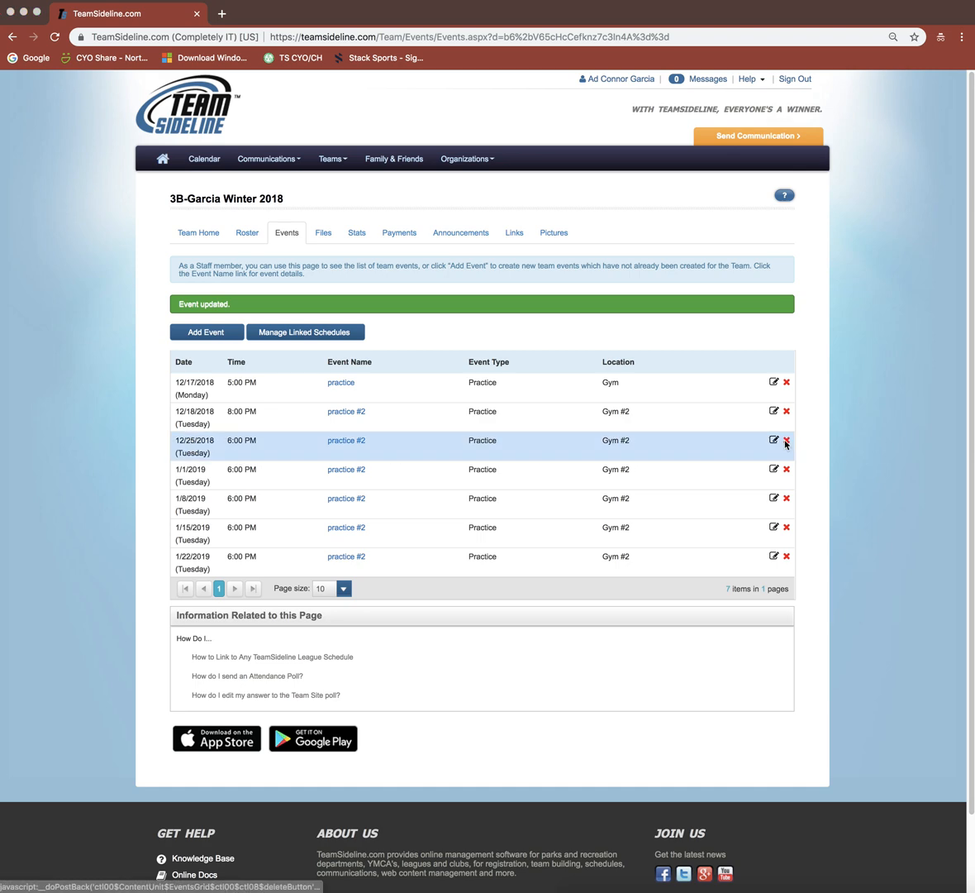
- Delete the 12/25/2018 practice #2 from the event list
click(787, 439)
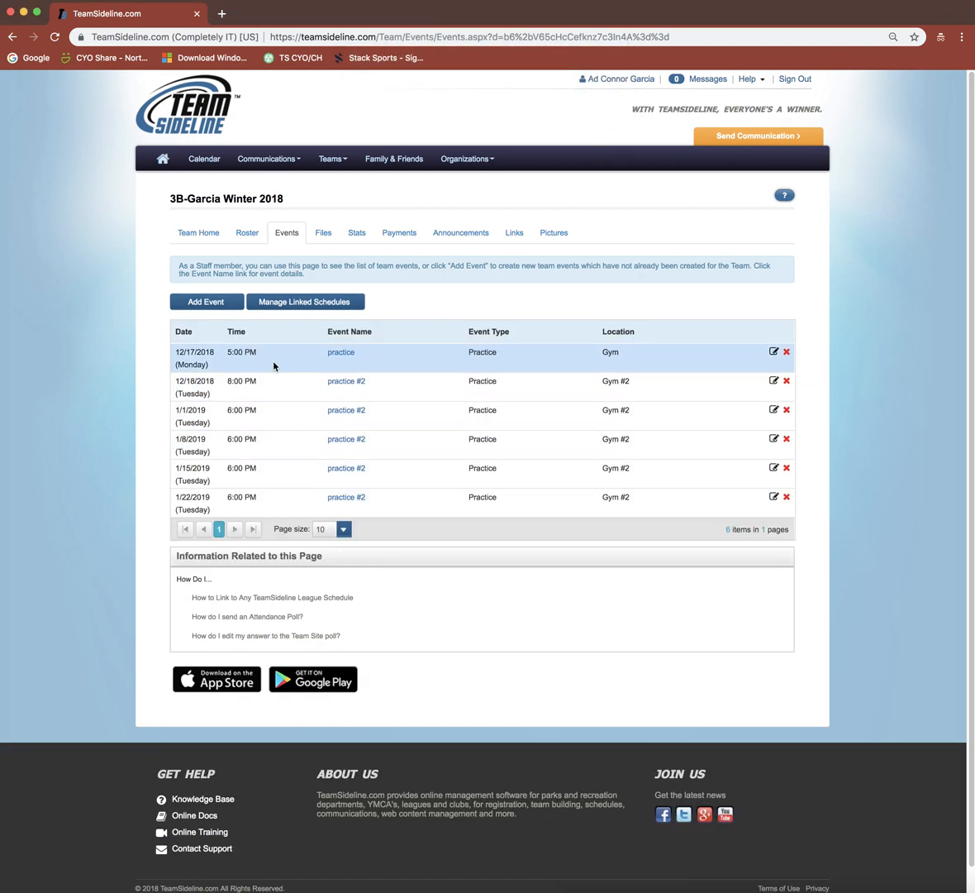
mouse_move(263, 443)
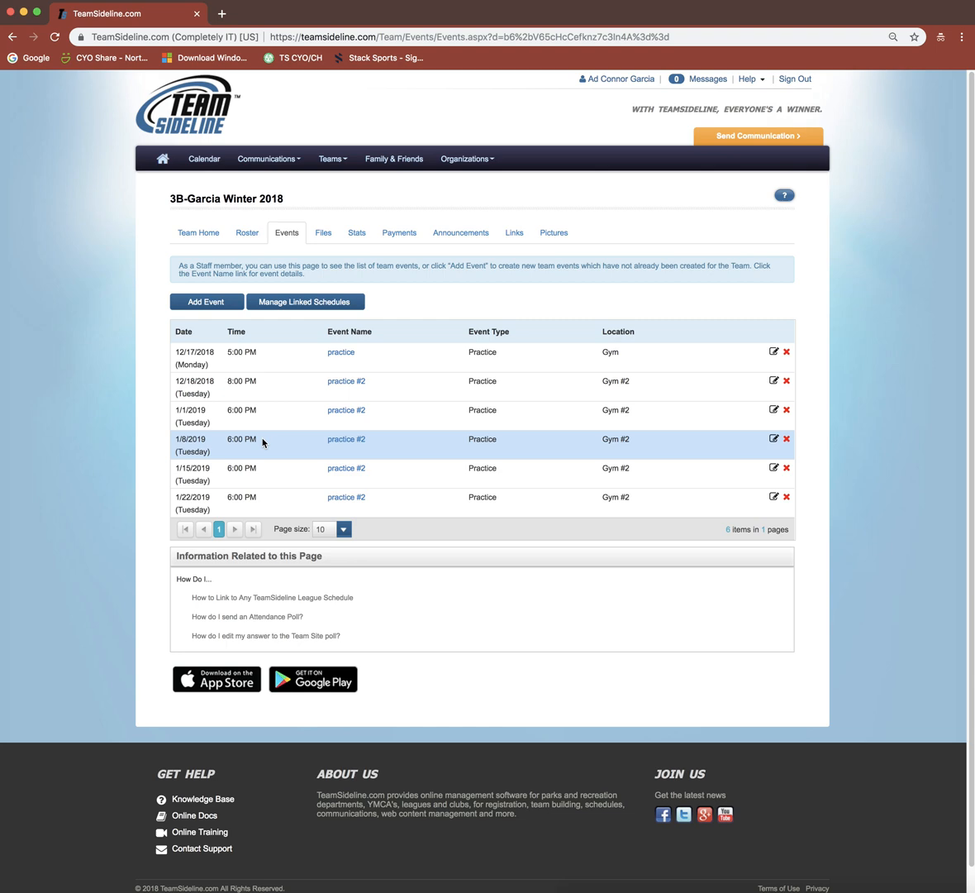
mouse_move(284, 377)
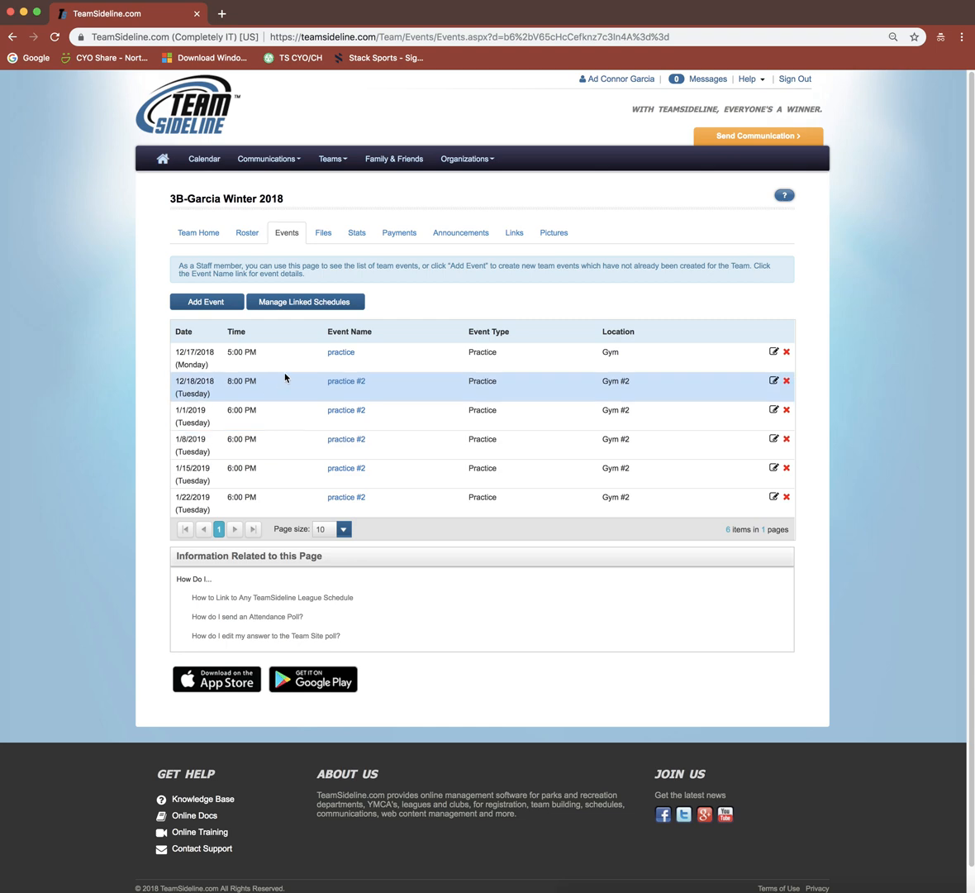
mouse_move(218, 287)
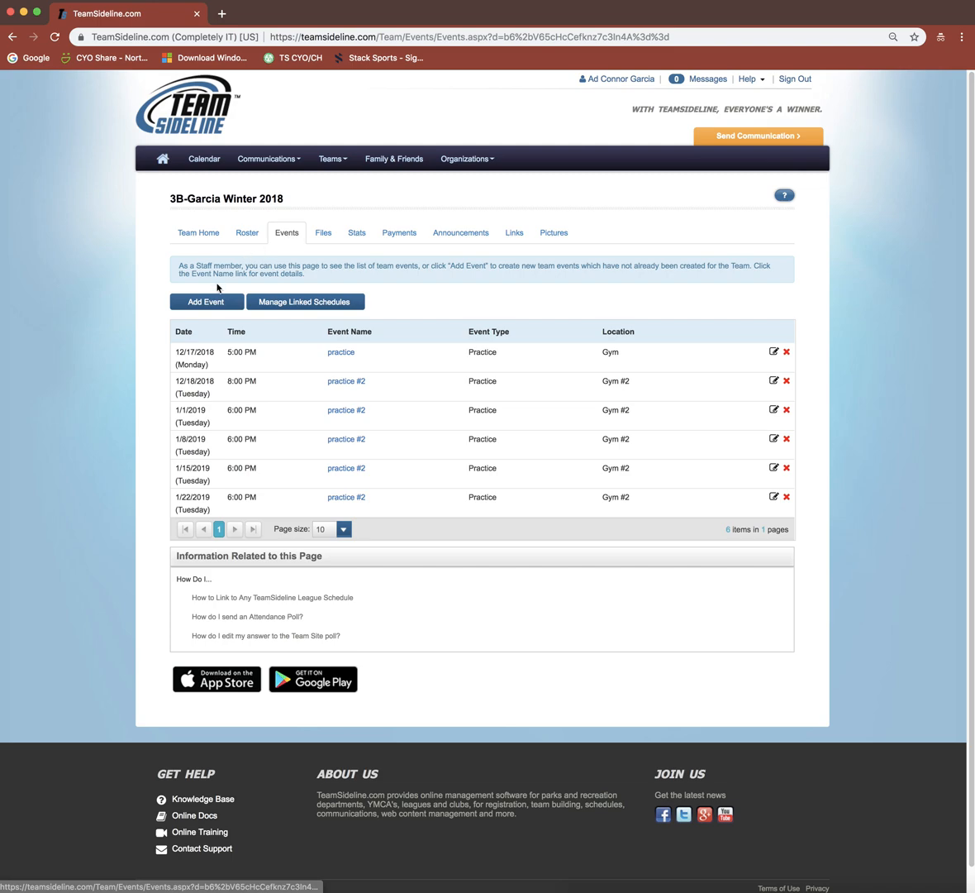
mouse_move(207, 301)
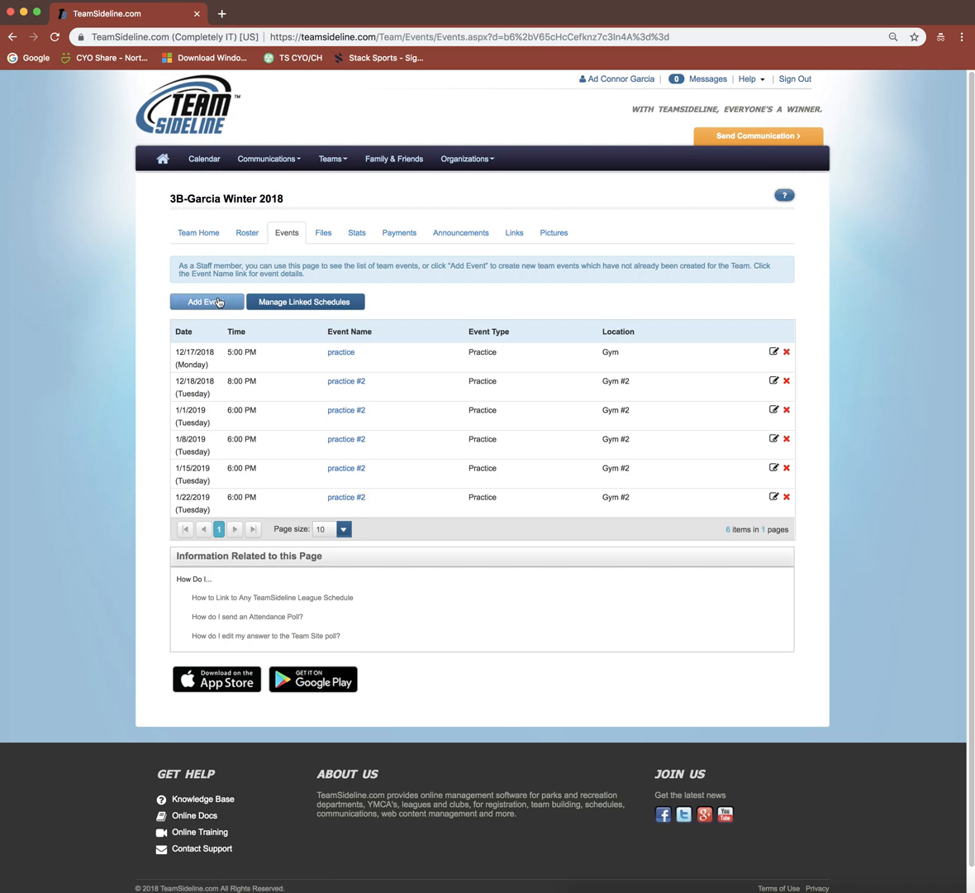
- Add a new event named 'game - fmes', type Game, one-time date 1/5/2019
click(207, 301)
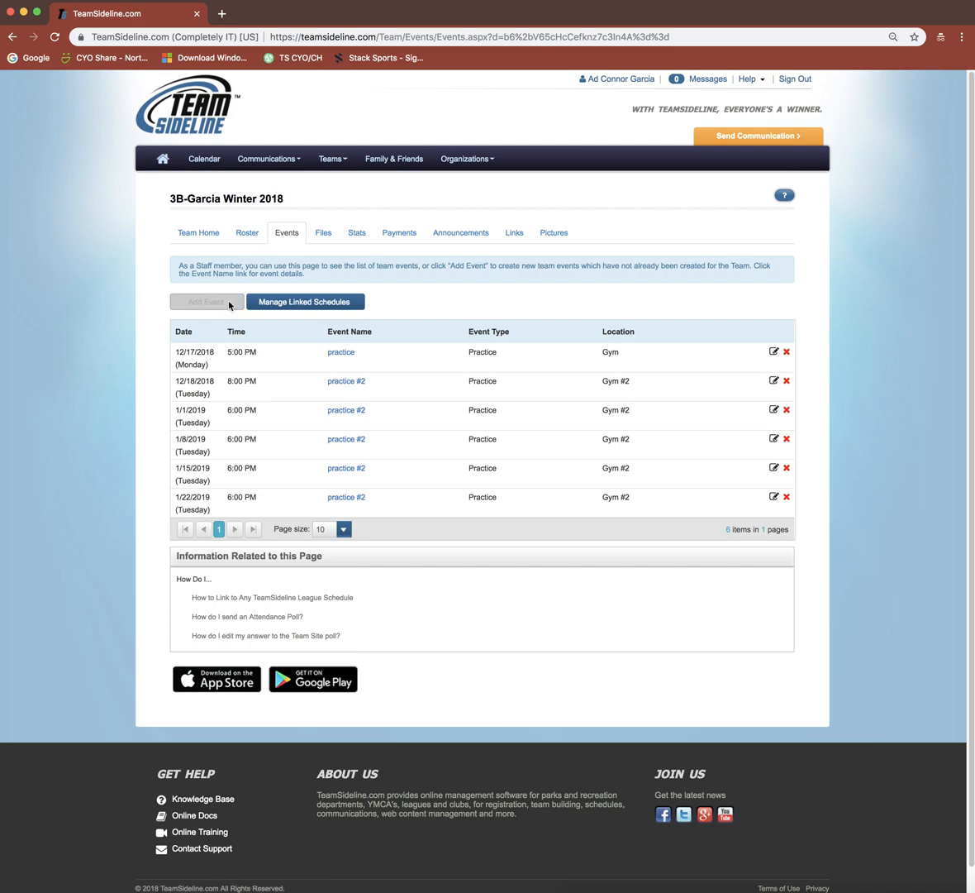
click(205, 301)
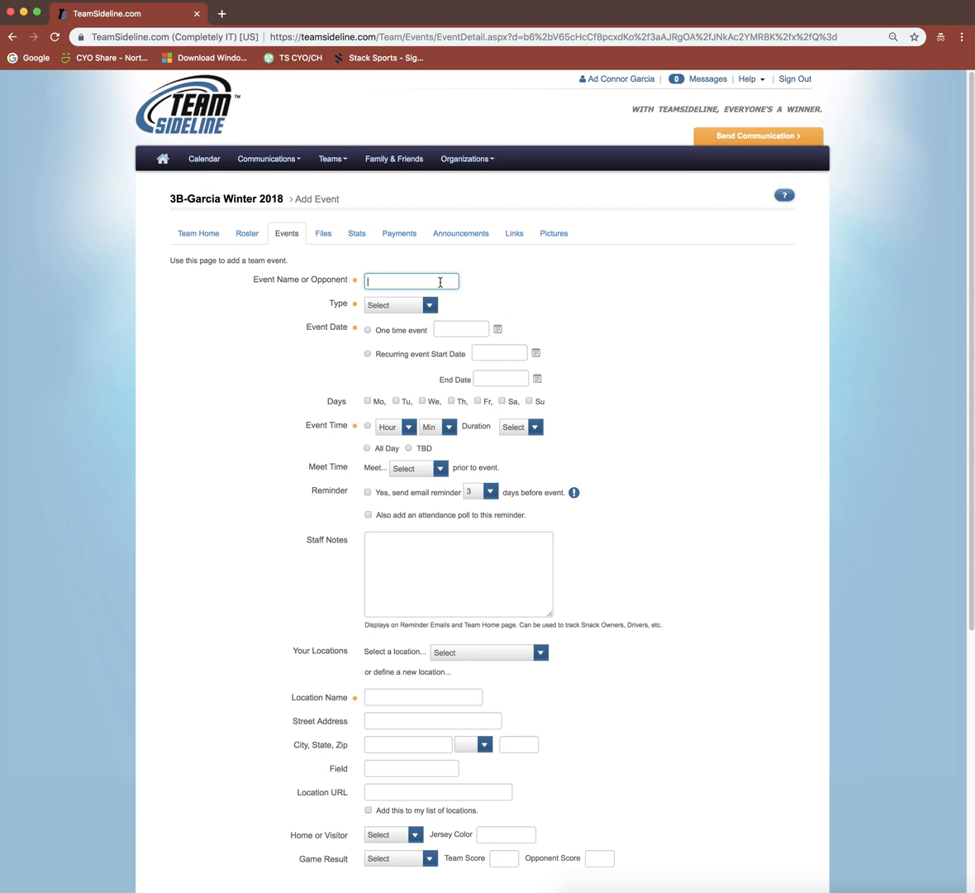
text(game)
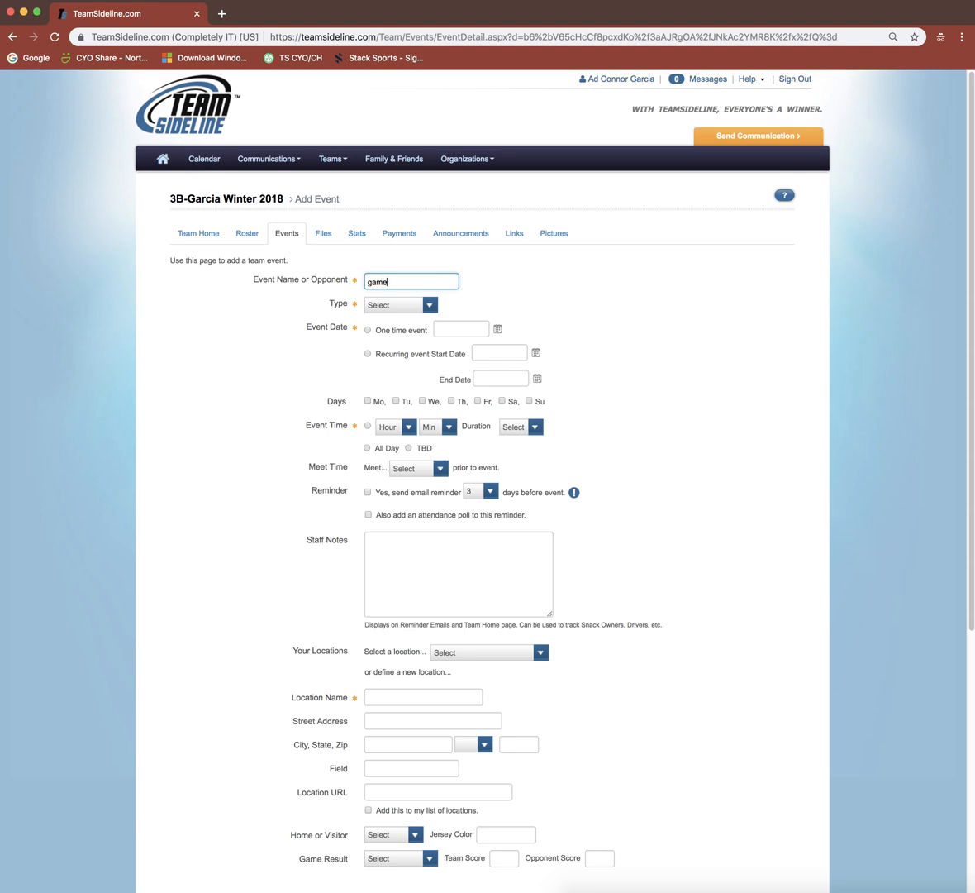
text(- fmes)
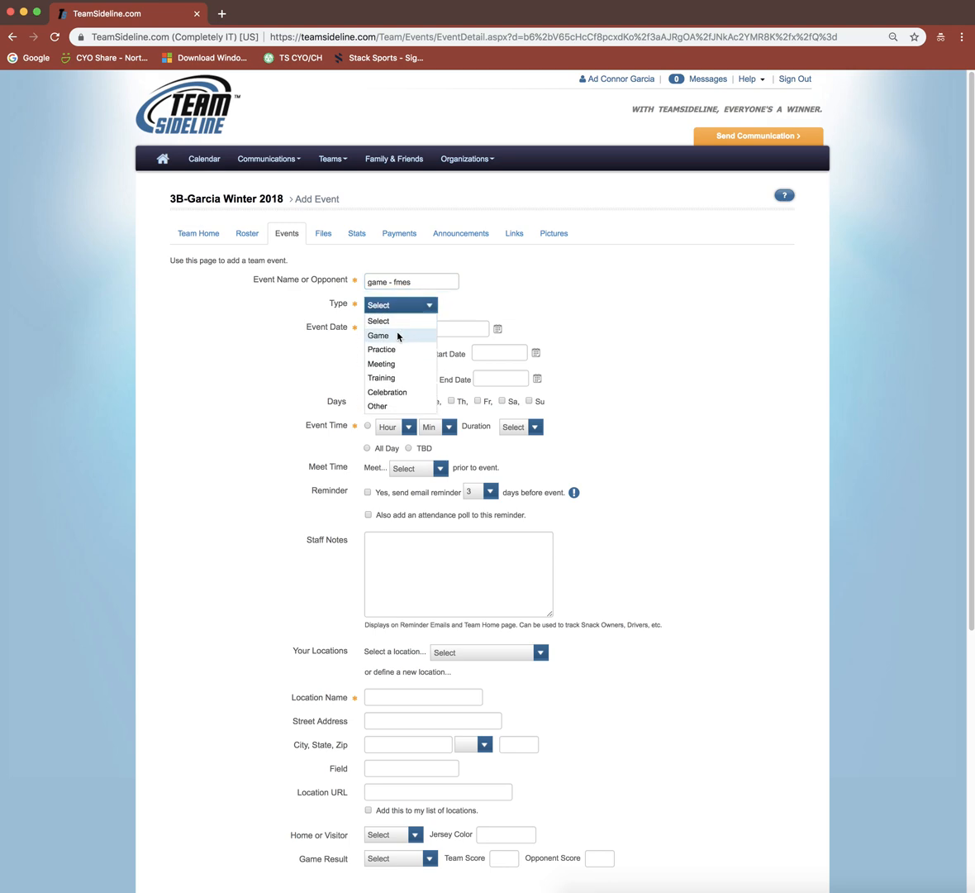
click(377, 334)
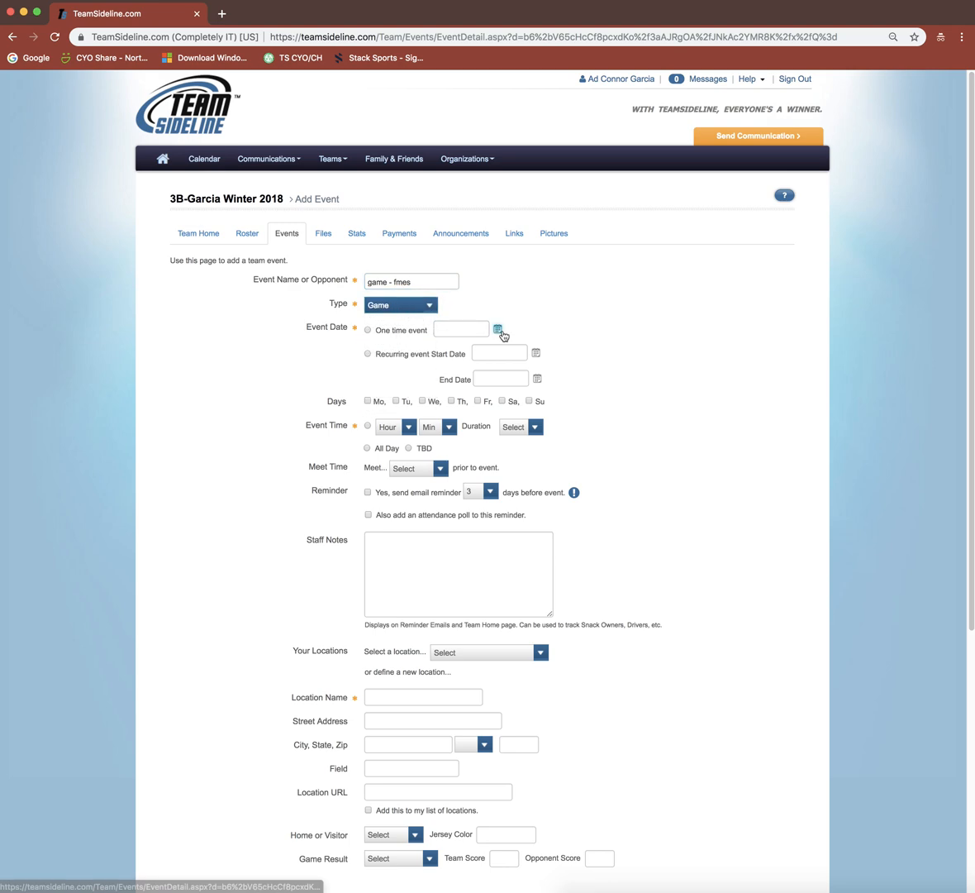
click(496, 329)
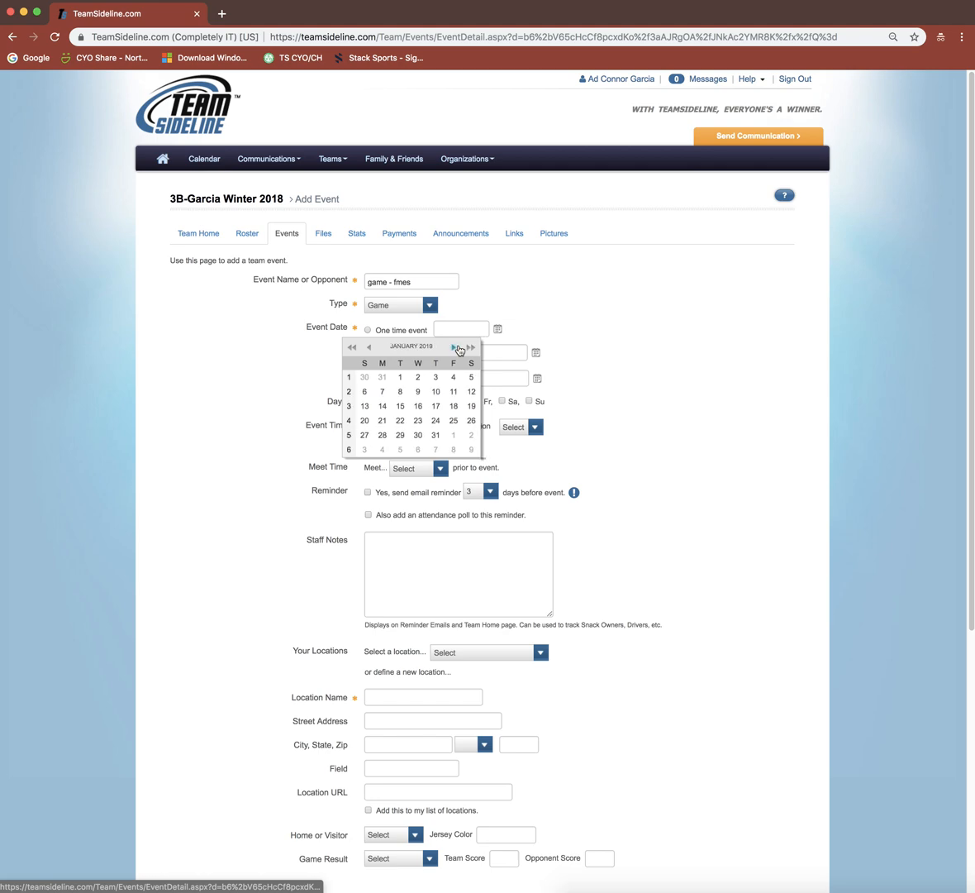
click(471, 377)
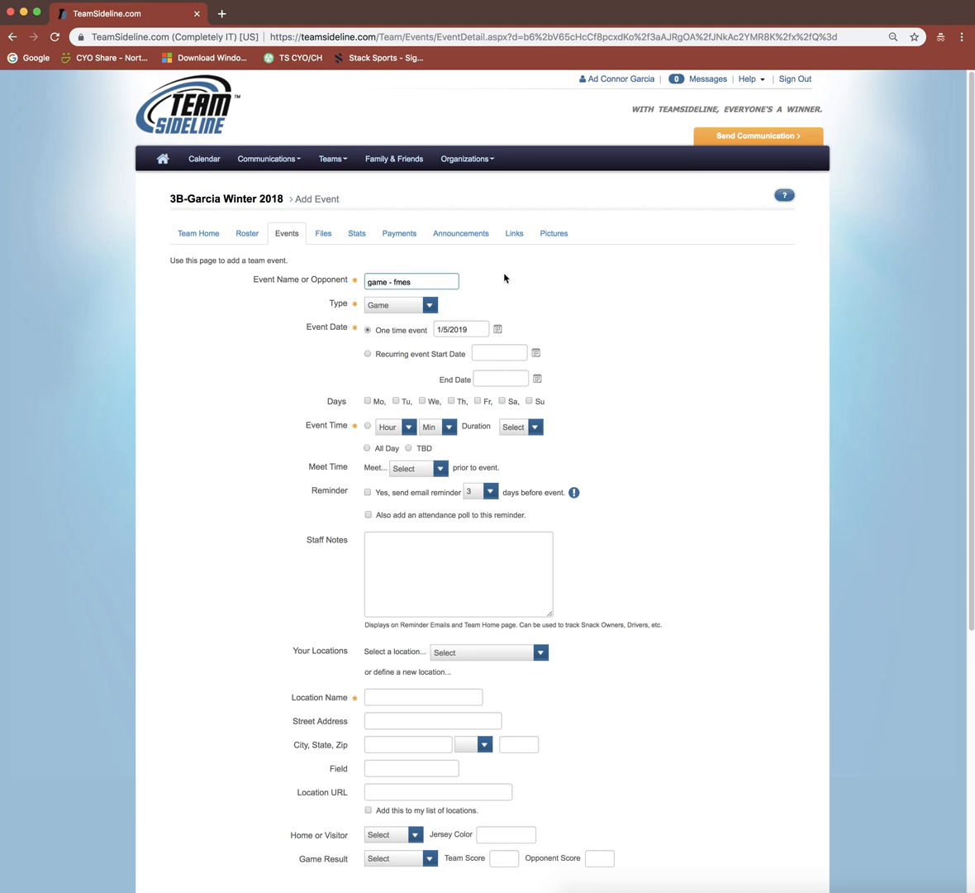
- Set the start time to 8:00 am, location name fmes, and Save & Add
scroll(down, 3)
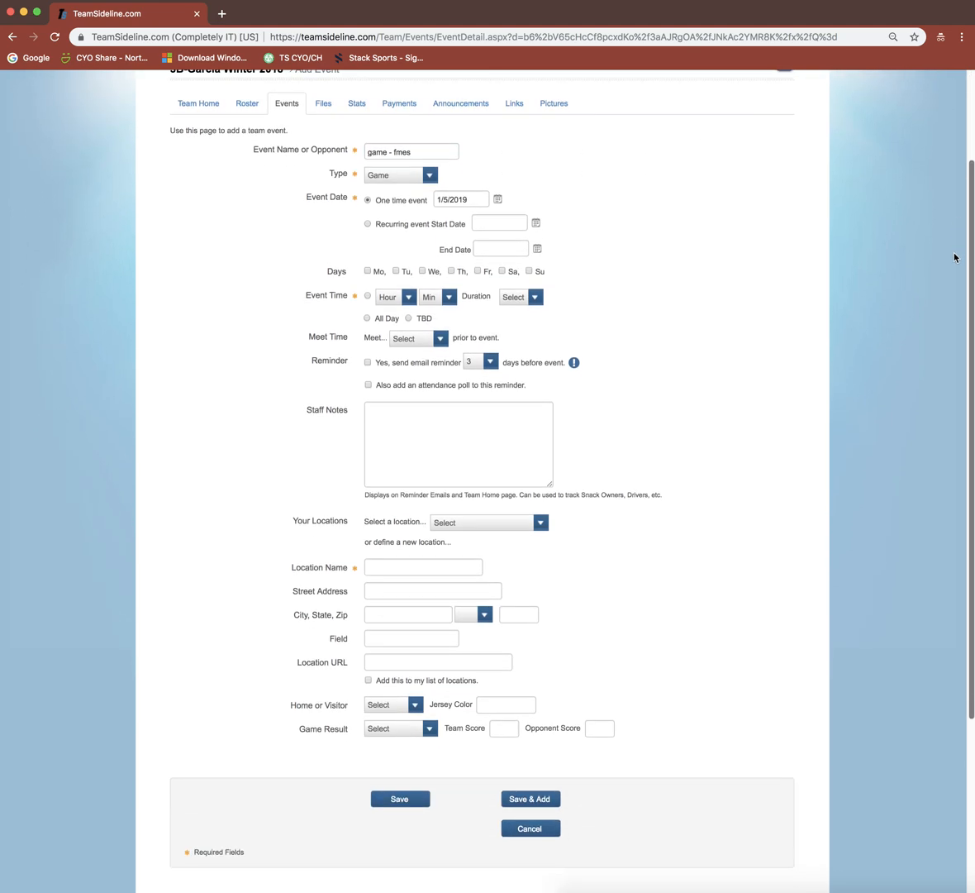
scroll(up, 3)
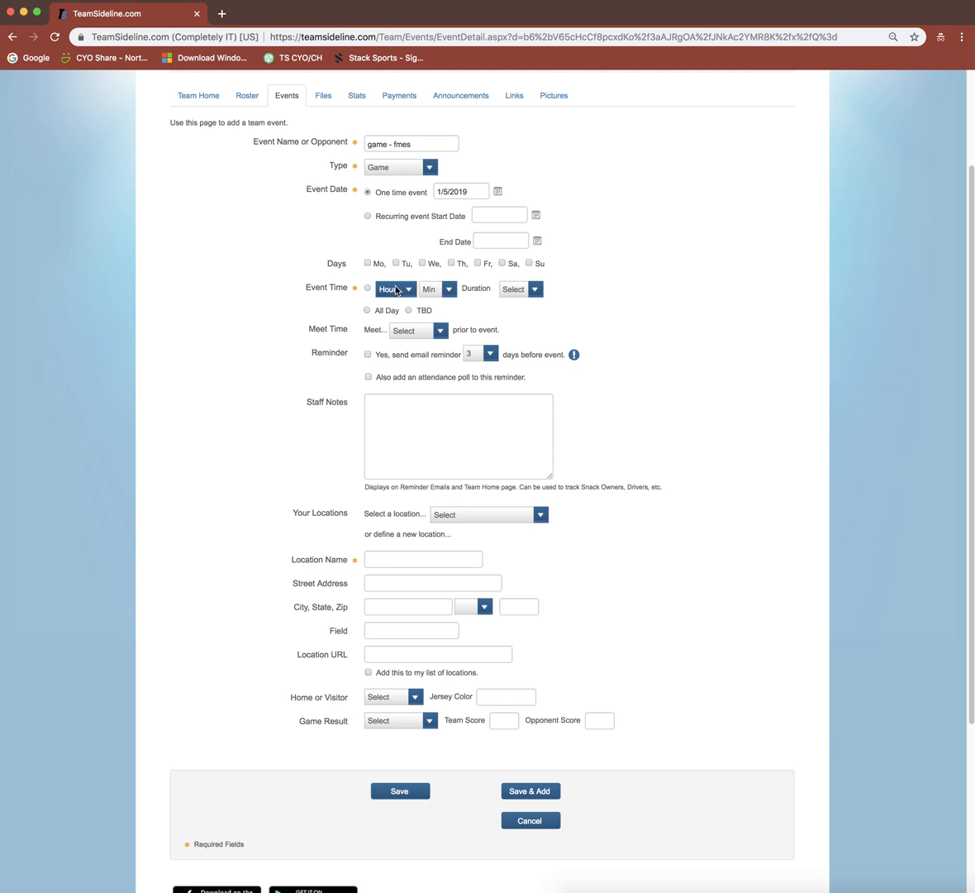
click(406, 288)
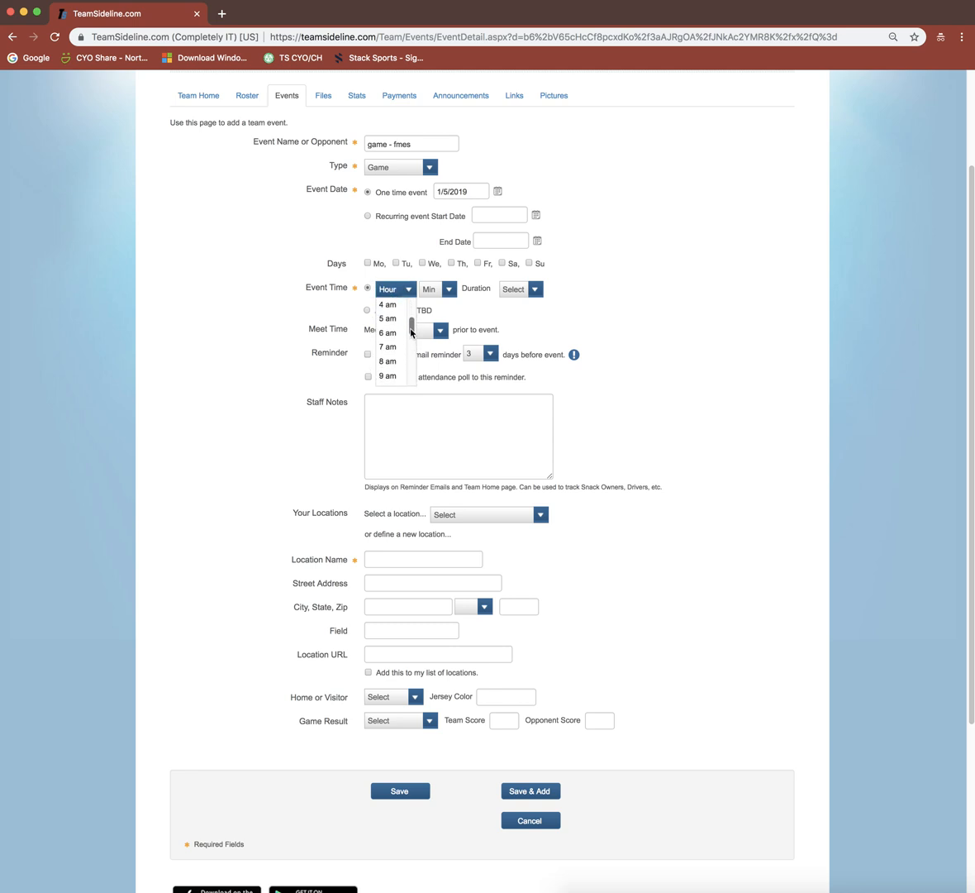
click(387, 361)
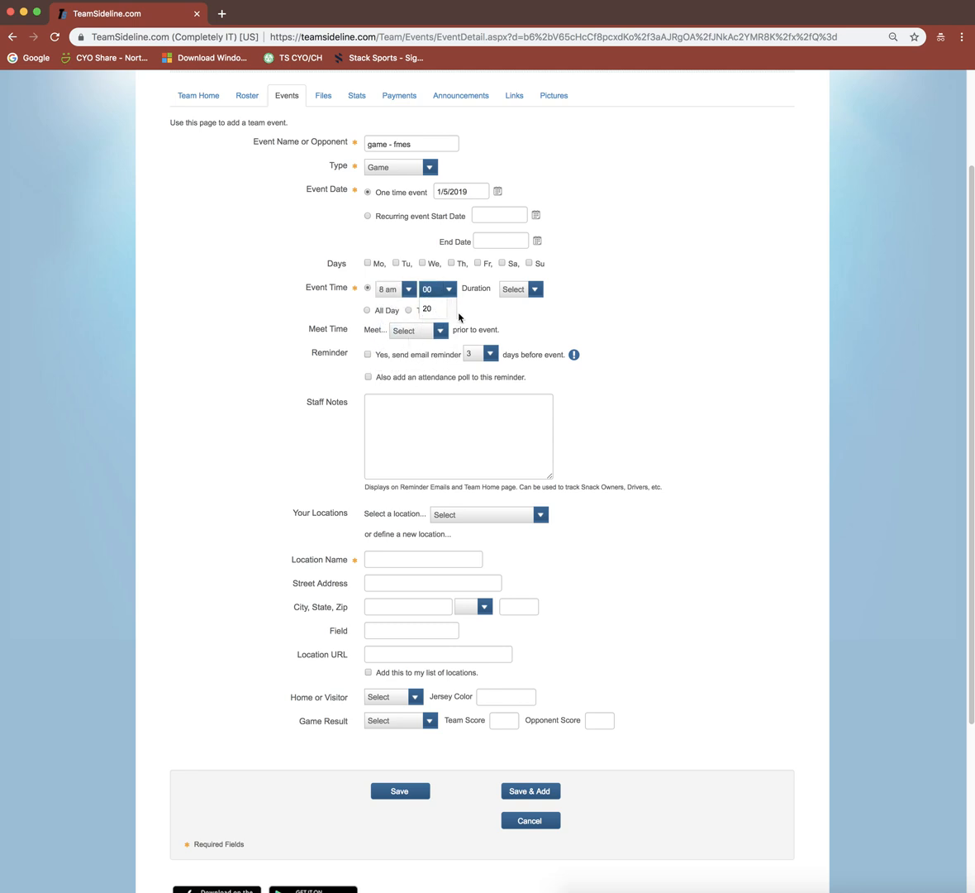
scroll(down, 3)
text(f)
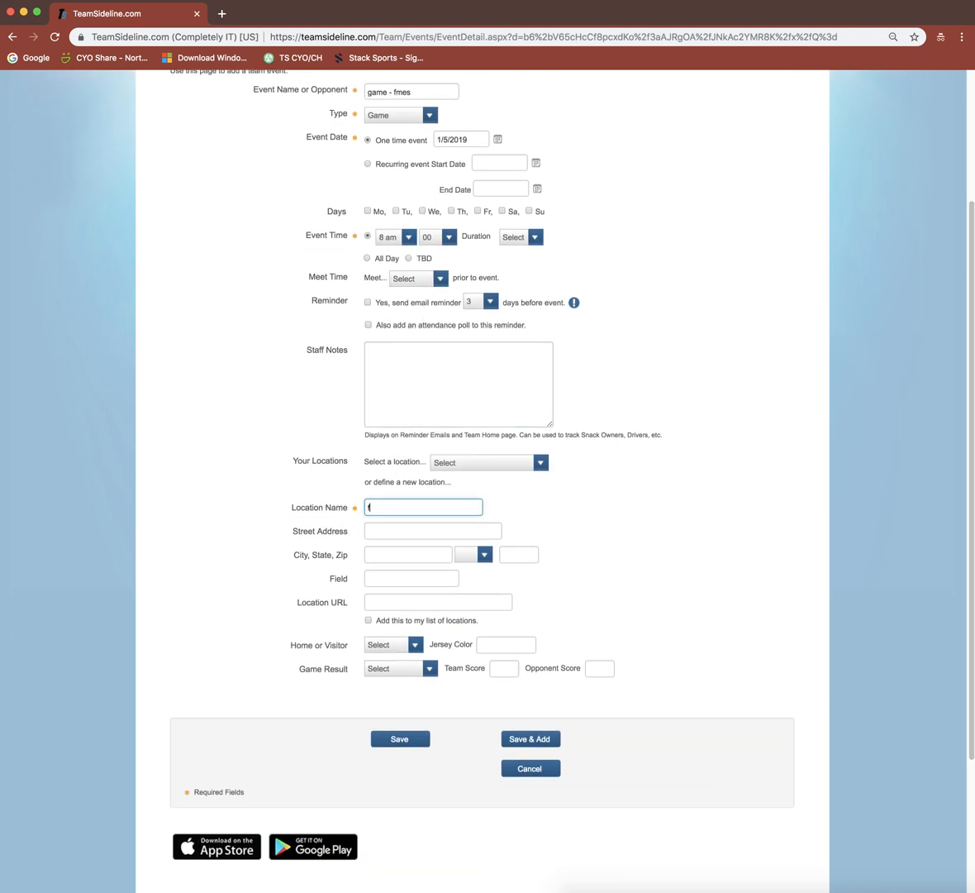
text(mes)
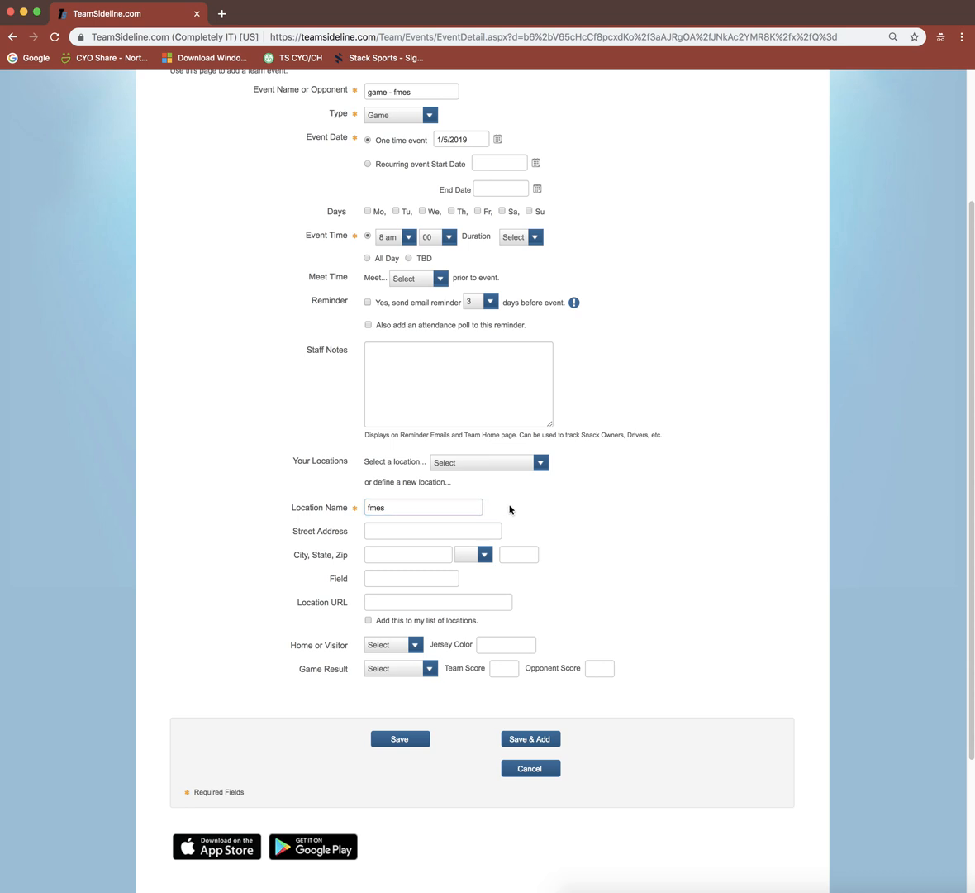
click(423, 506)
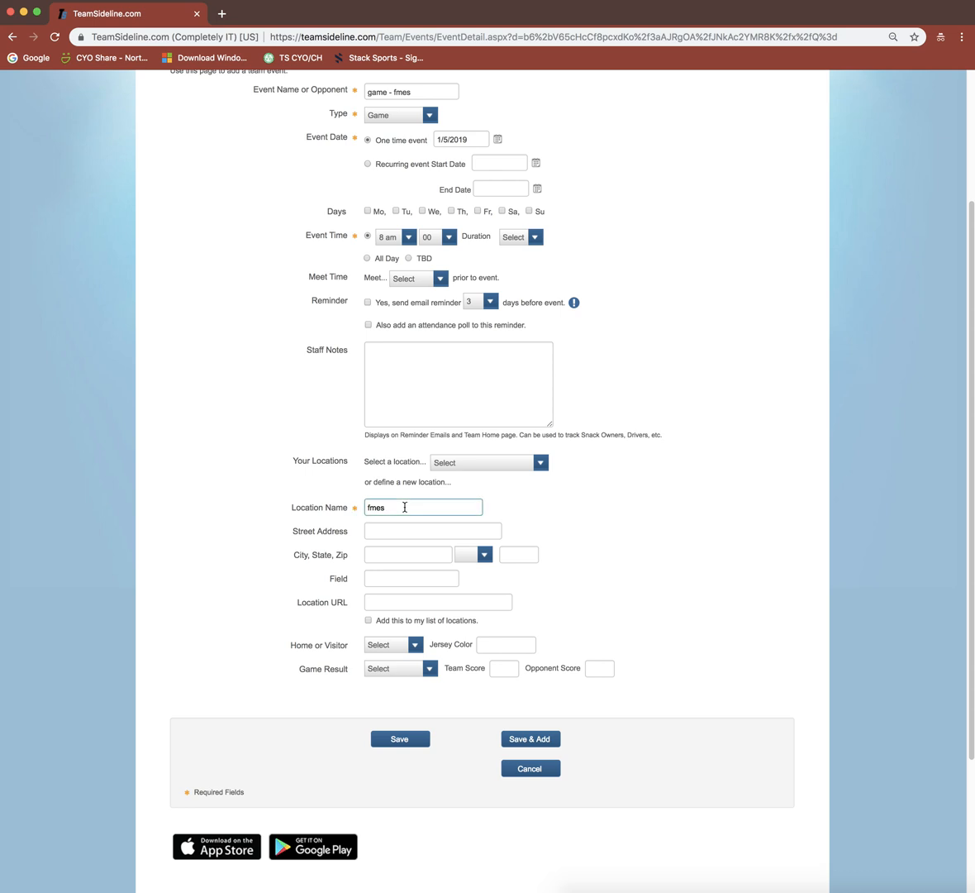
mouse_move(578, 519)
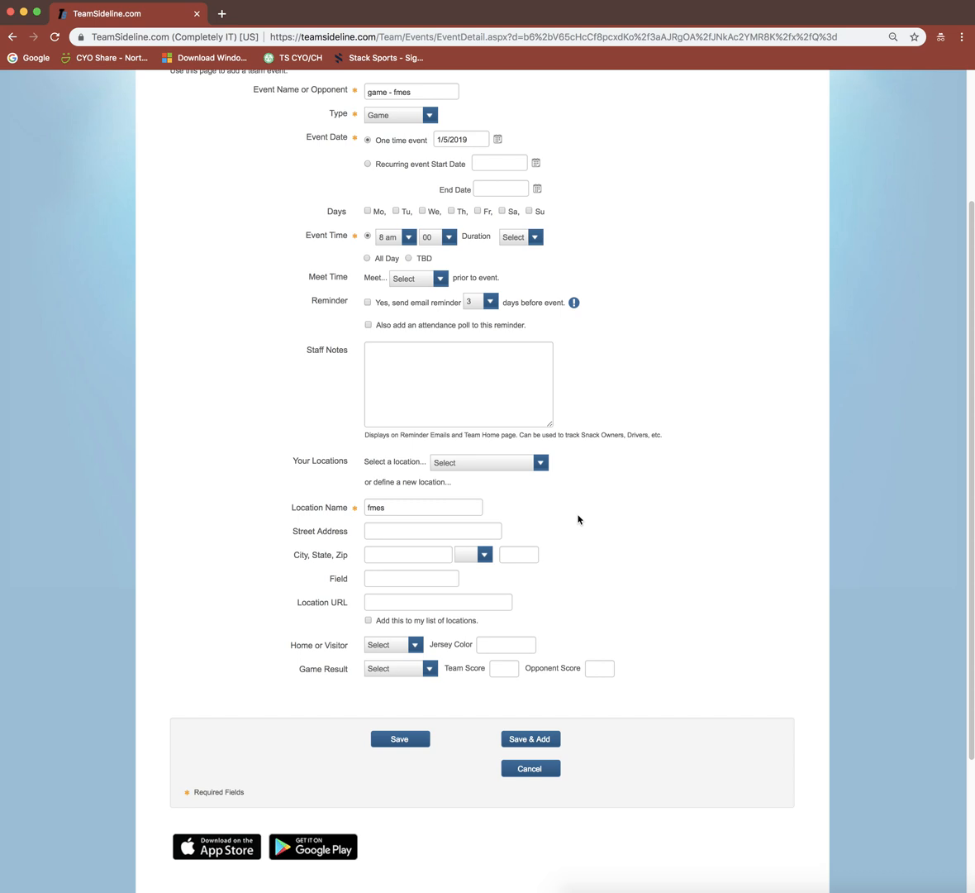
mouse_move(493, 238)
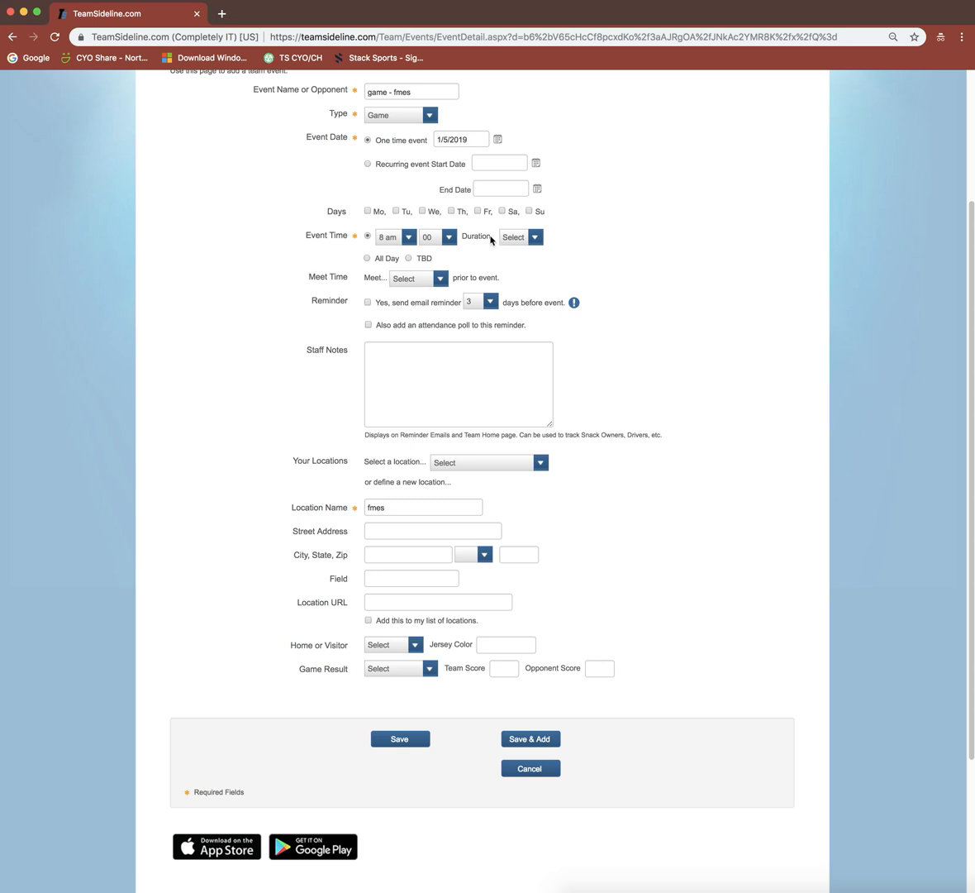
mouse_move(531, 739)
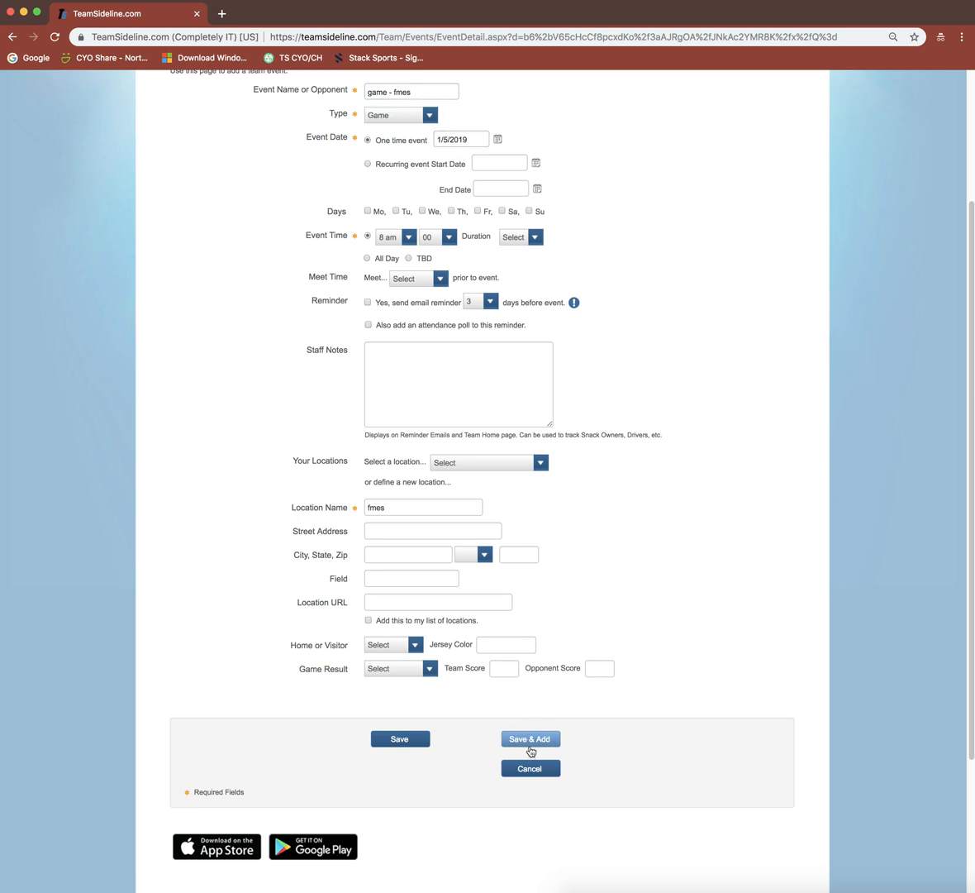
click(530, 737)
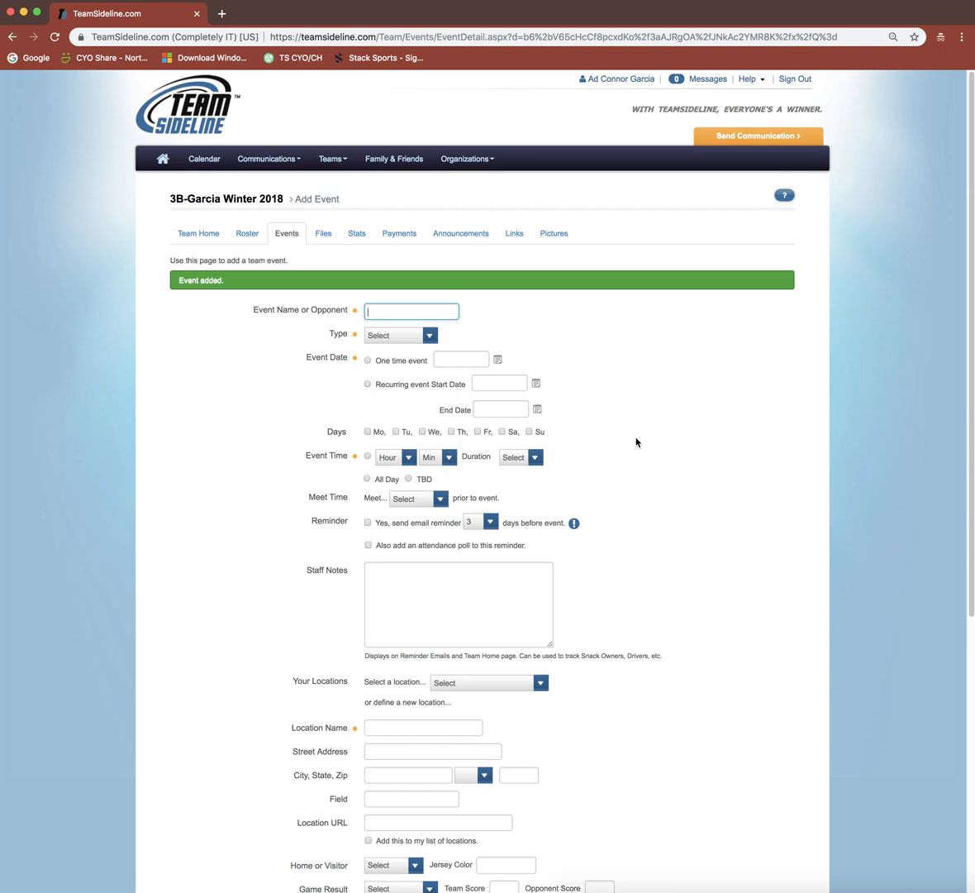
- Name the event 'game', set its type to Game and start it in January 2019
text(ga)
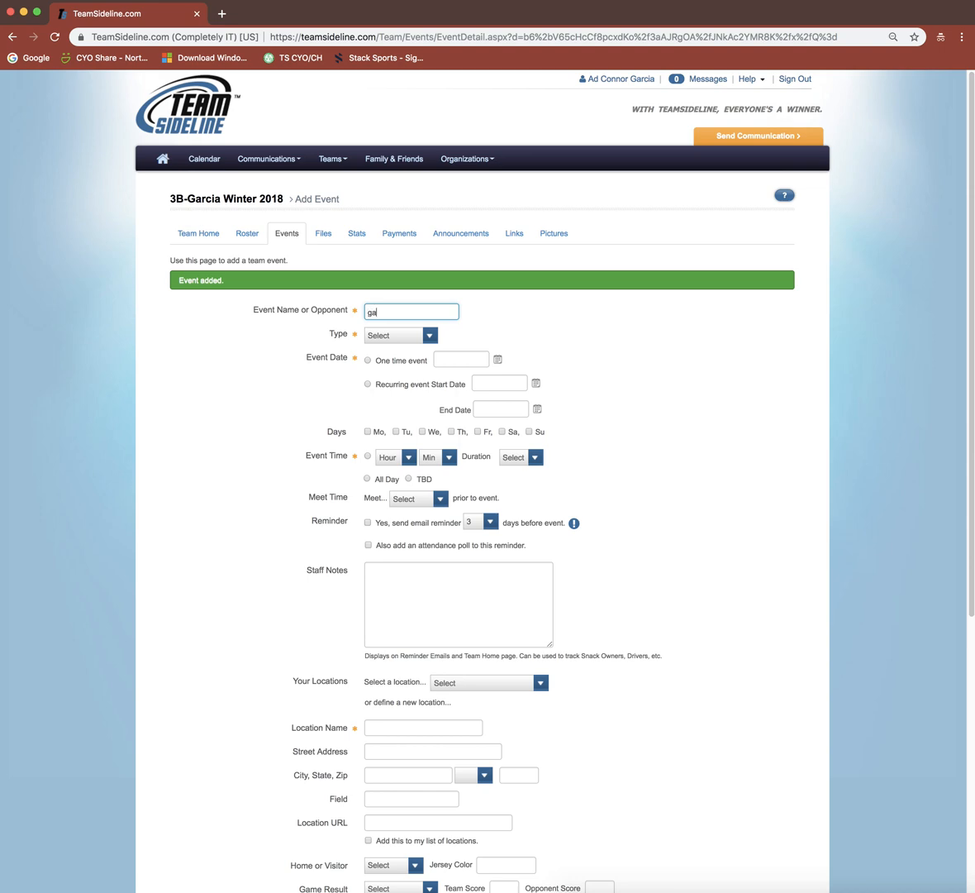
text(me)
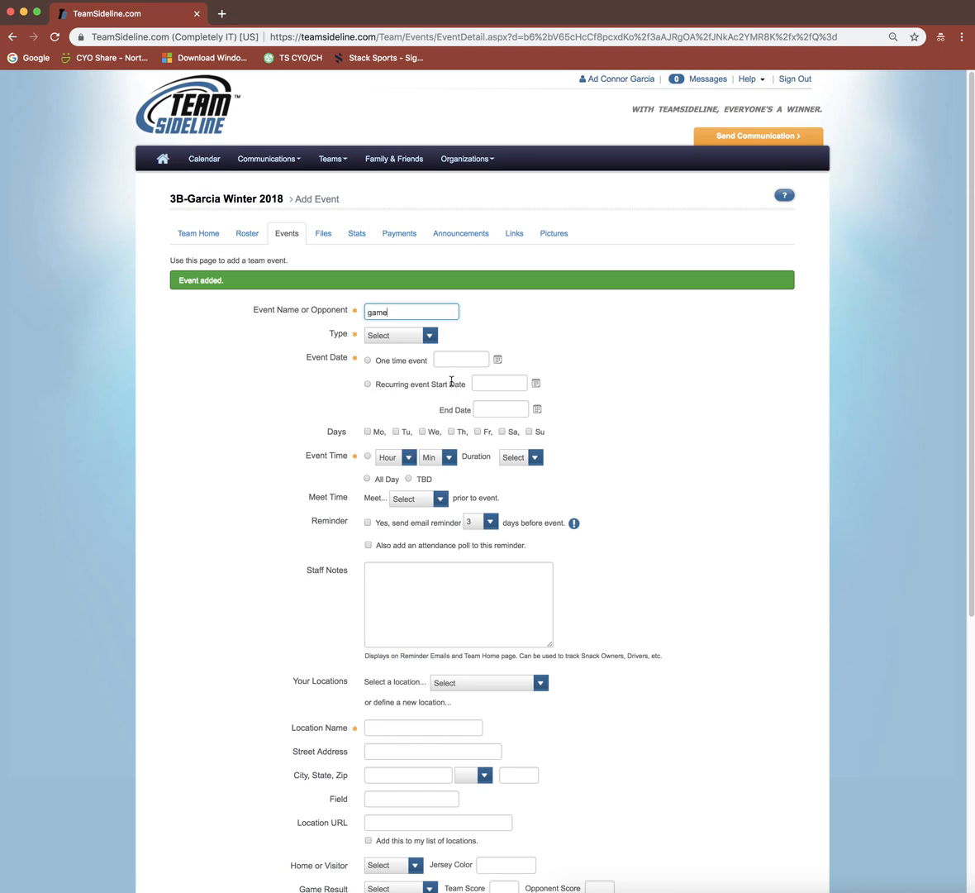
click(431, 334)
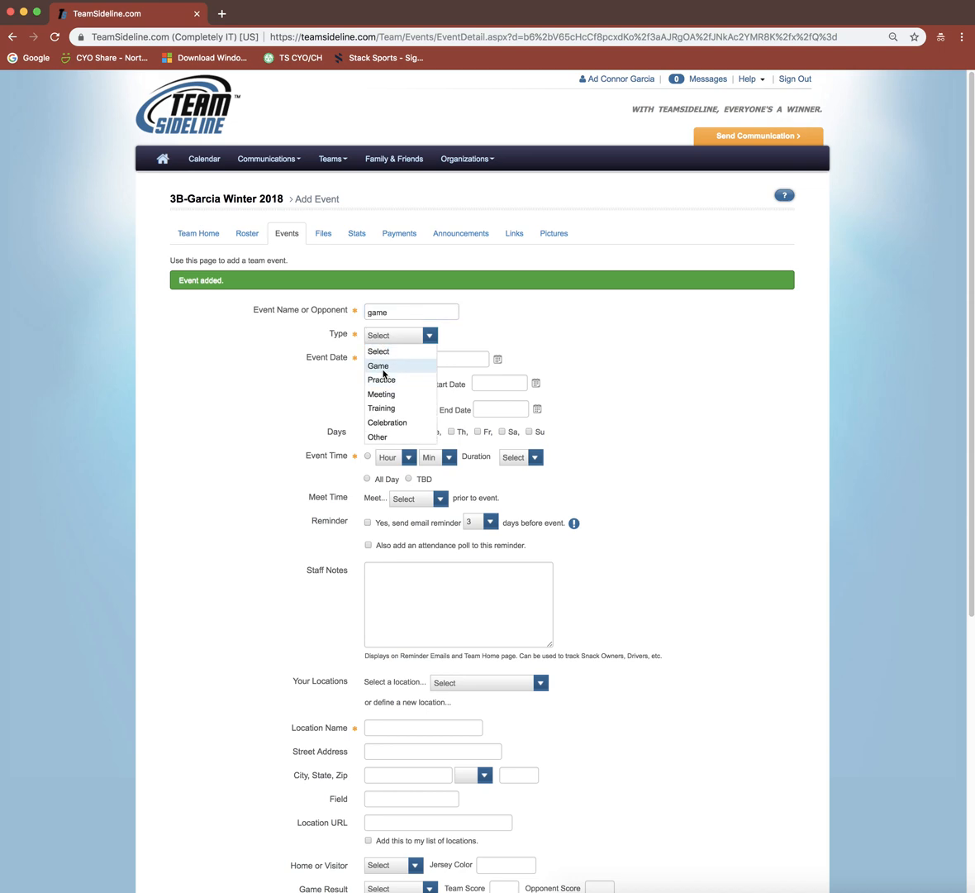
click(378, 365)
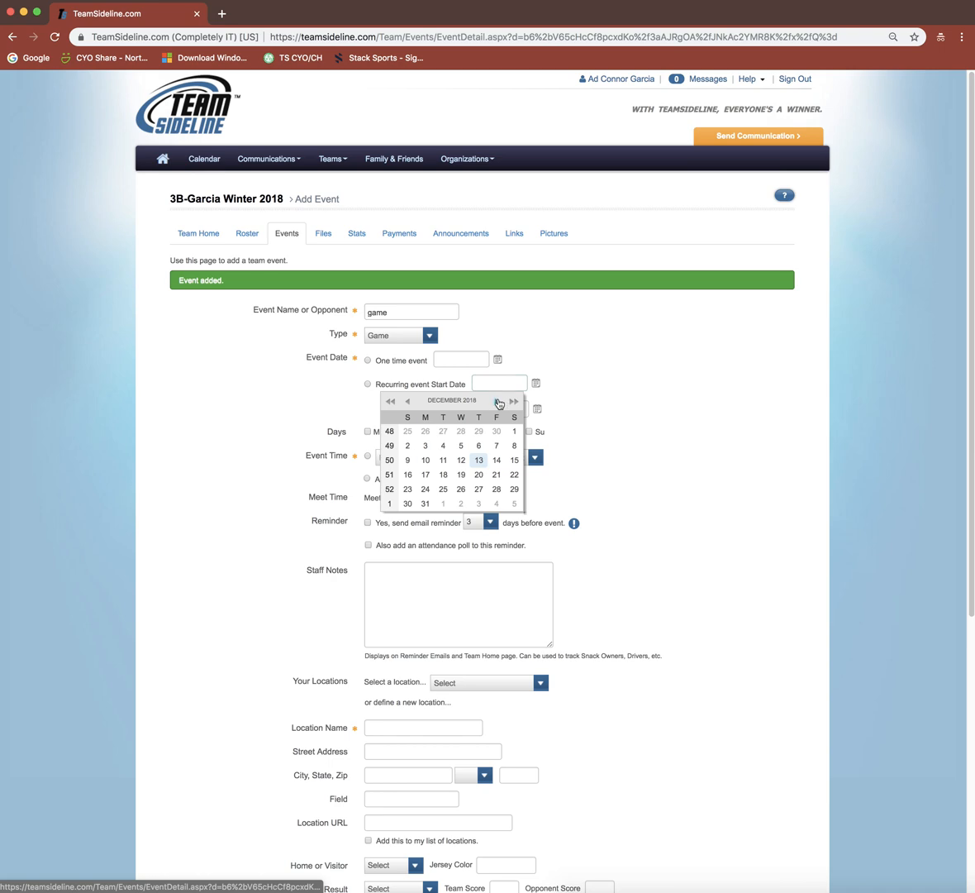
click(492, 400)
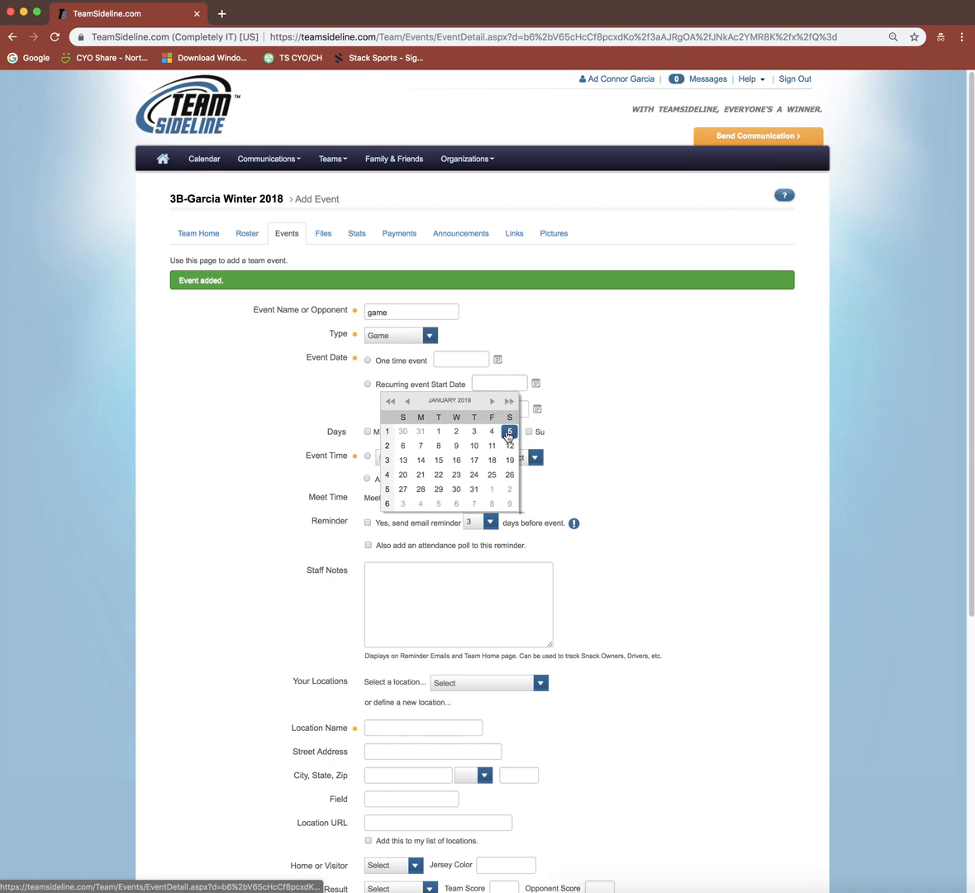
mouse_move(509, 430)
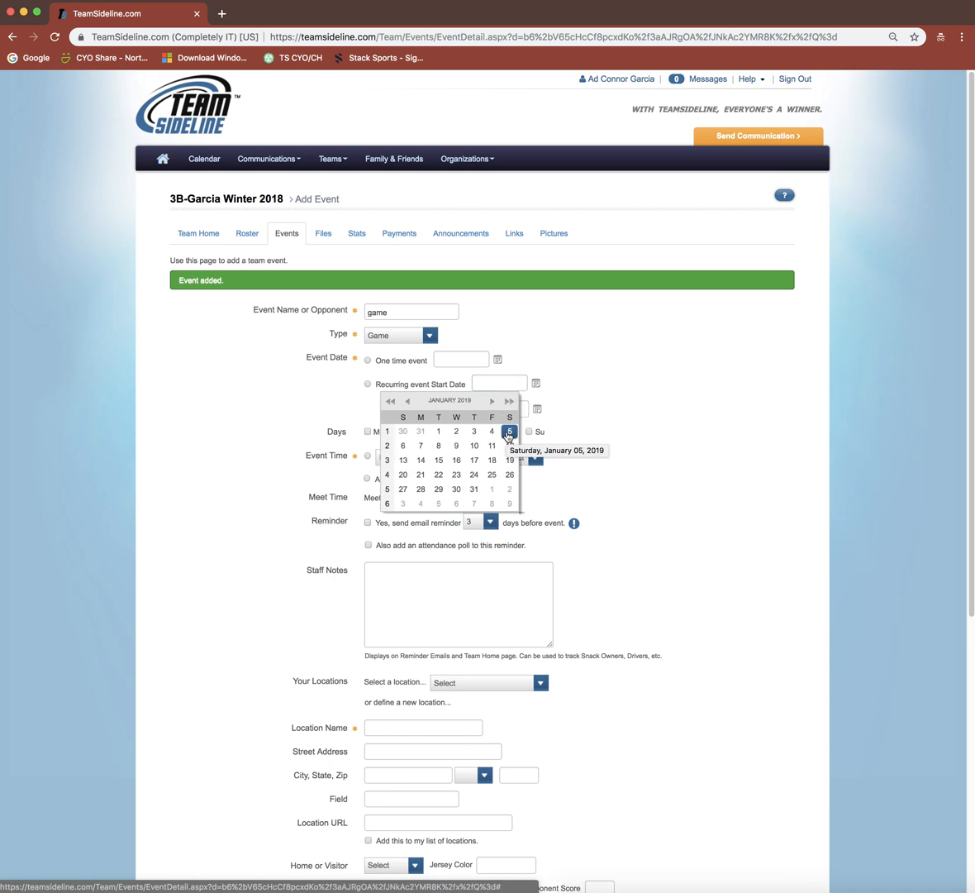
- End the recurrence on March 2, 2019, repeat on Saturdays, and start at 8 am
click(509, 431)
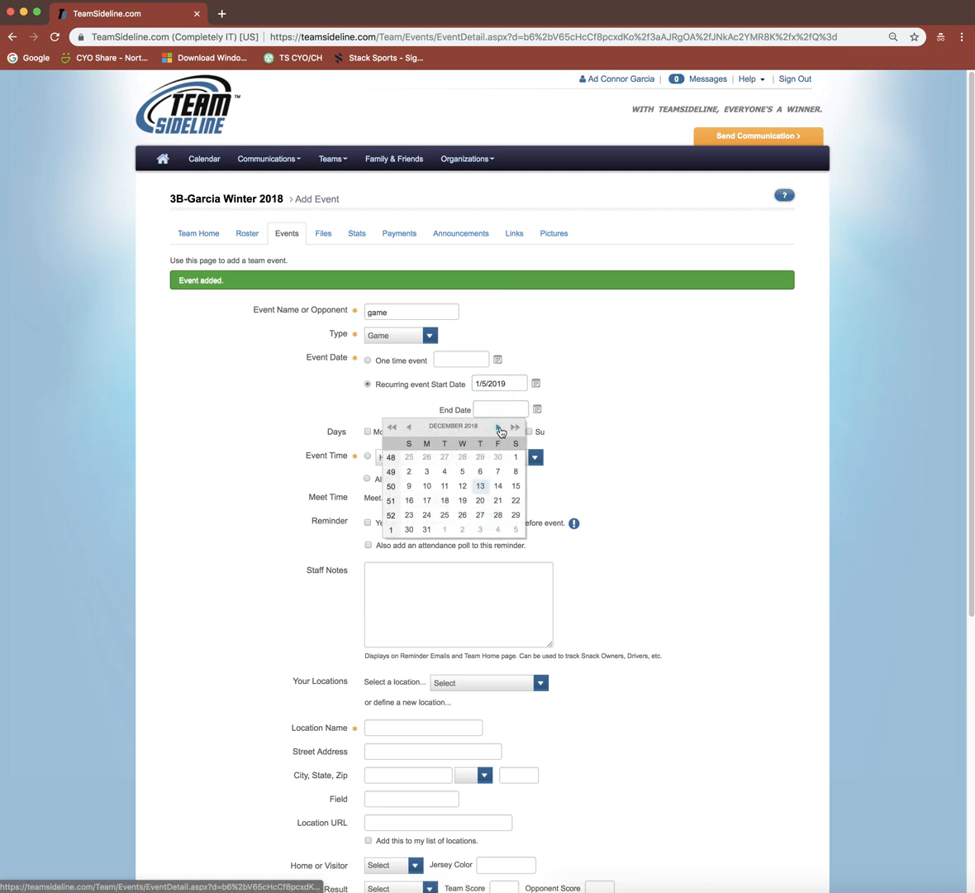
click(498, 427)
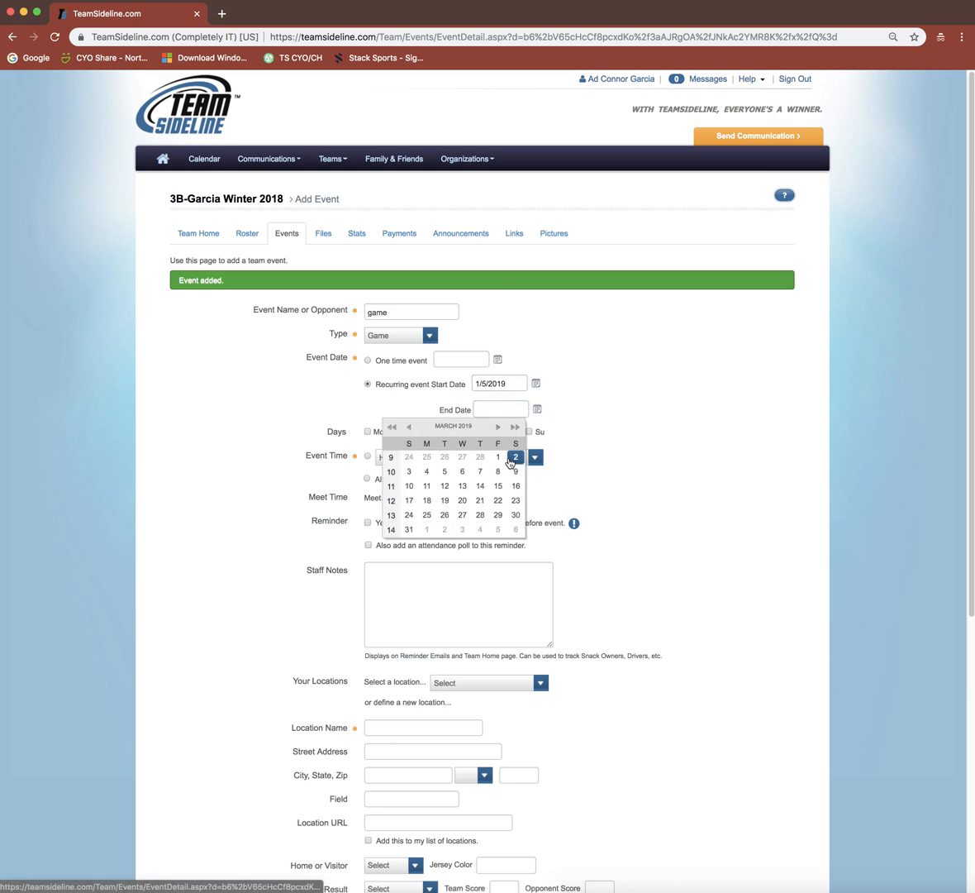
click(514, 456)
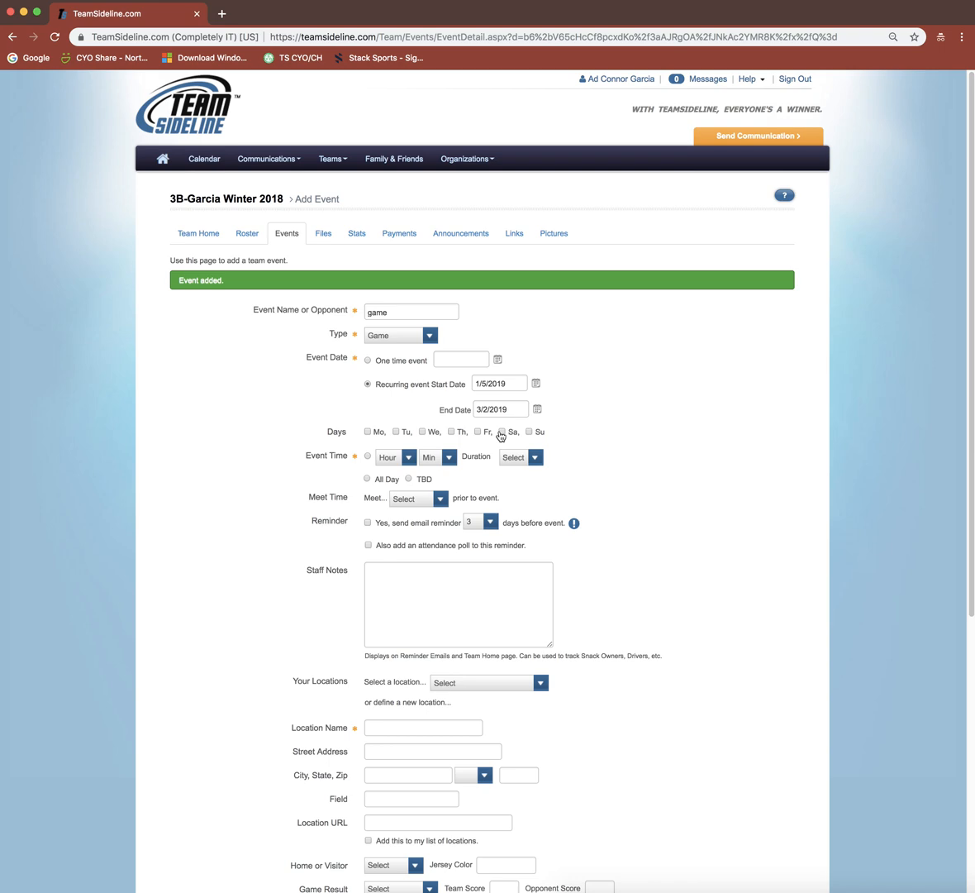
click(501, 429)
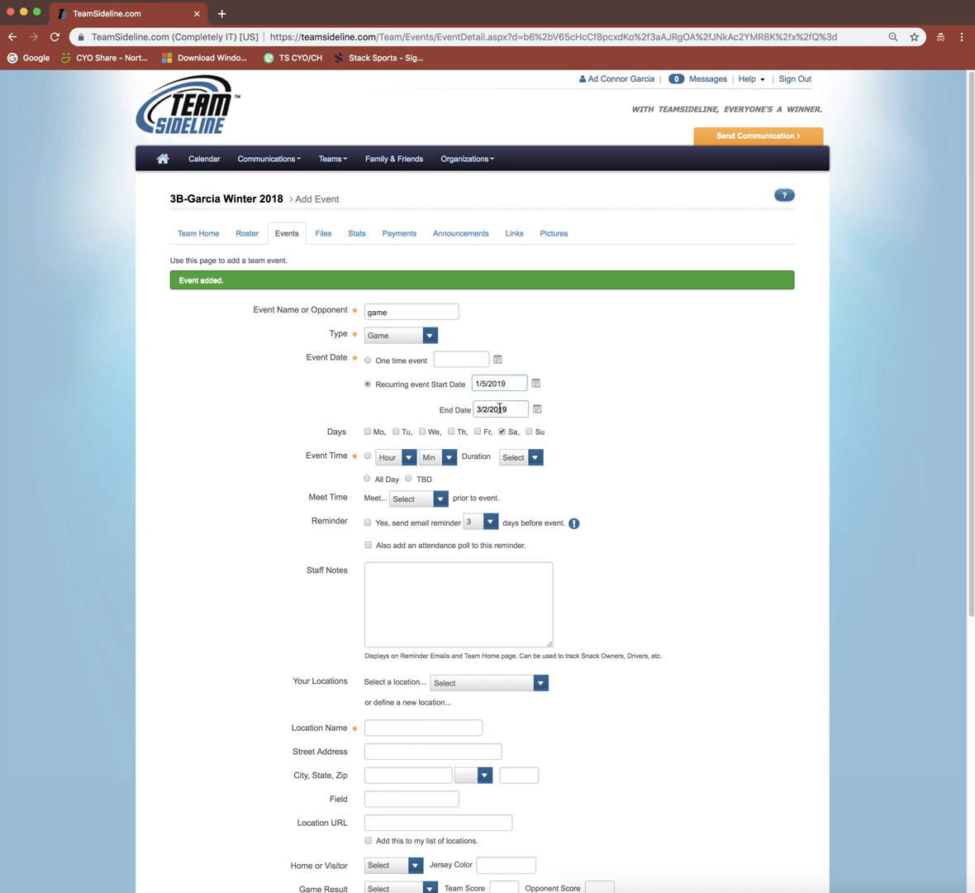
click(407, 456)
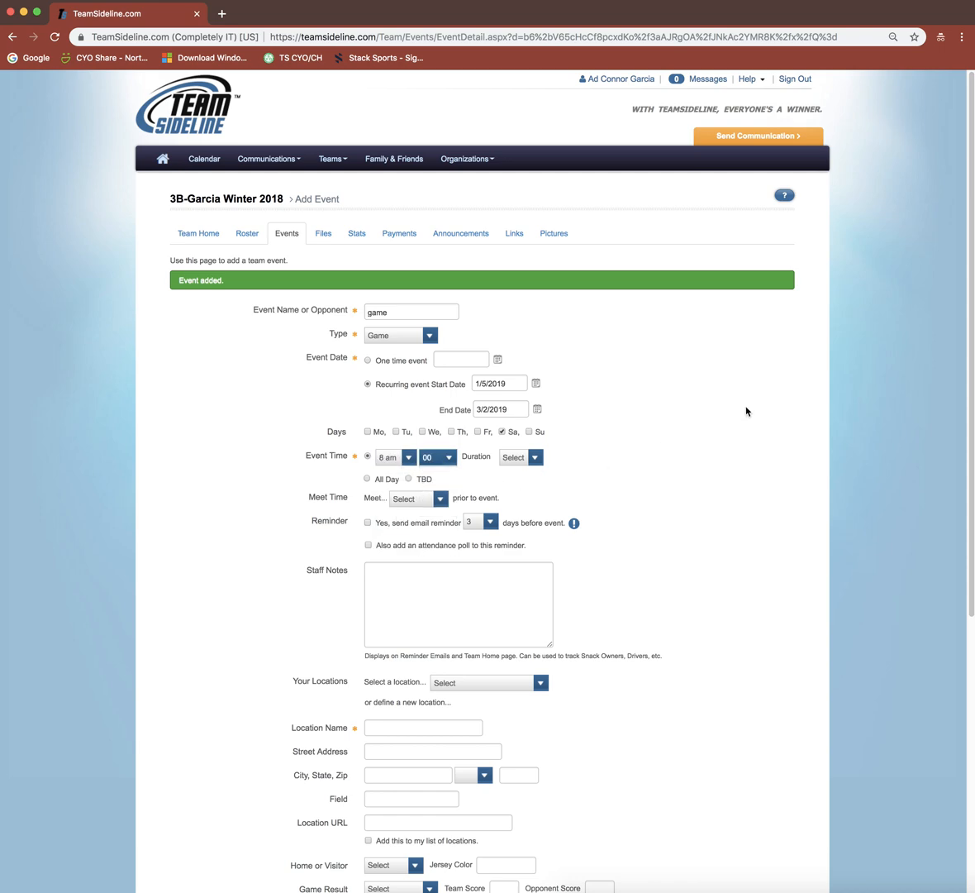
scroll(down, 3)
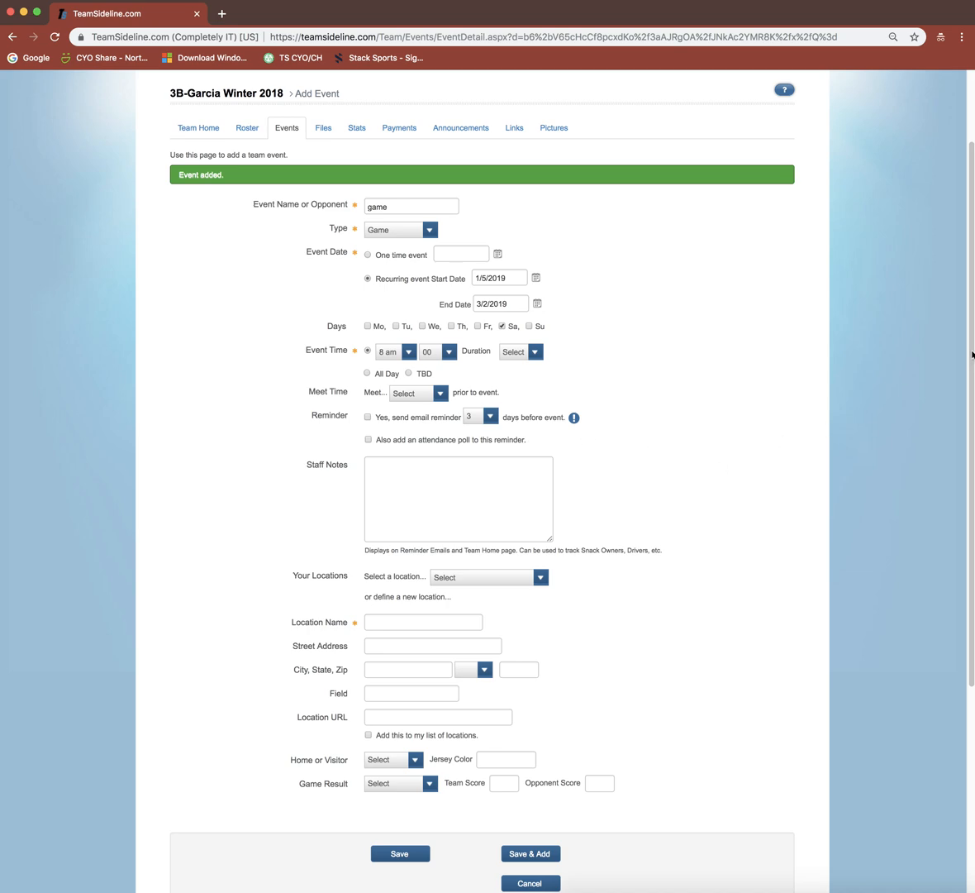
- Set the location name to 'Gym - Game' and save the recurring game
scroll(down, 3)
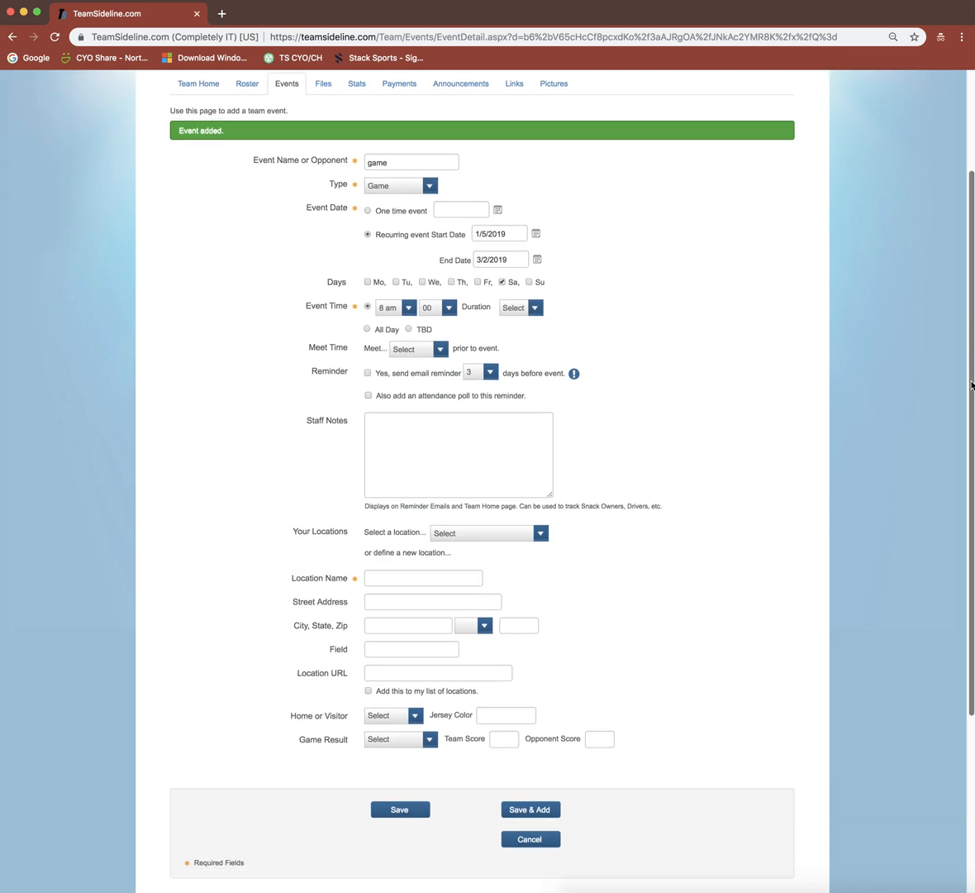
mouse_move(857, 516)
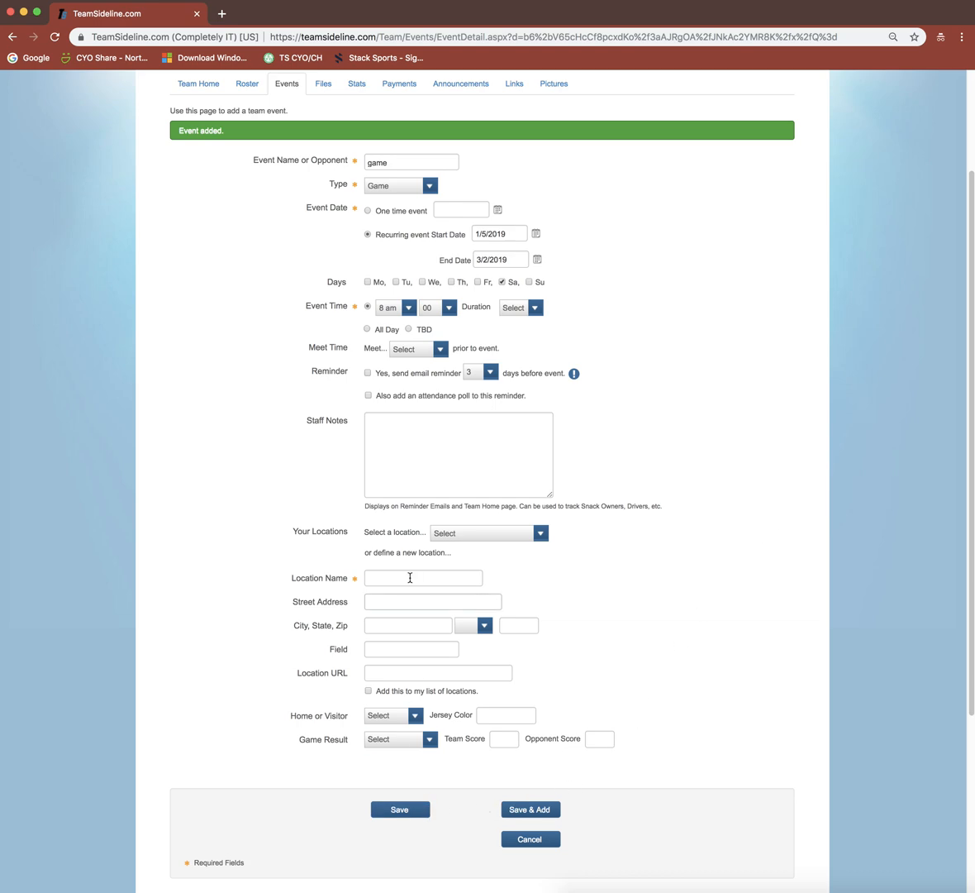
click(423, 577)
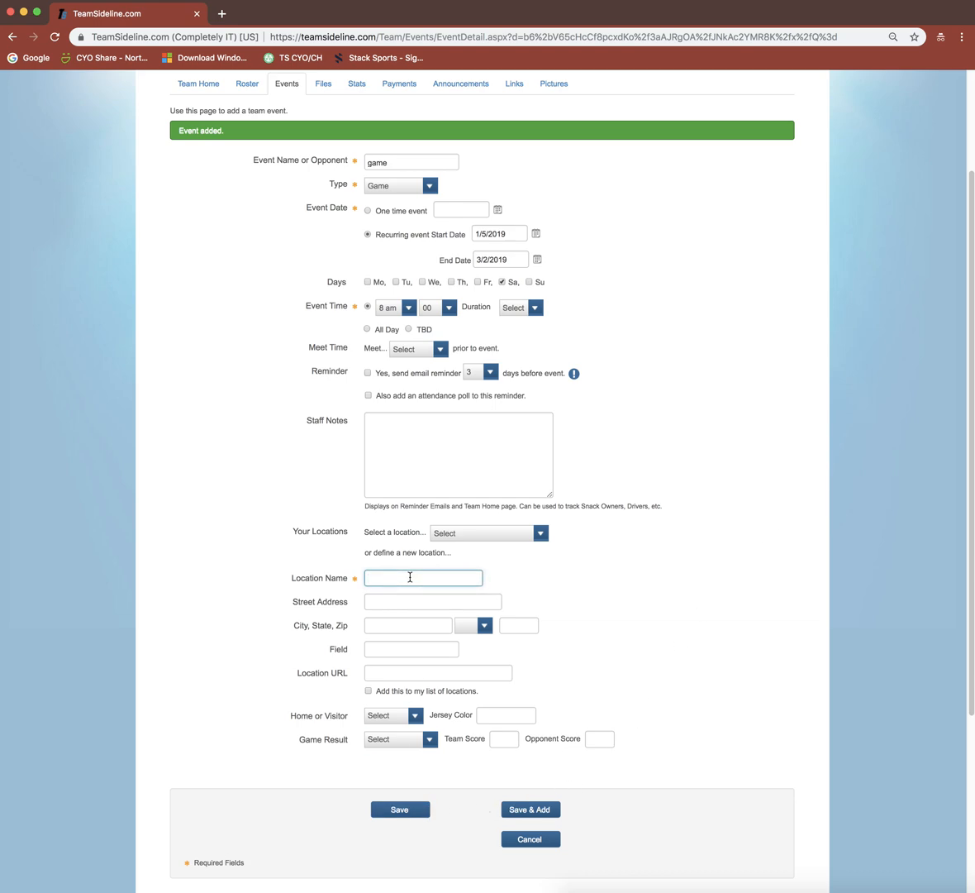
text(Gym)
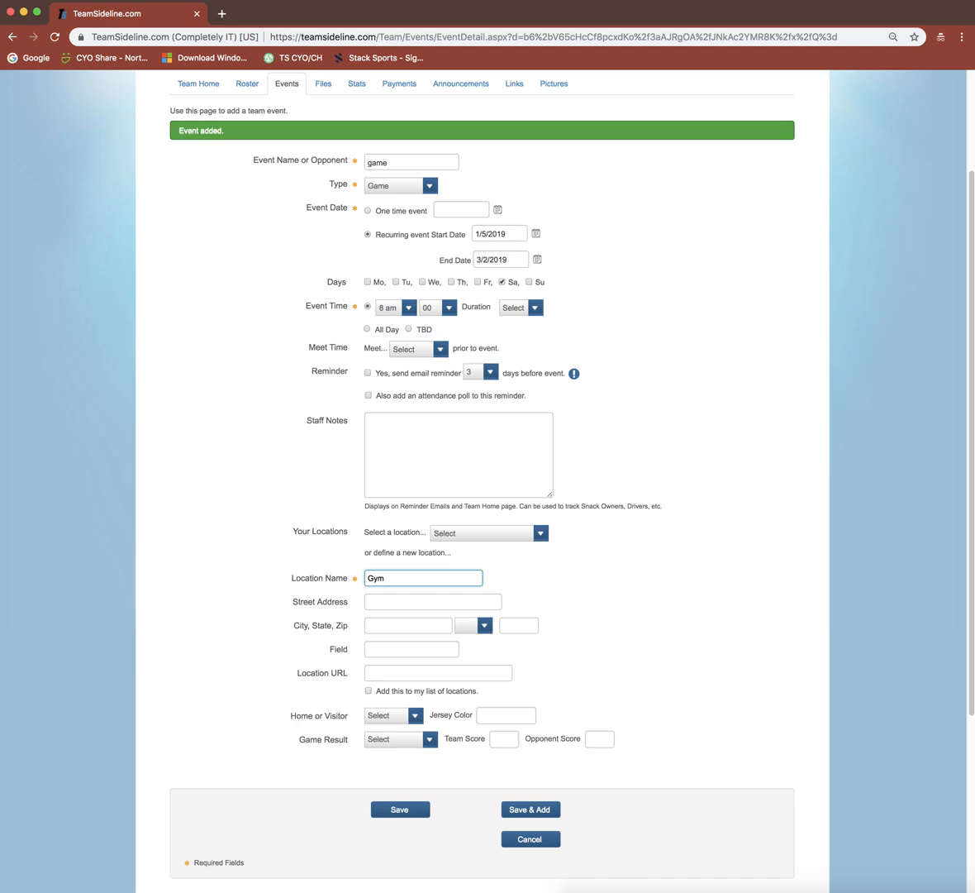
text(- Gam)
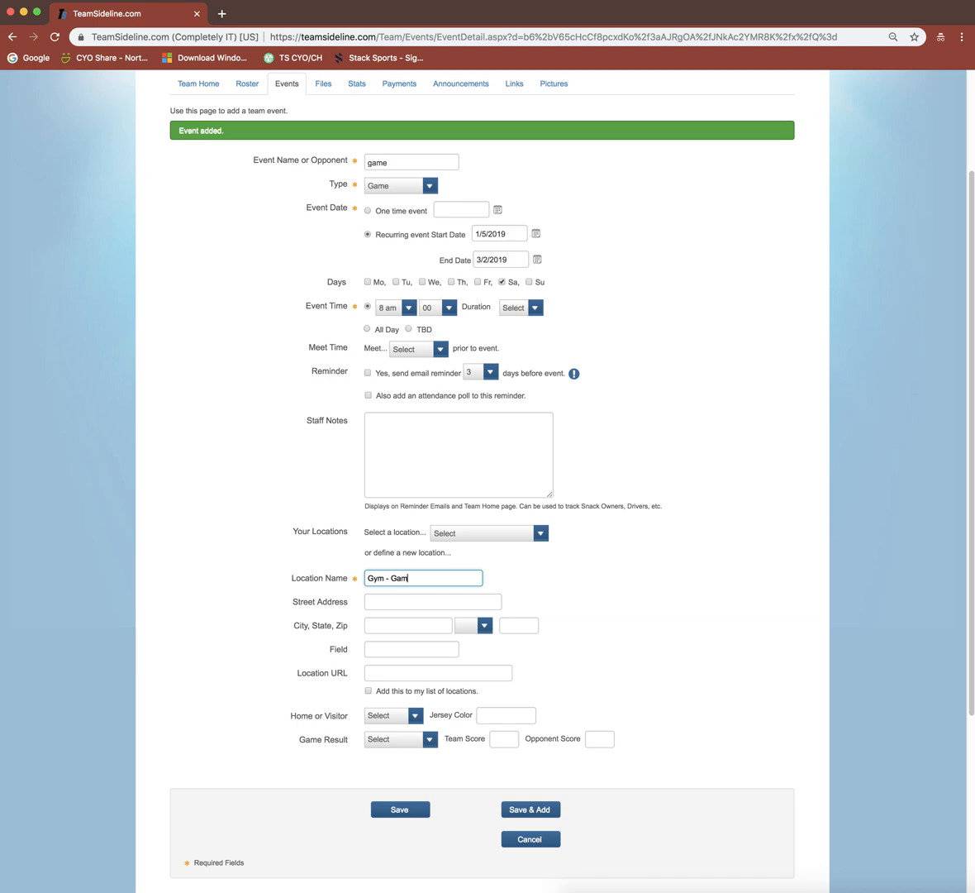
text(e)
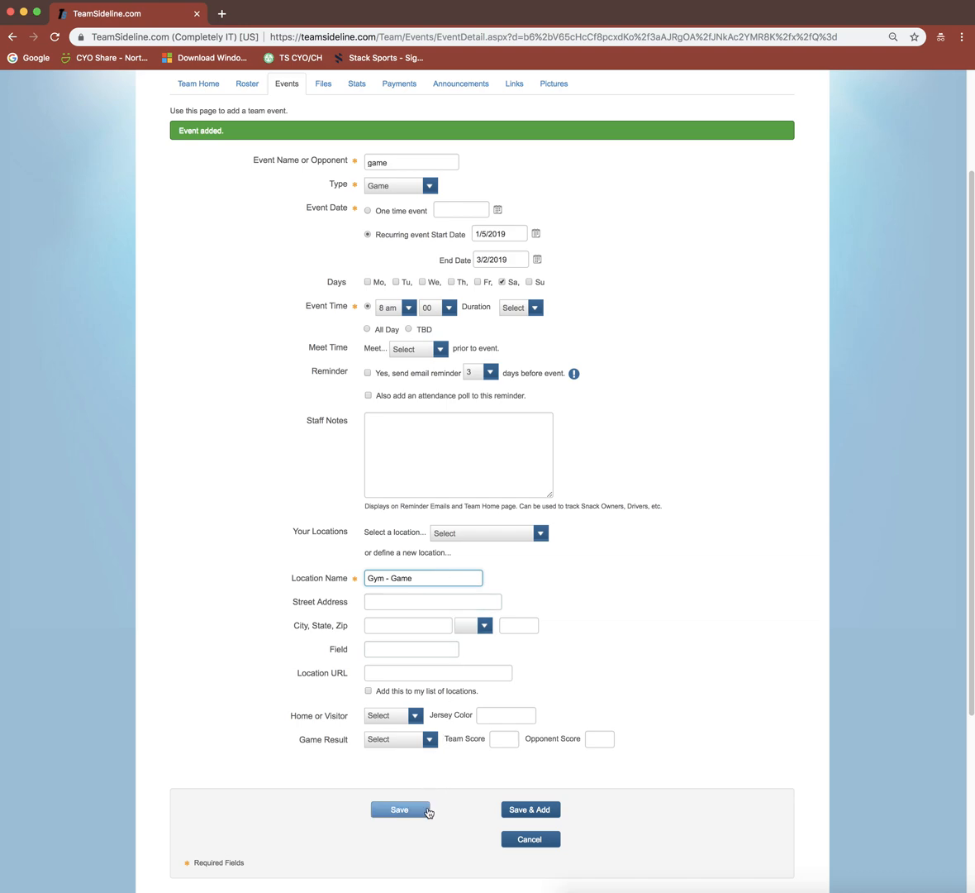
click(400, 810)
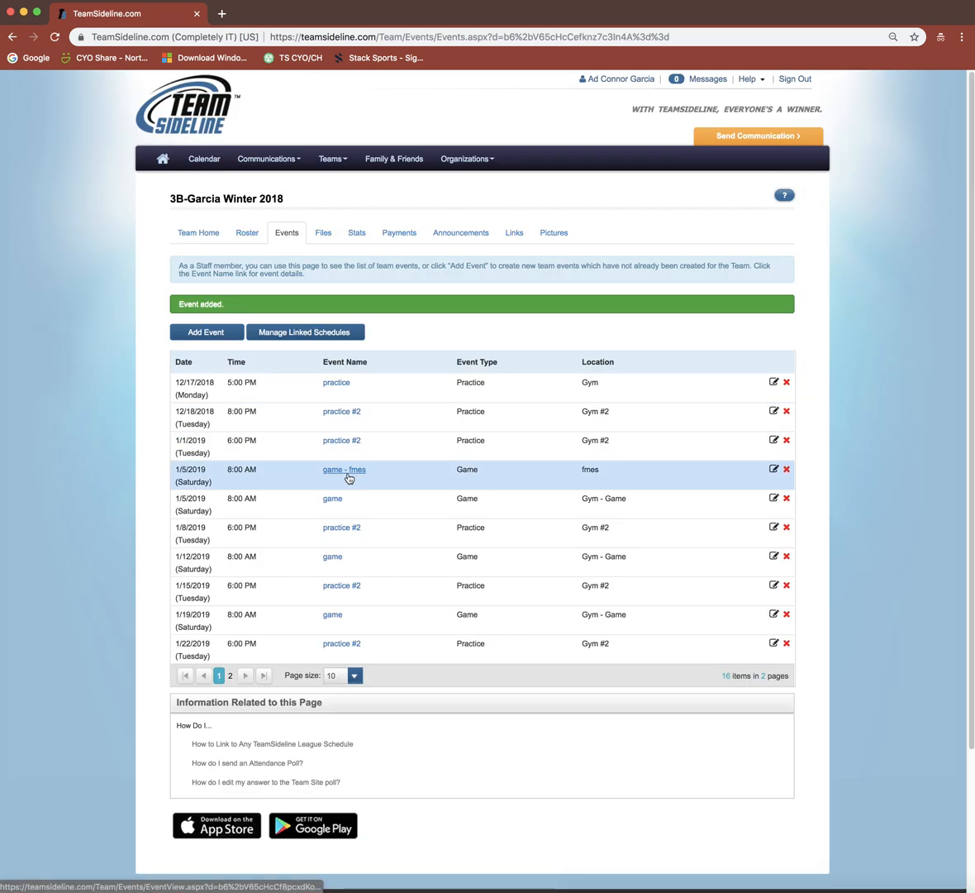
mouse_move(332, 498)
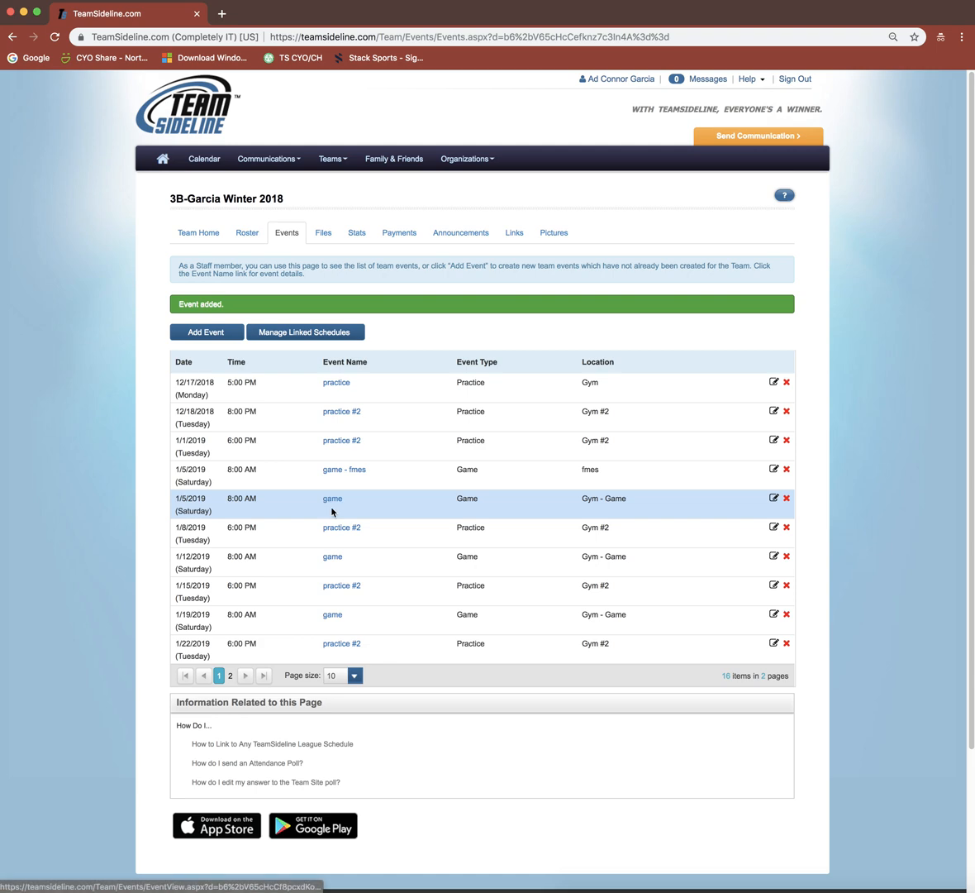
mouse_move(334, 620)
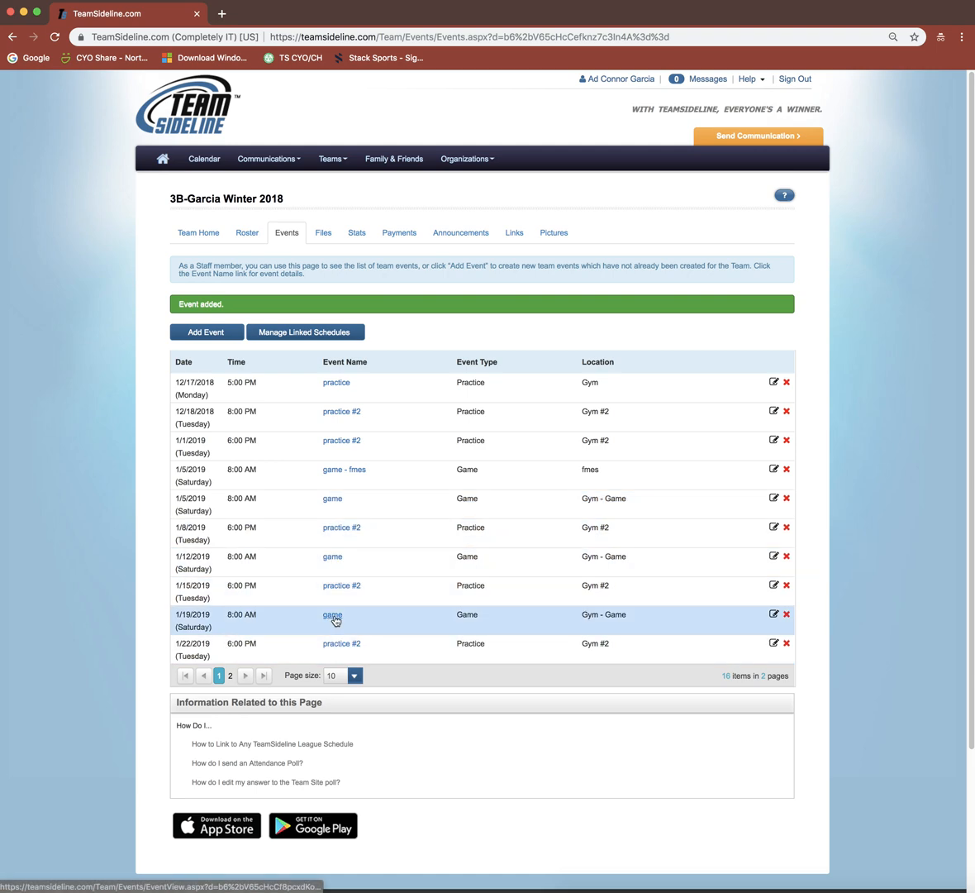
mouse_move(443, 339)
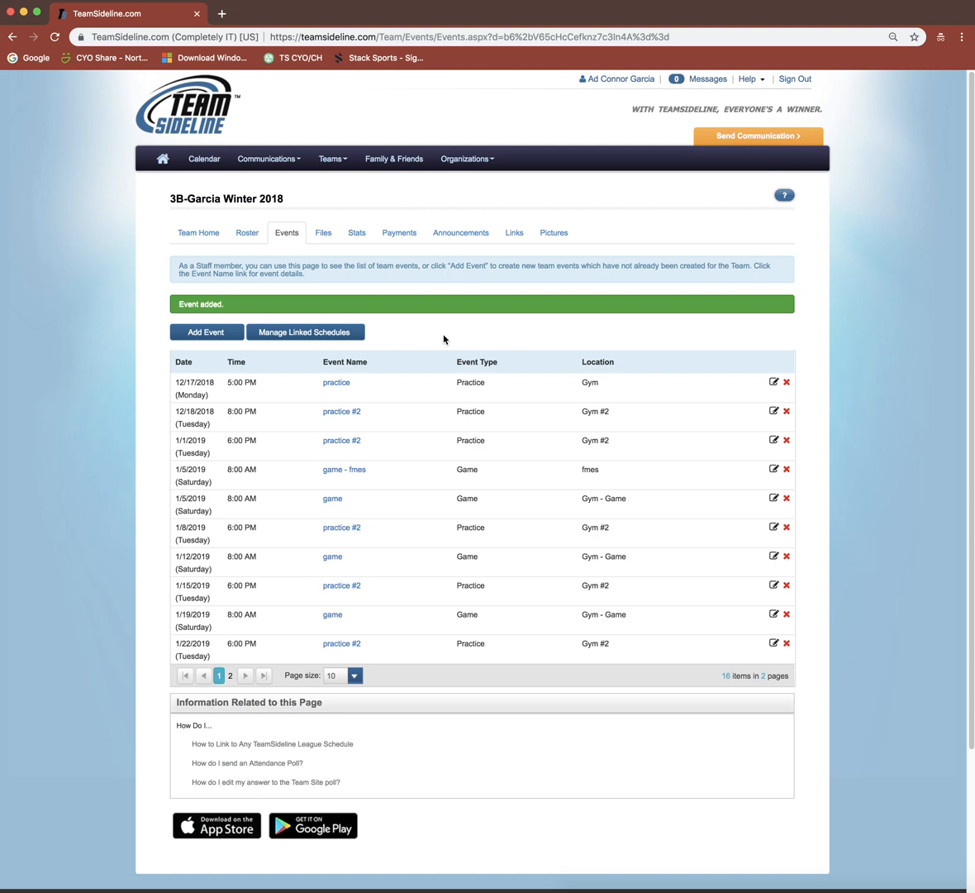
mouse_move(447, 327)
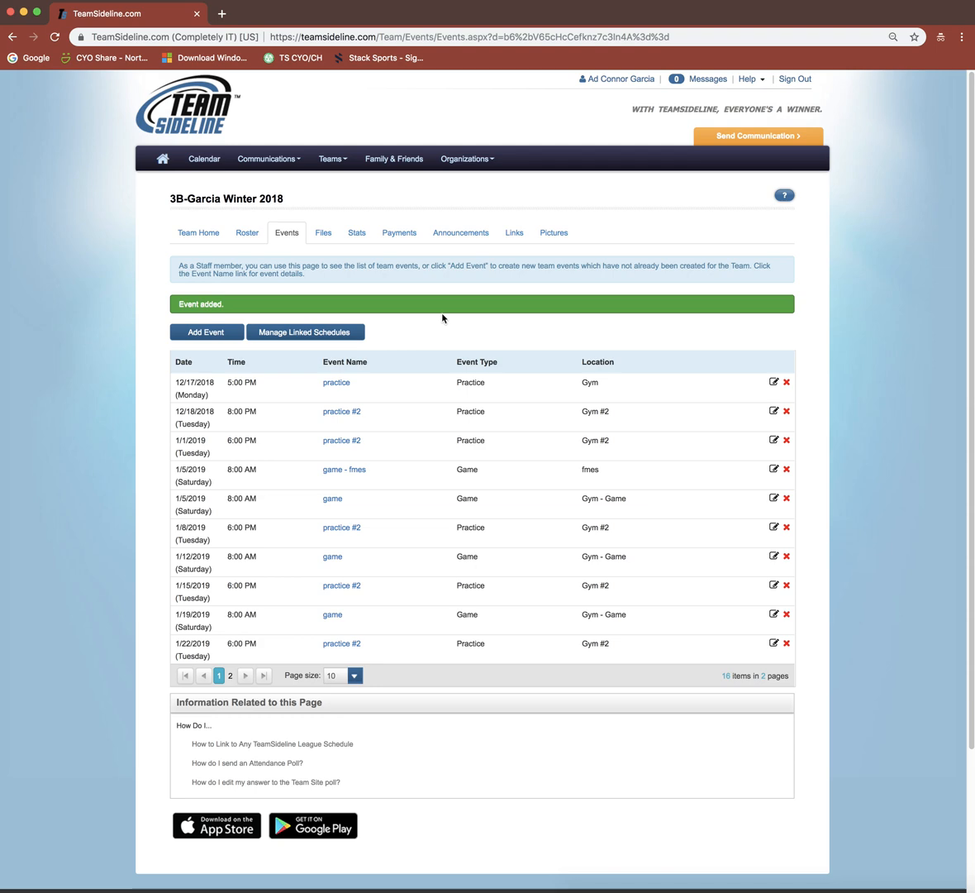
click(324, 231)
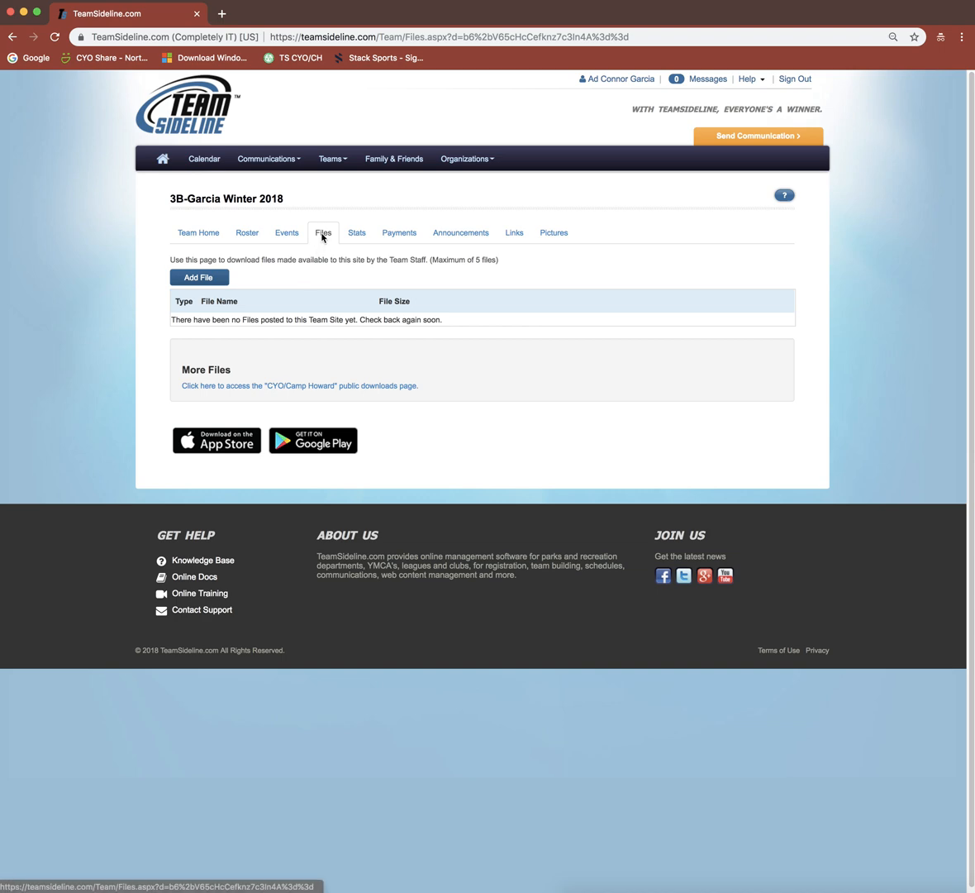
- Preview the Add File upload form, then move to the team's Links page
click(198, 278)
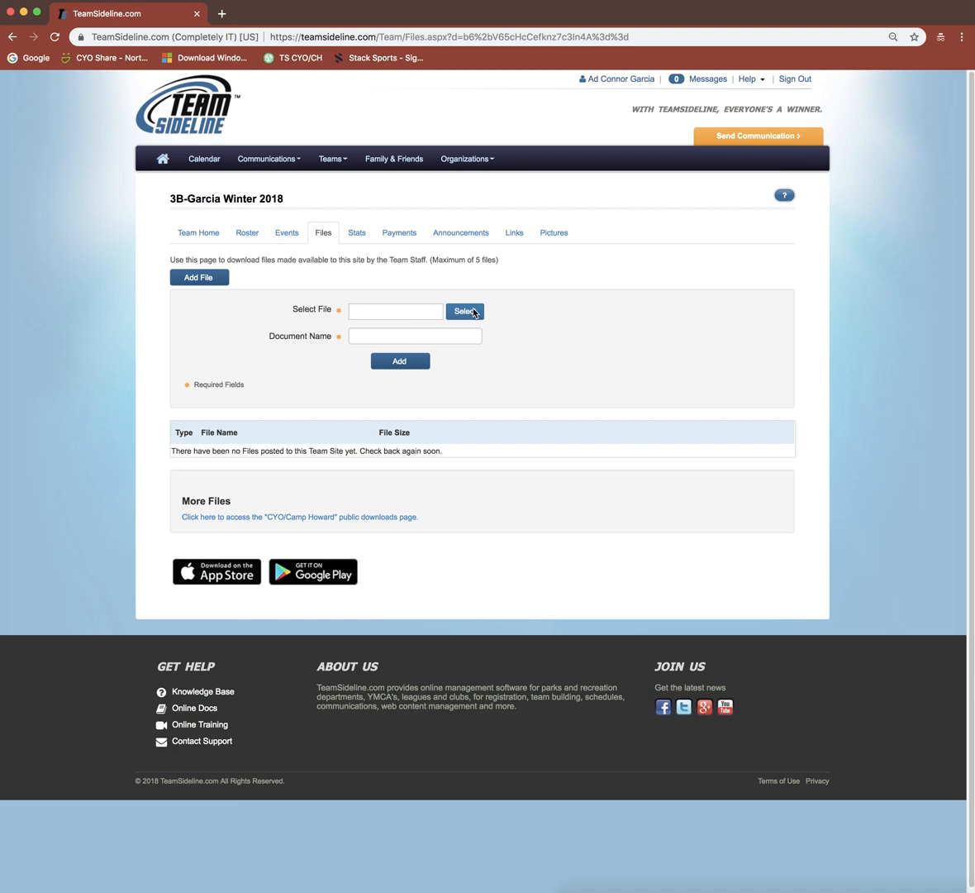
click(464, 311)
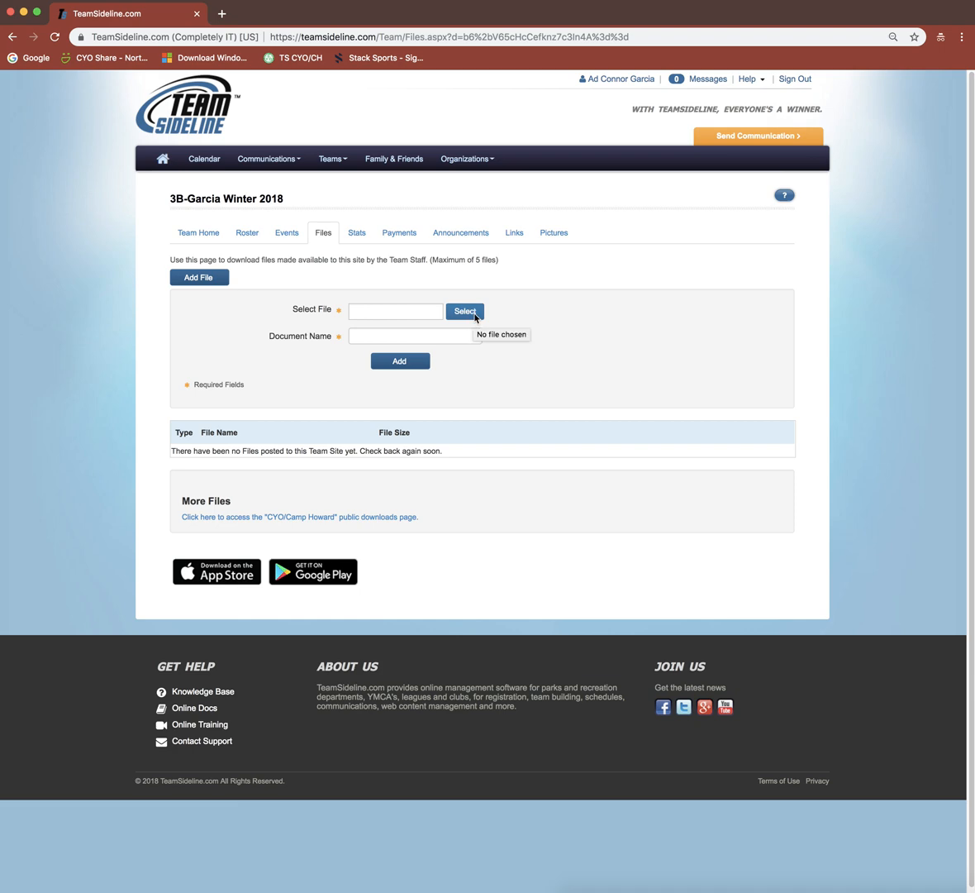
click(410, 333)
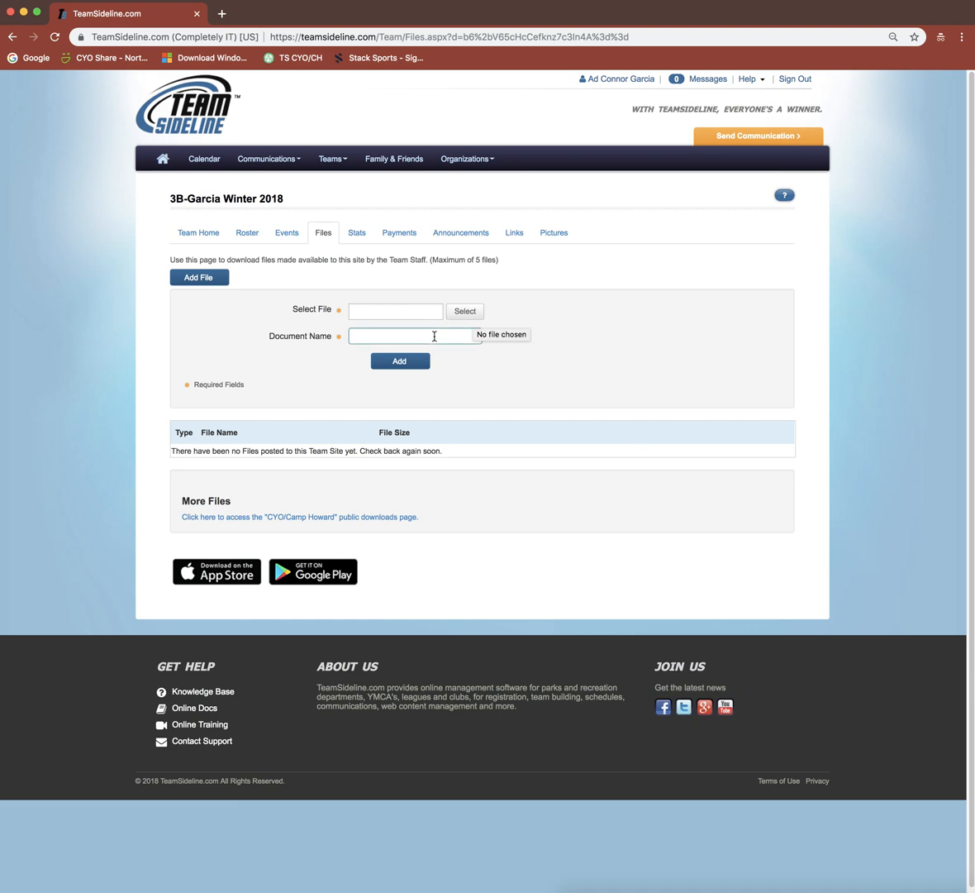
click(415, 334)
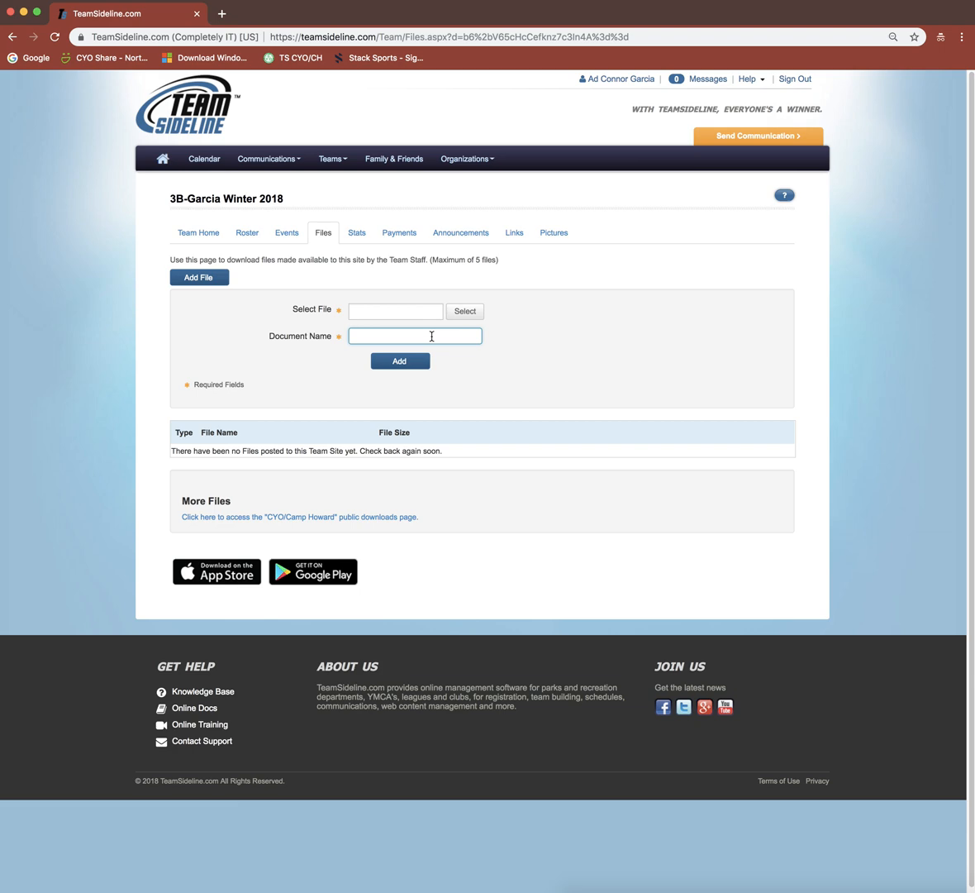
mouse_move(509, 295)
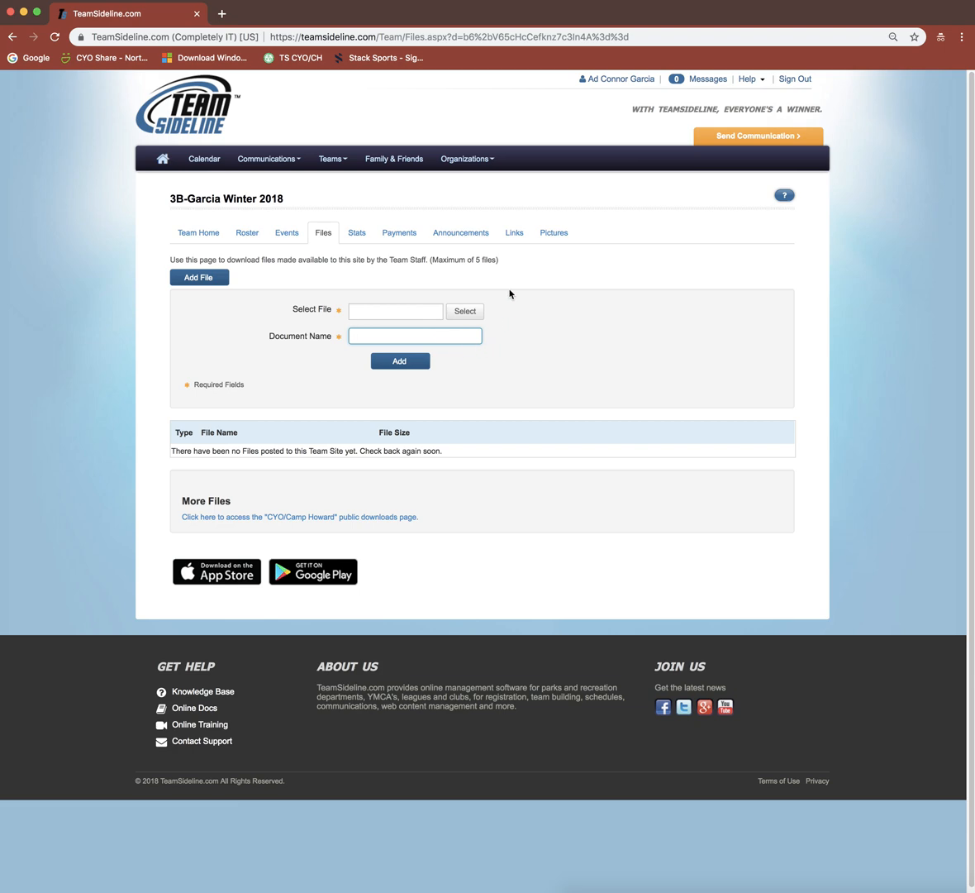
click(514, 231)
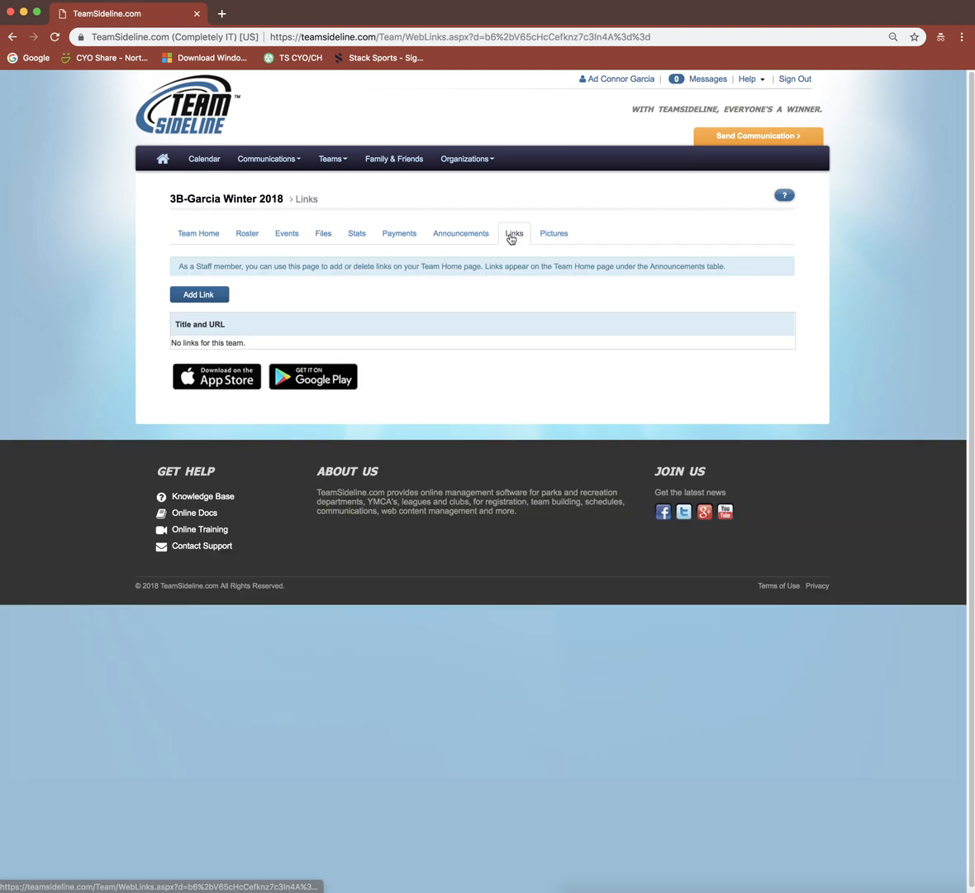
- Start adding a team link, ready to enter its URL
click(198, 294)
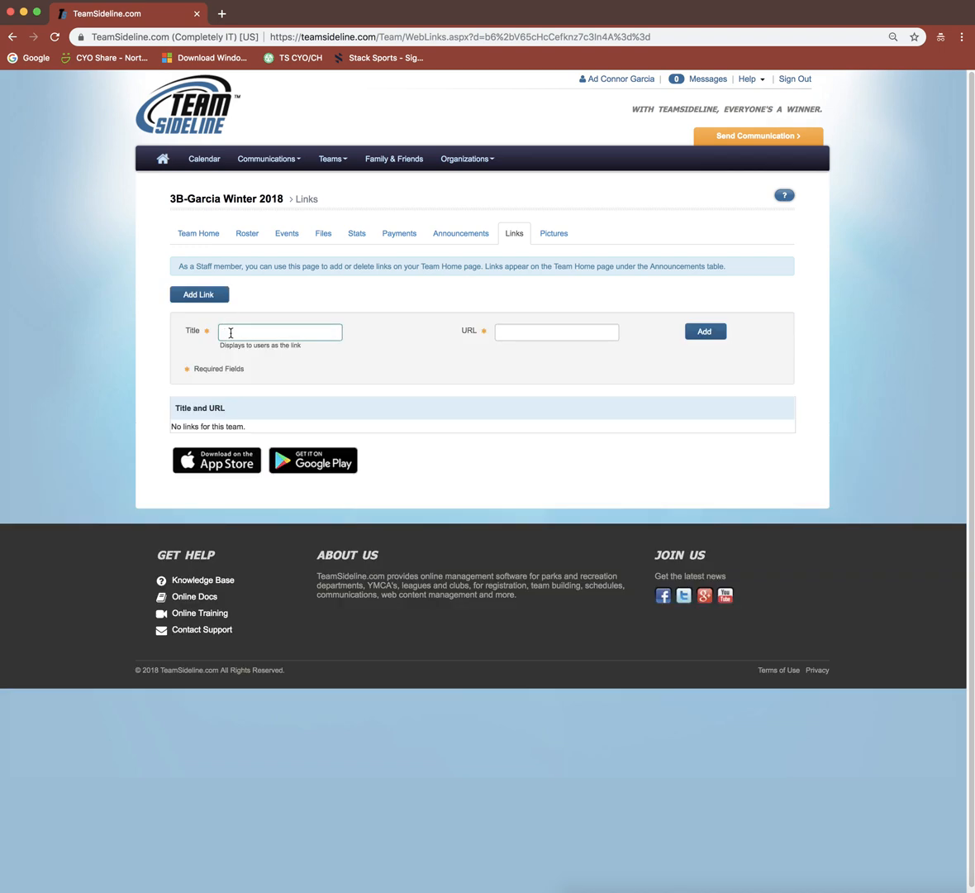
click(556, 331)
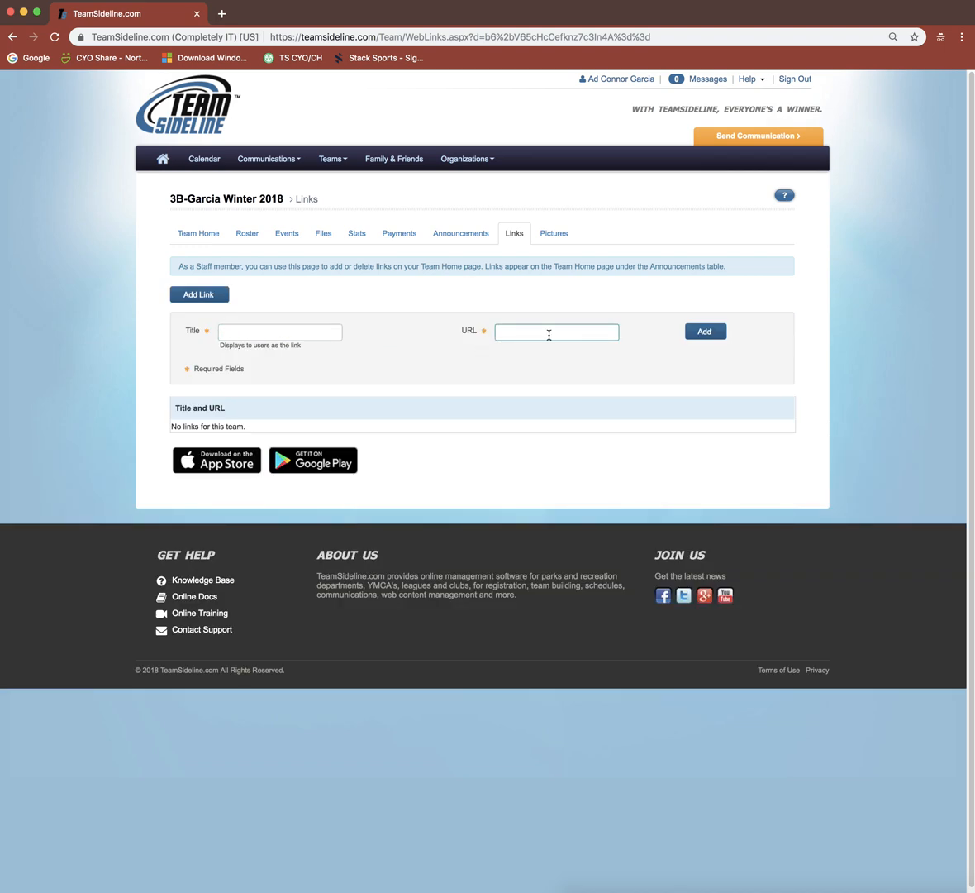